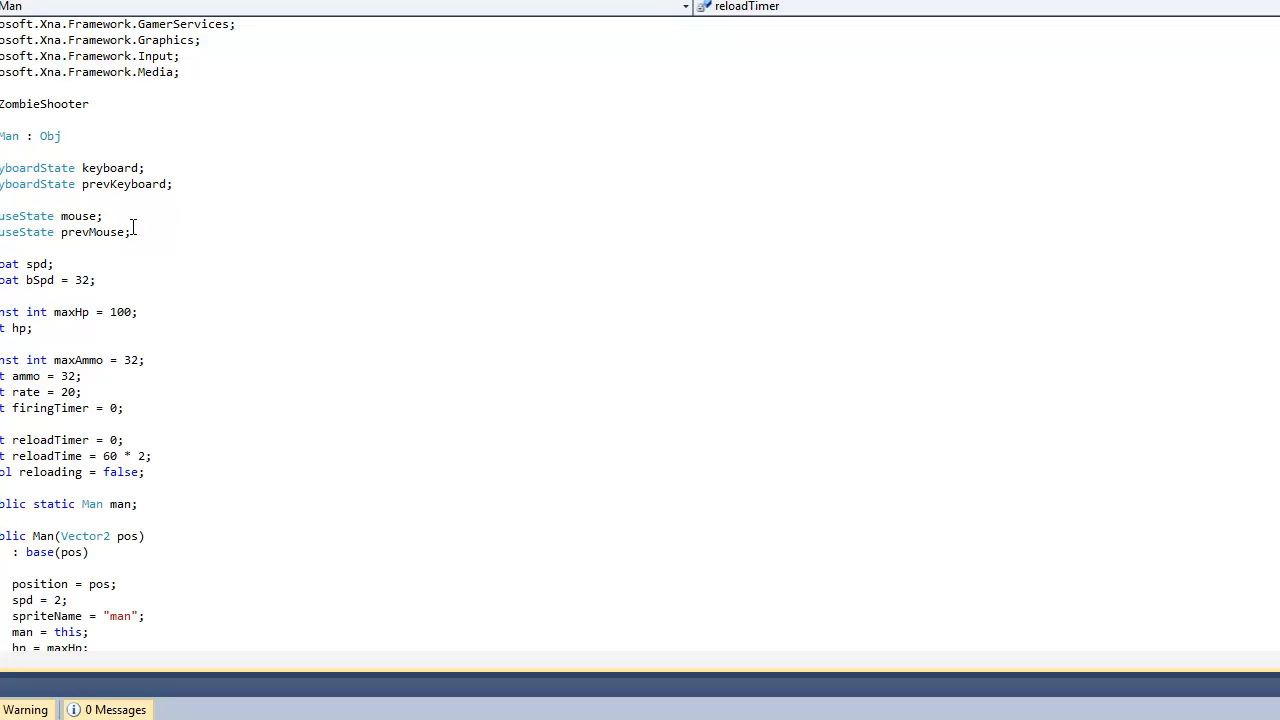
In Spawner.cs, change the spawn condition from !alive to !o.alive
click(45, 263)
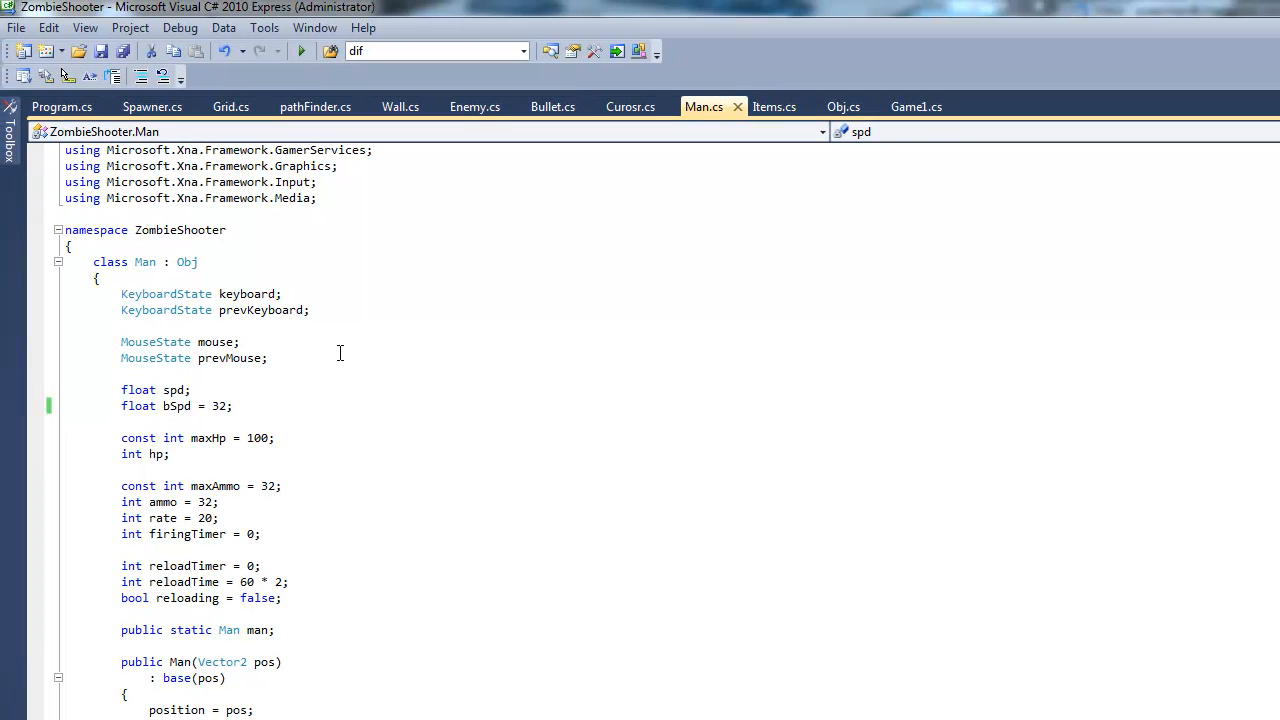
mouse_move(396, 369)
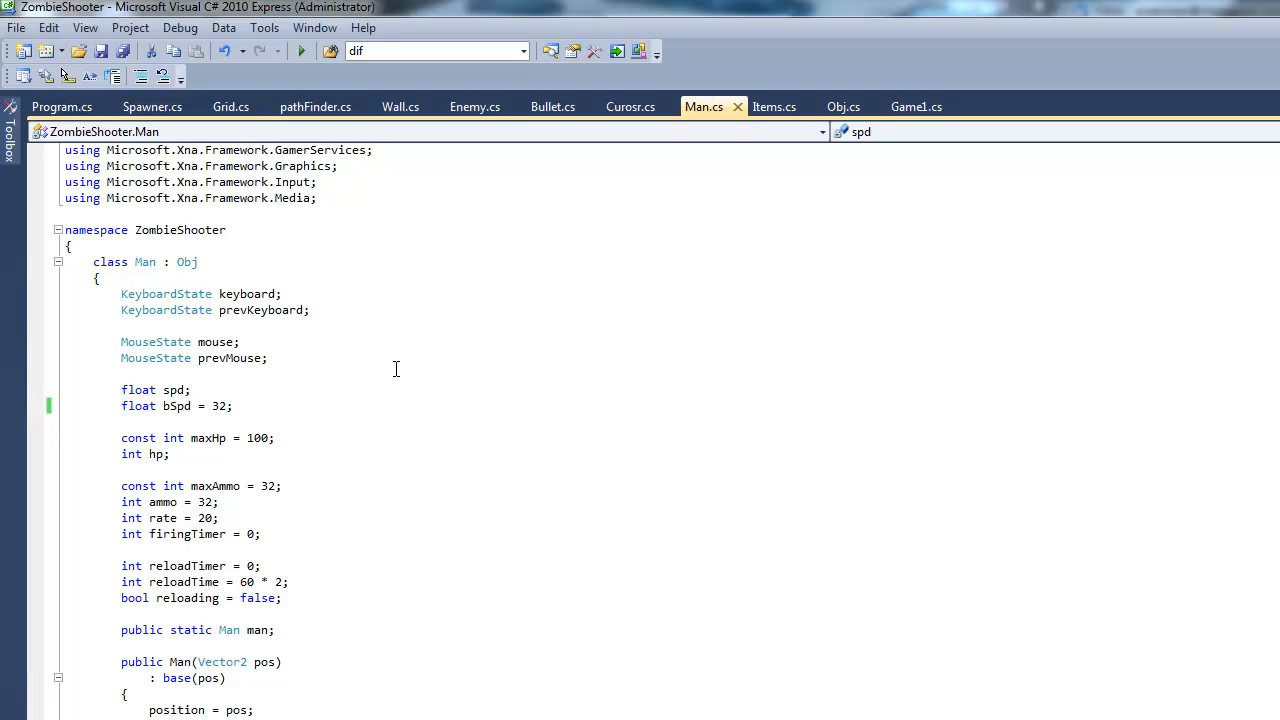
mouse_move(727, 422)
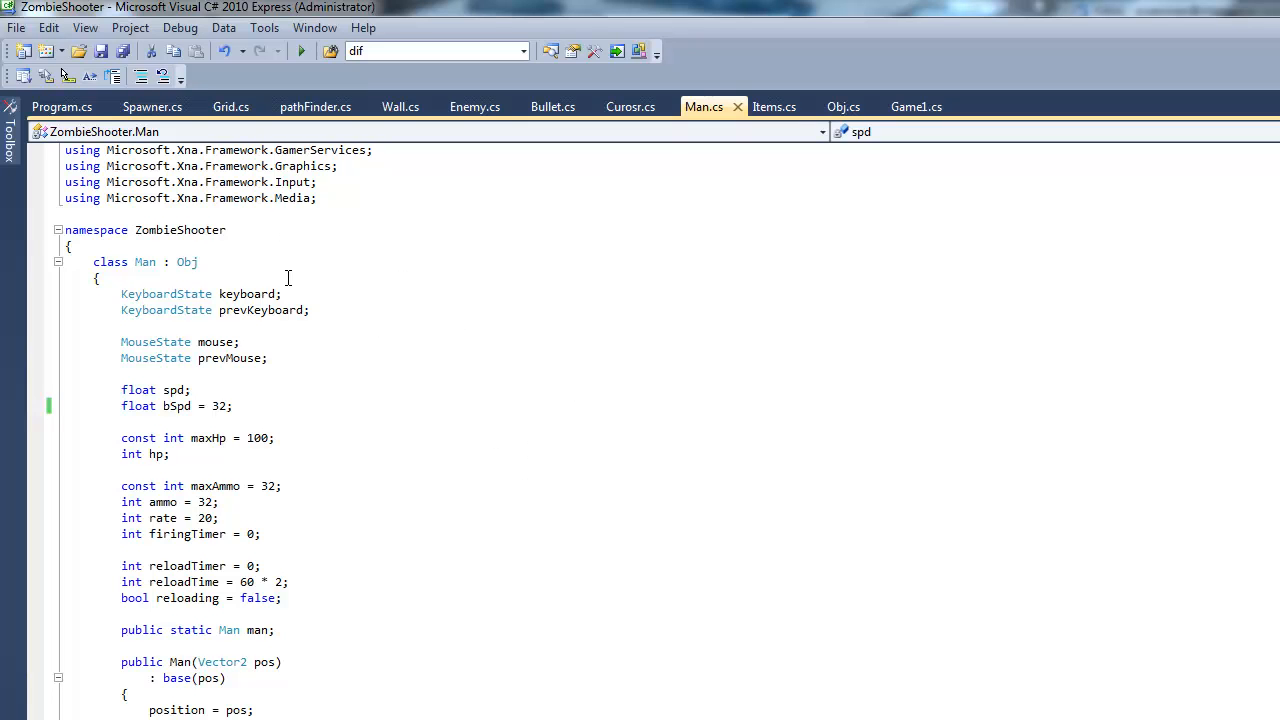
mouse_move(275, 262)
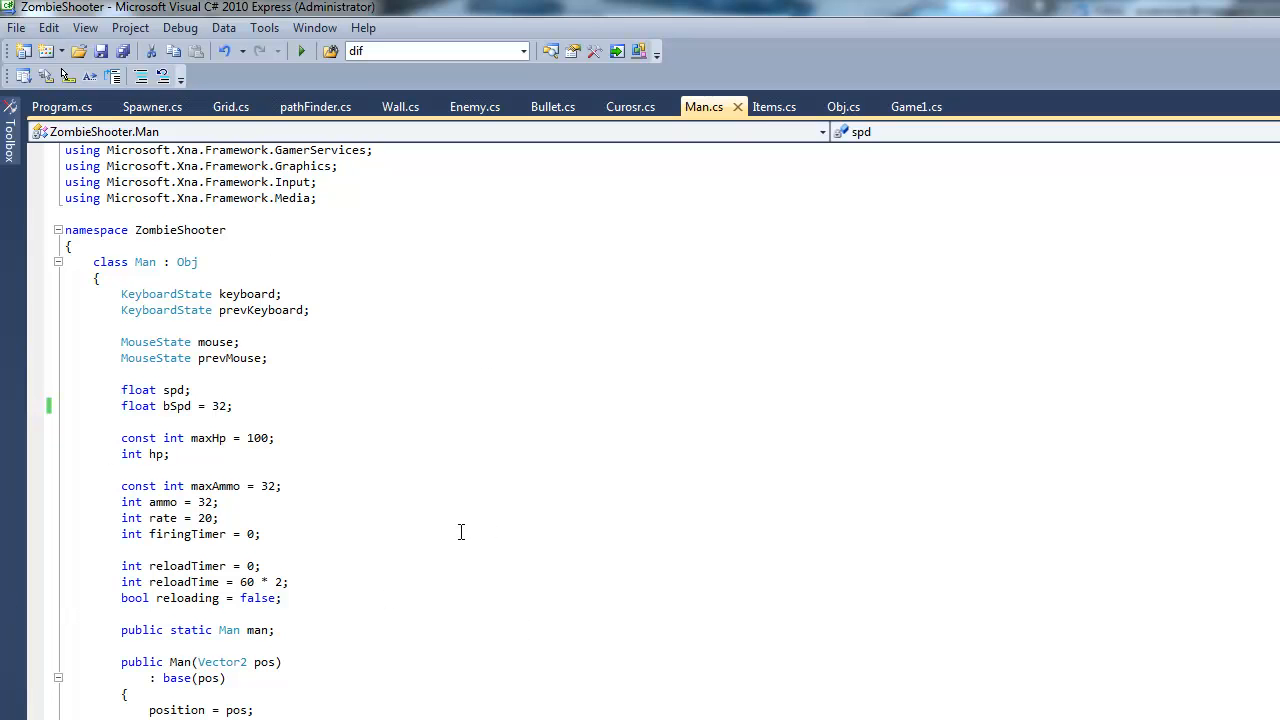
mouse_move(430, 377)
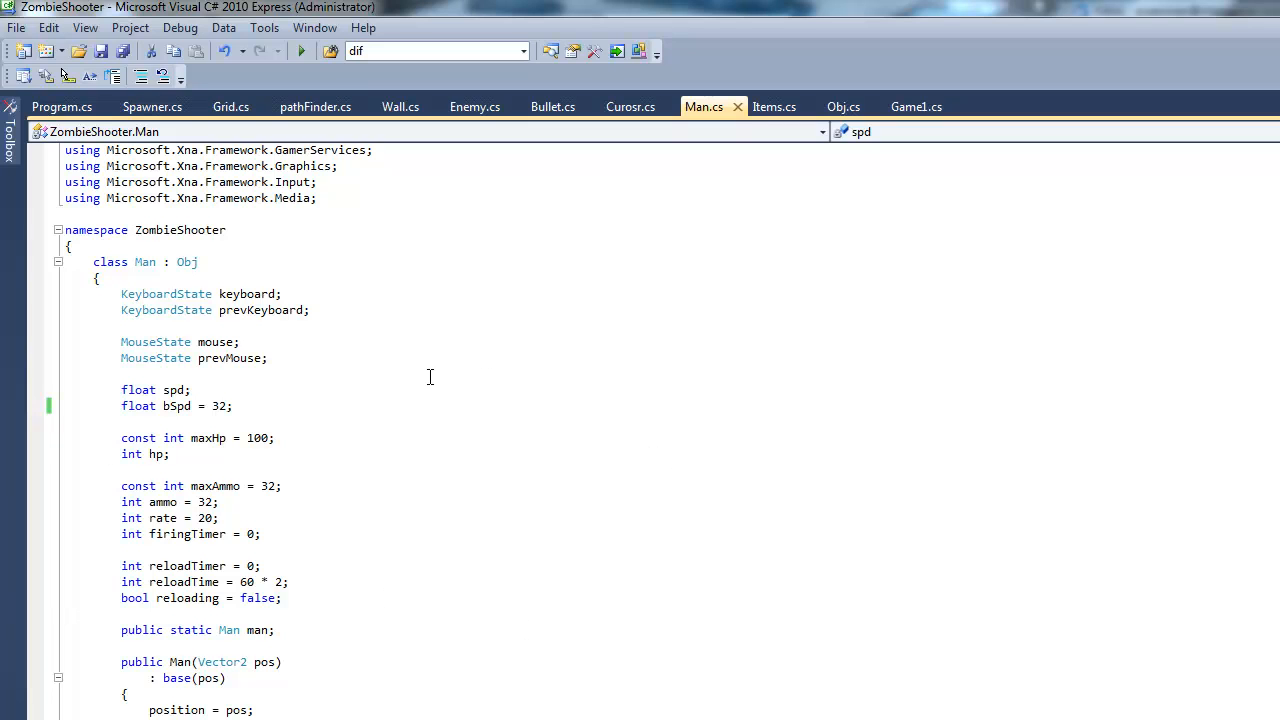
mouse_move(505, 401)
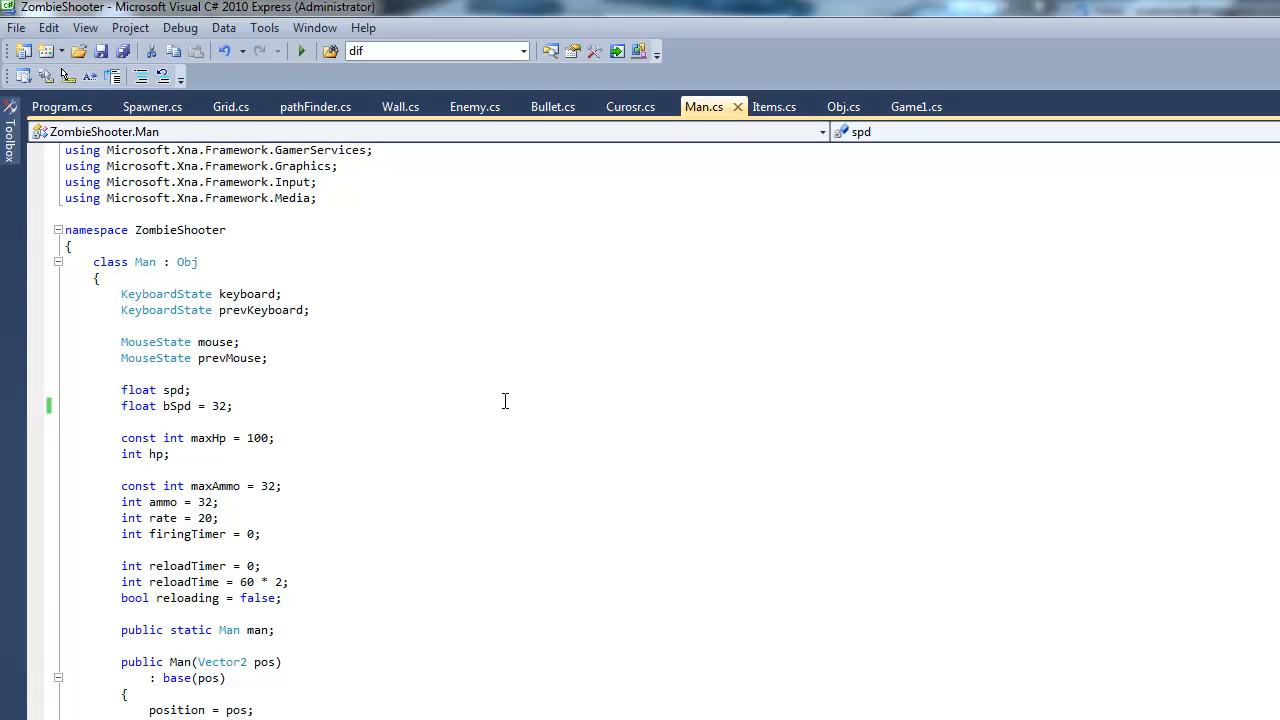
mouse_move(783, 464)
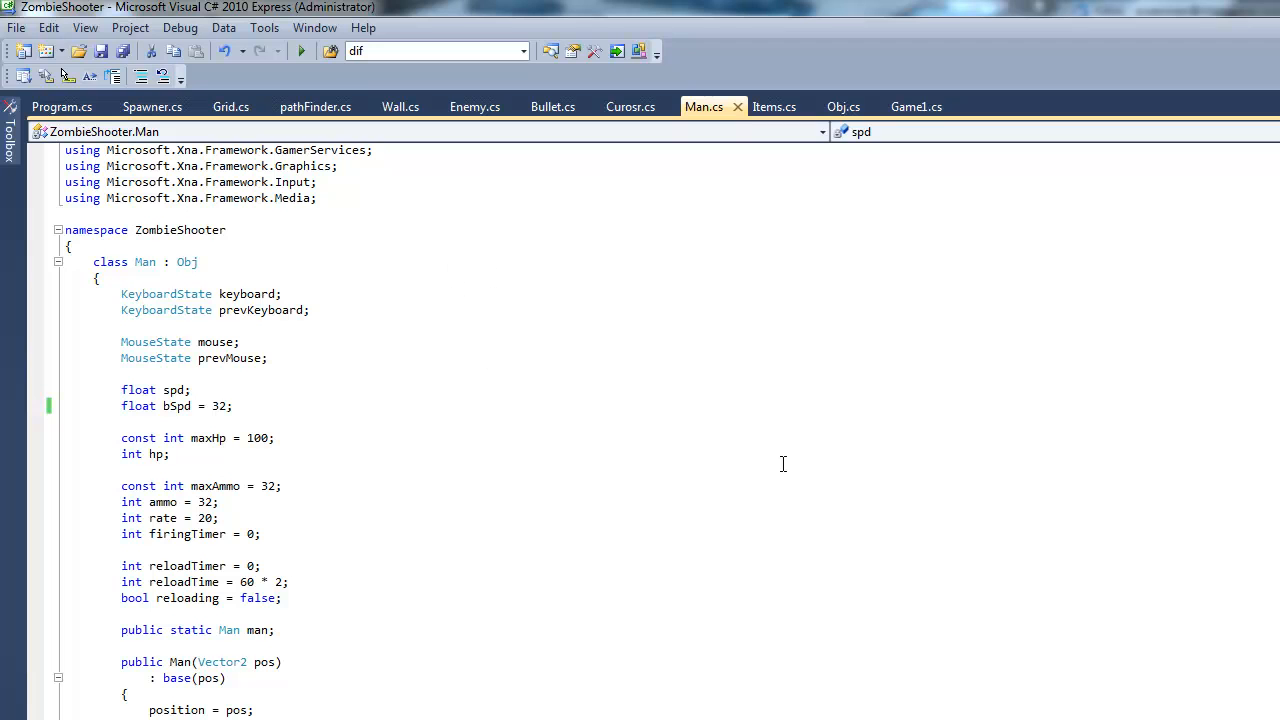
mouse_move(895, 561)
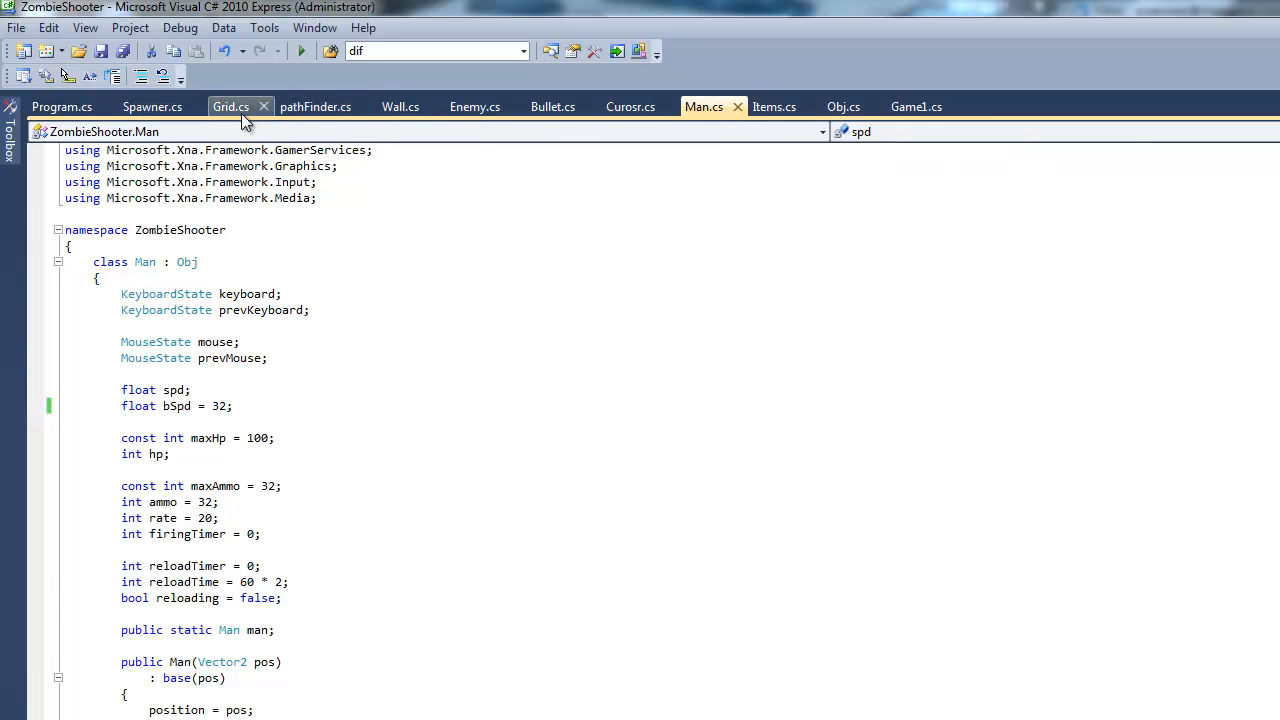
click(152, 107)
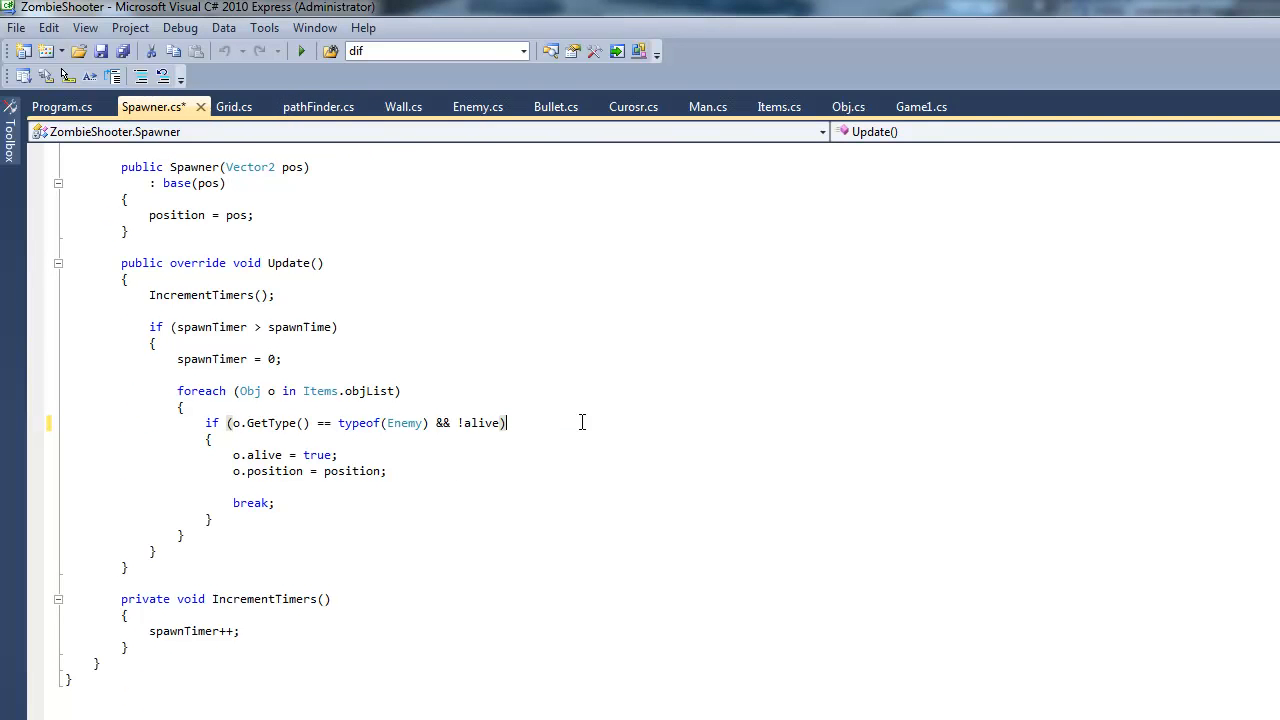
click(463, 423)
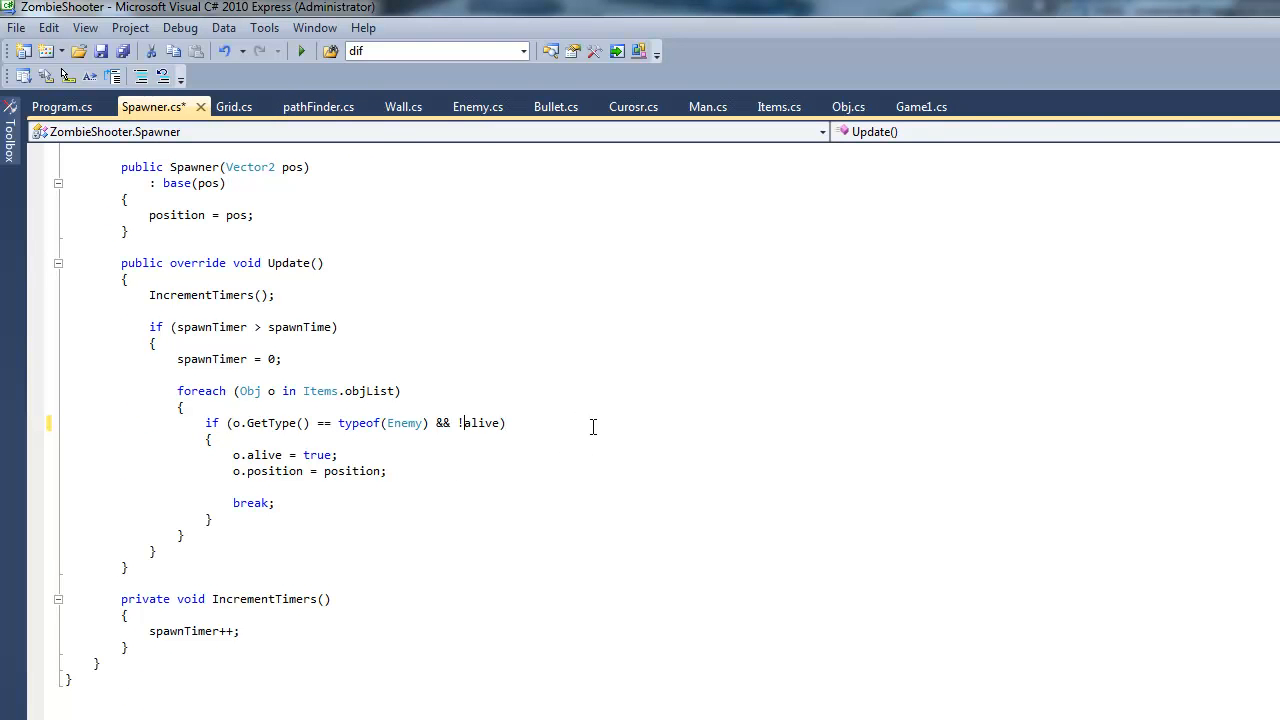
double_click(481, 423)
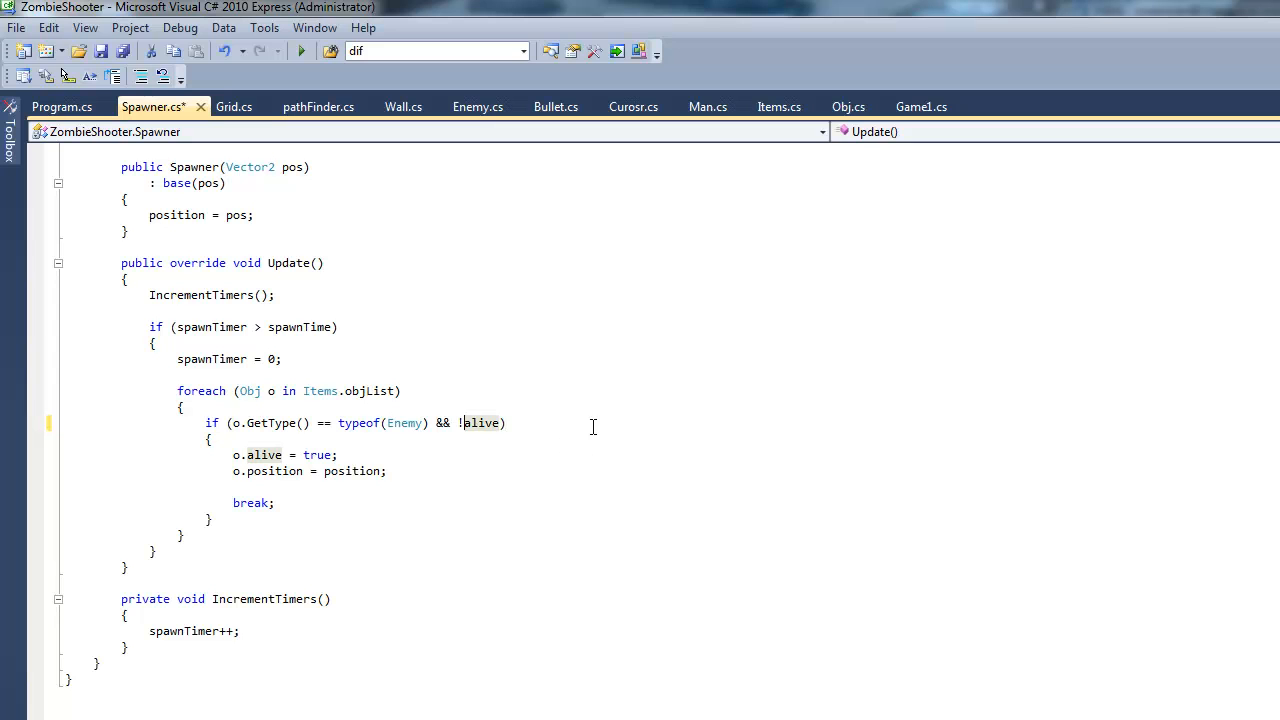
text(o.)
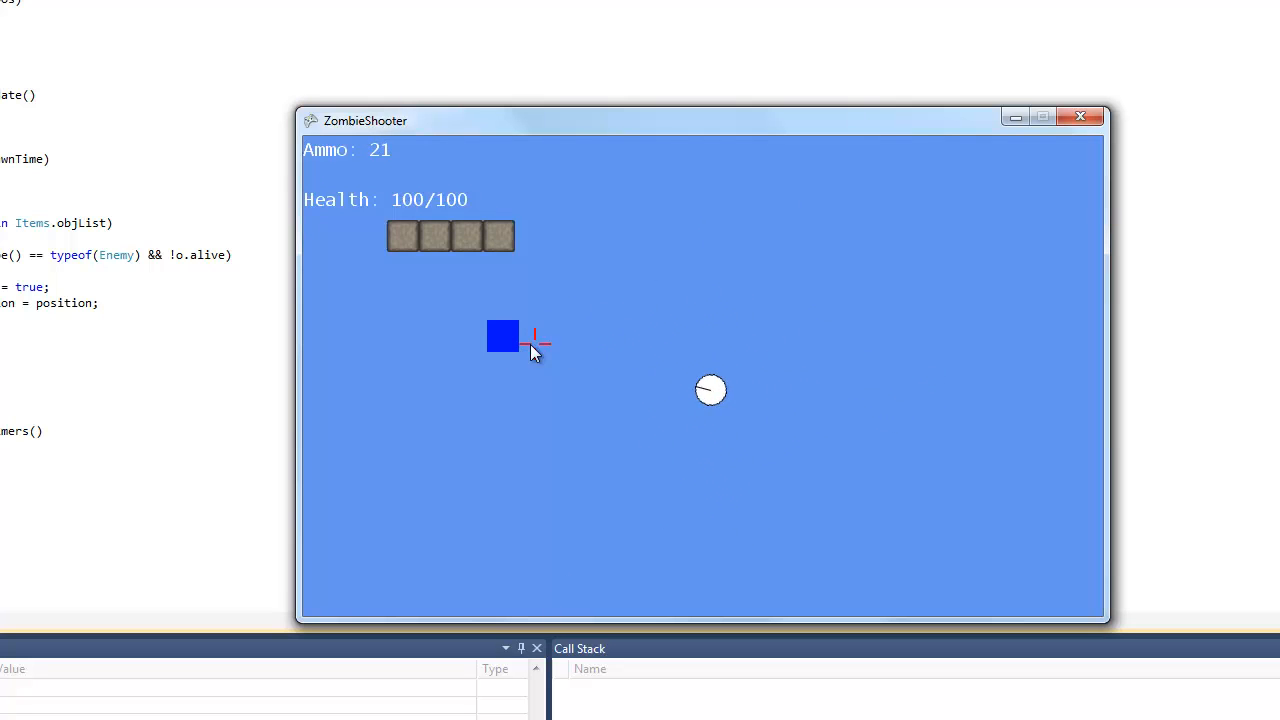
Shoot repeatedly at the newly spawned zombie until ammo reads 11
click(713, 407)
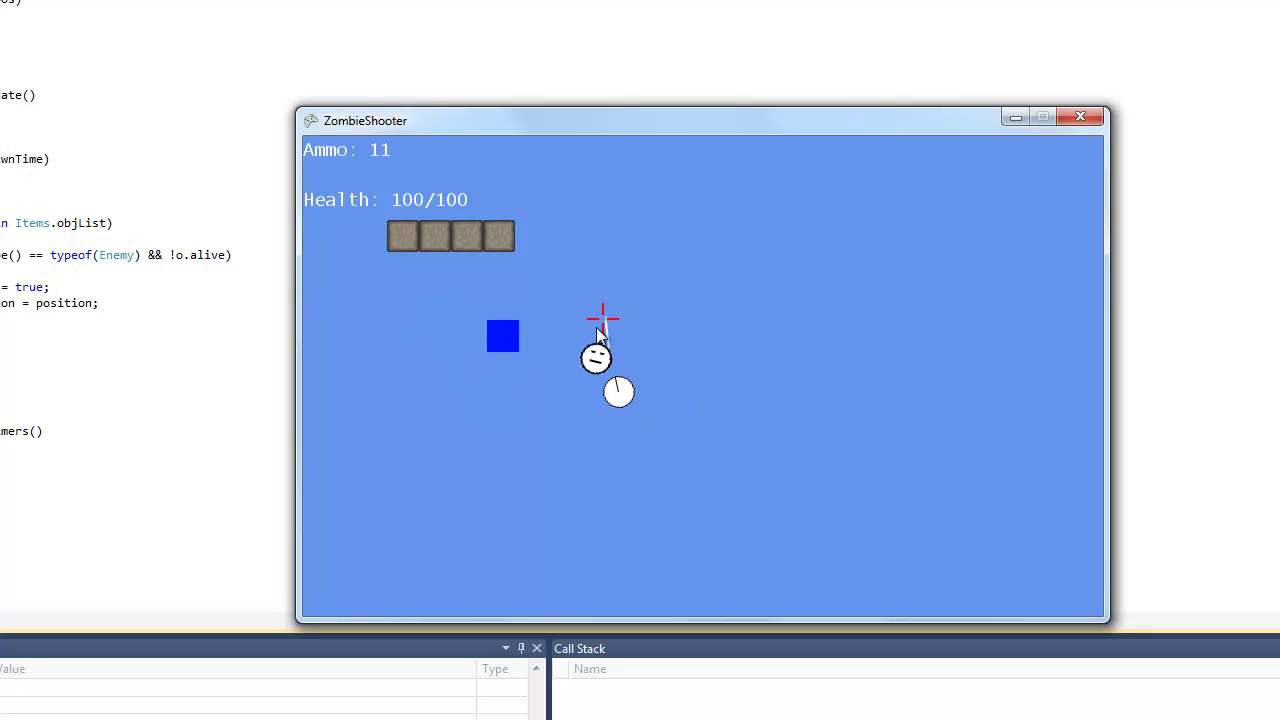
click(468, 217)
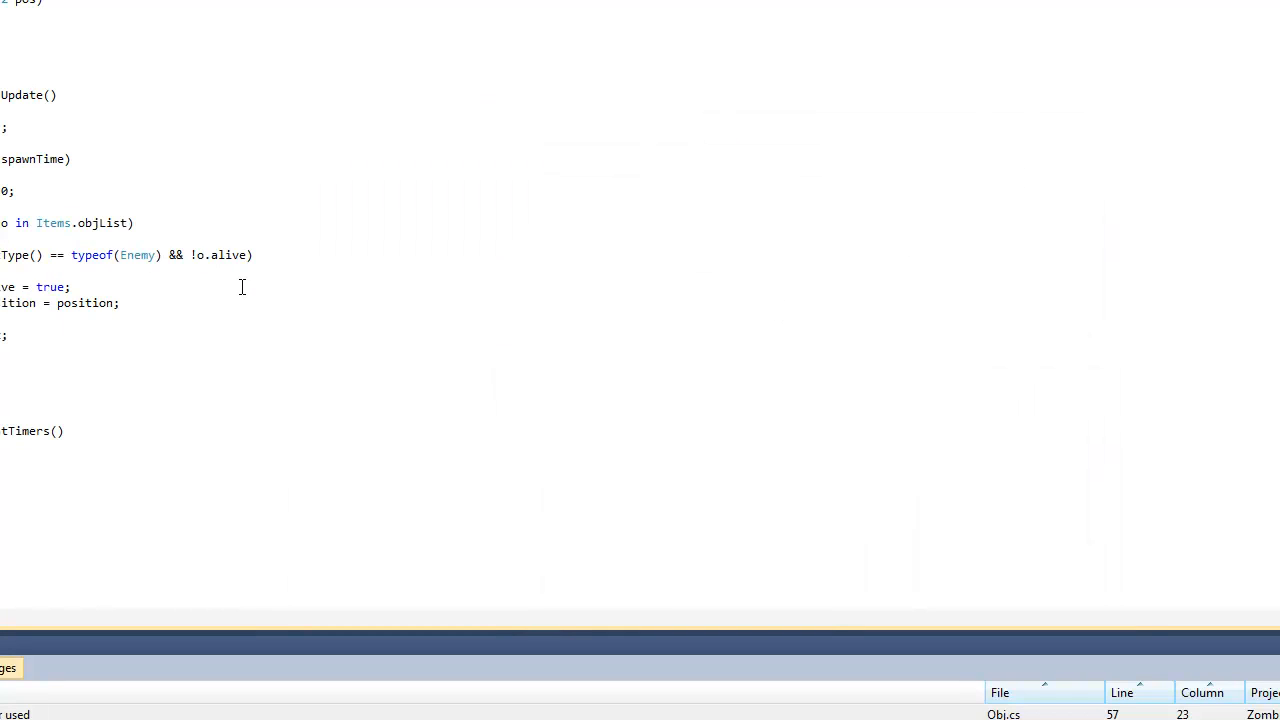
mouse_move(592, 512)
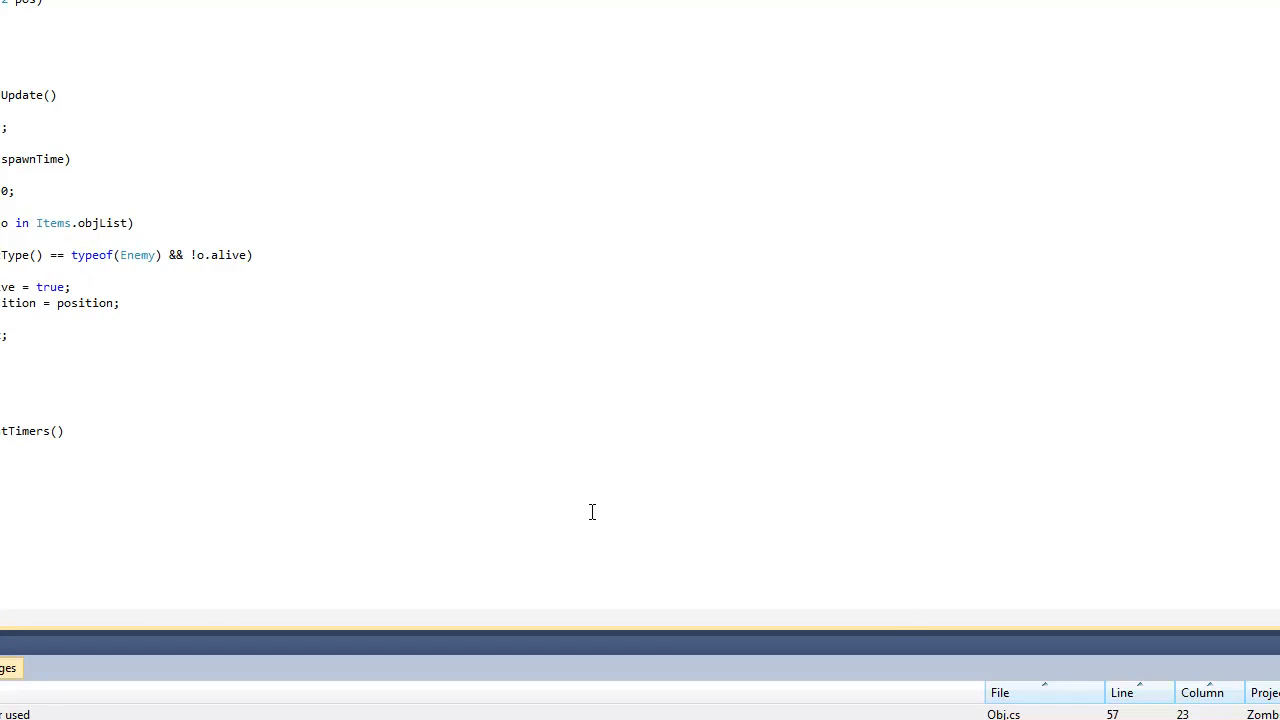
mouse_move(573, 351)
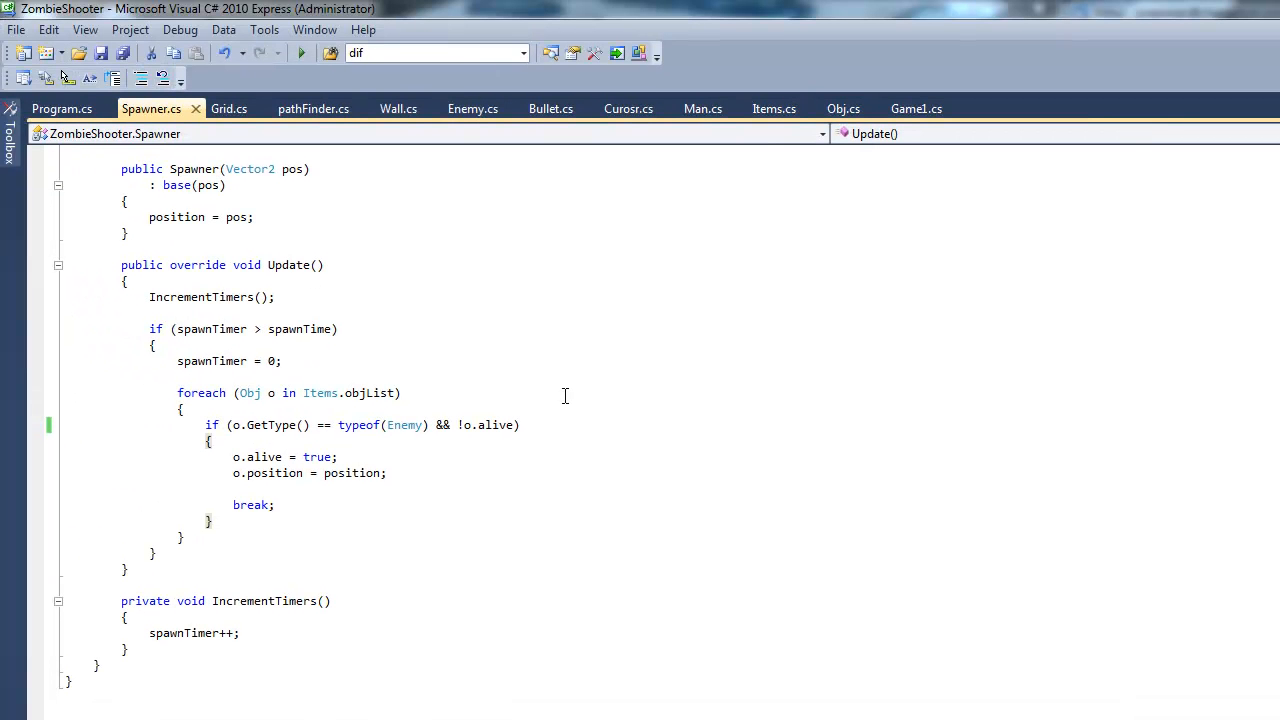
mouse_move(863, 429)
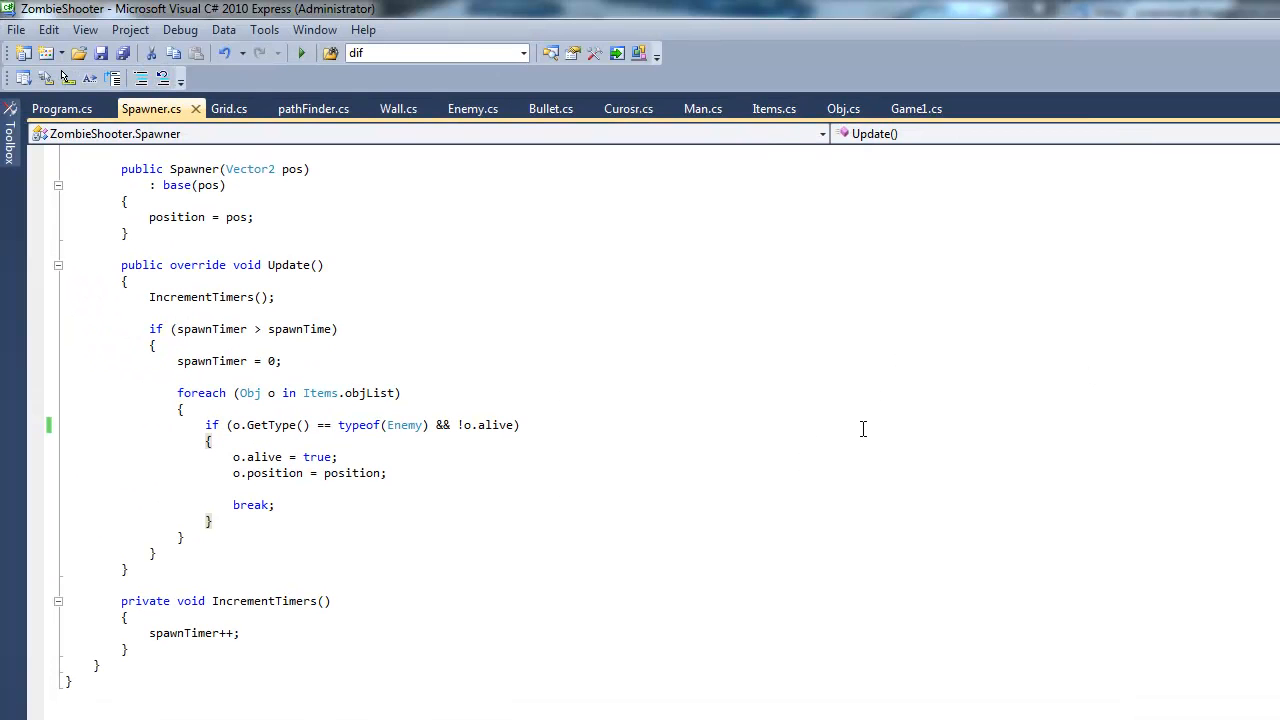
mouse_move(938, 454)
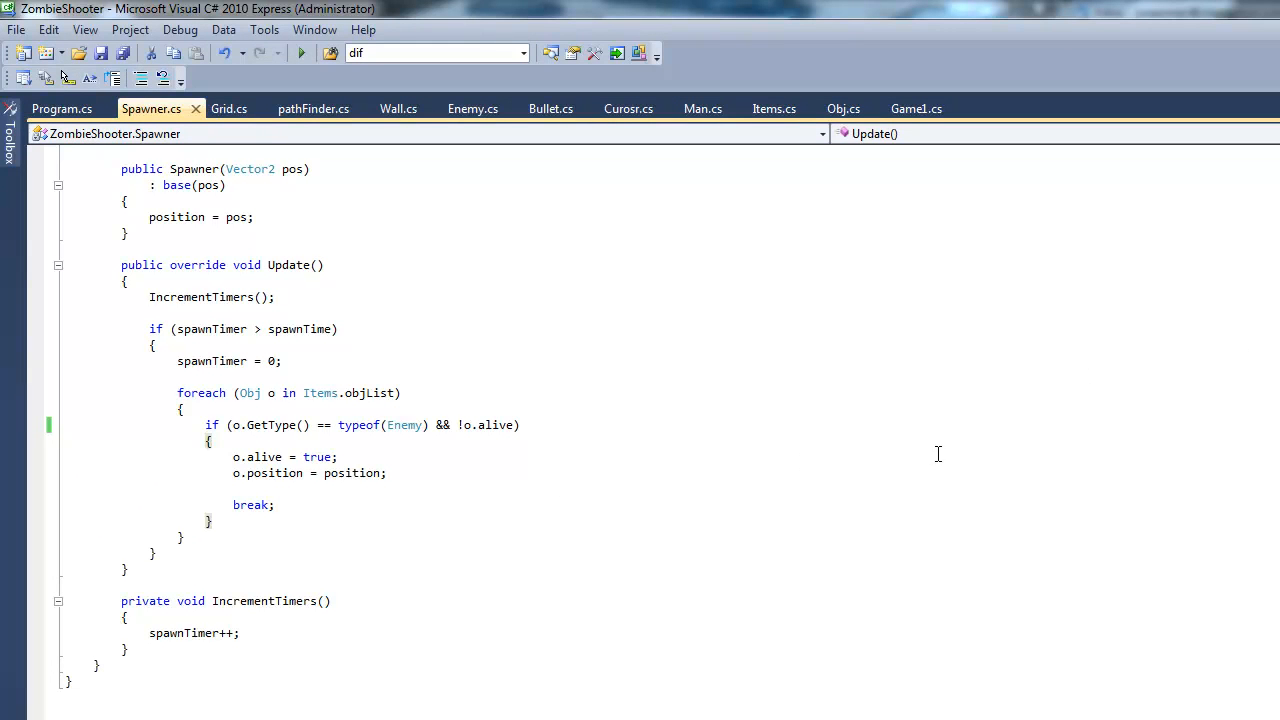
mouse_move(592, 387)
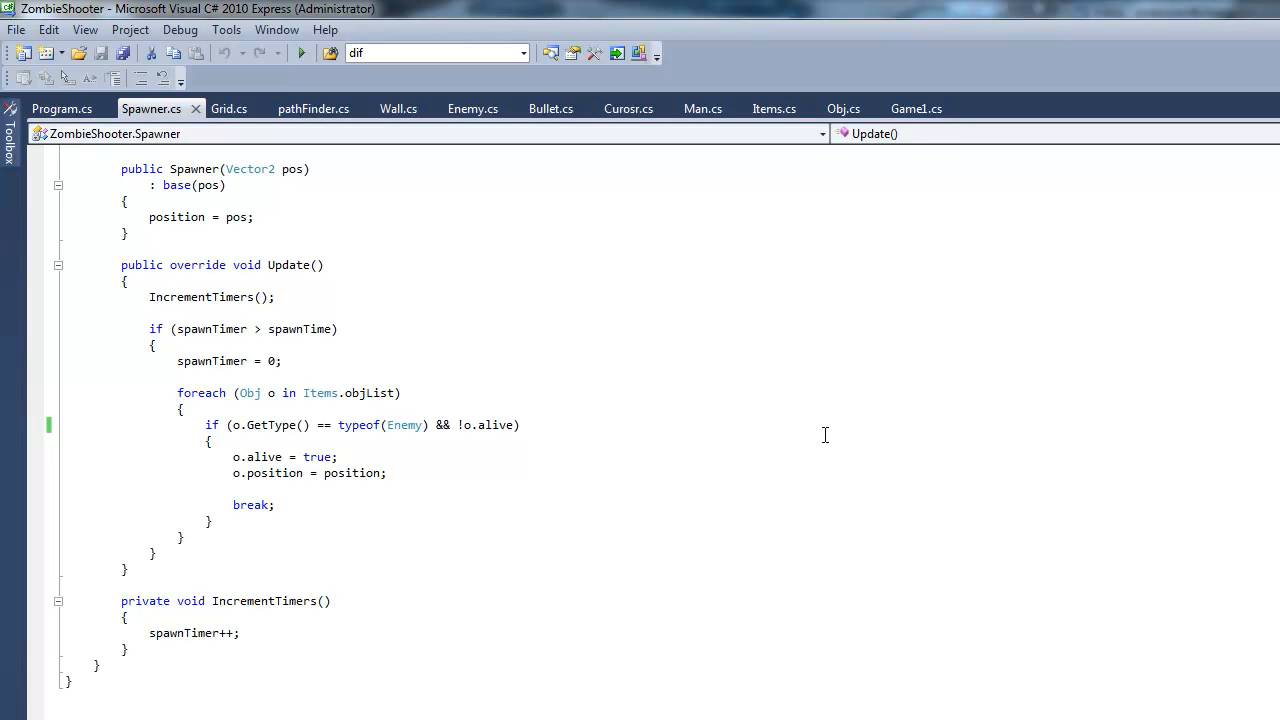
mouse_move(603, 396)
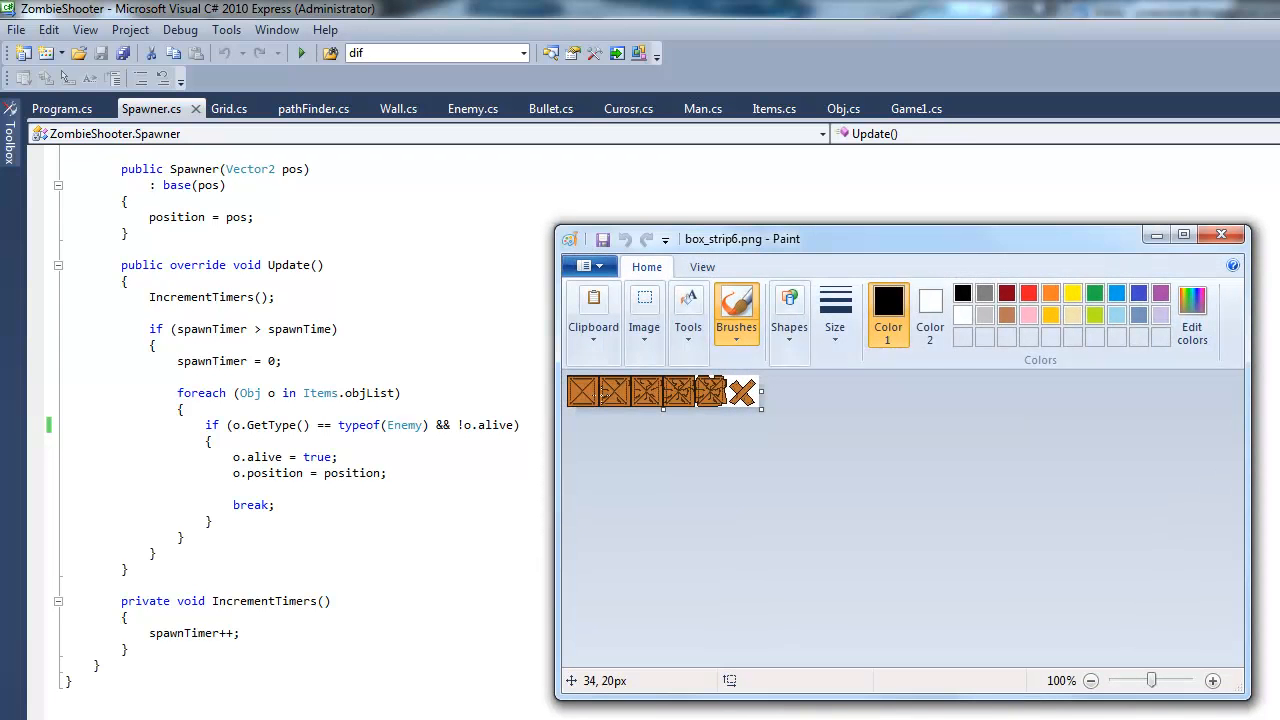
drag(742, 238, 479, 191)
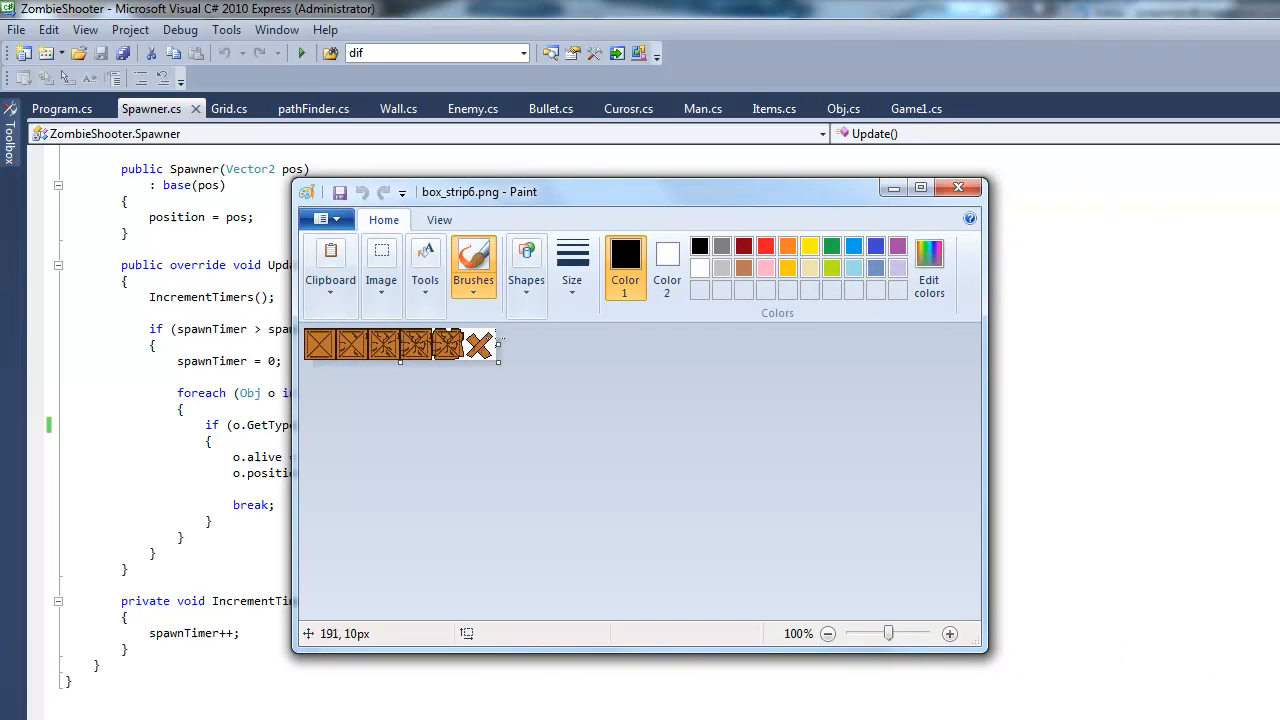
mouse_move(493, 428)
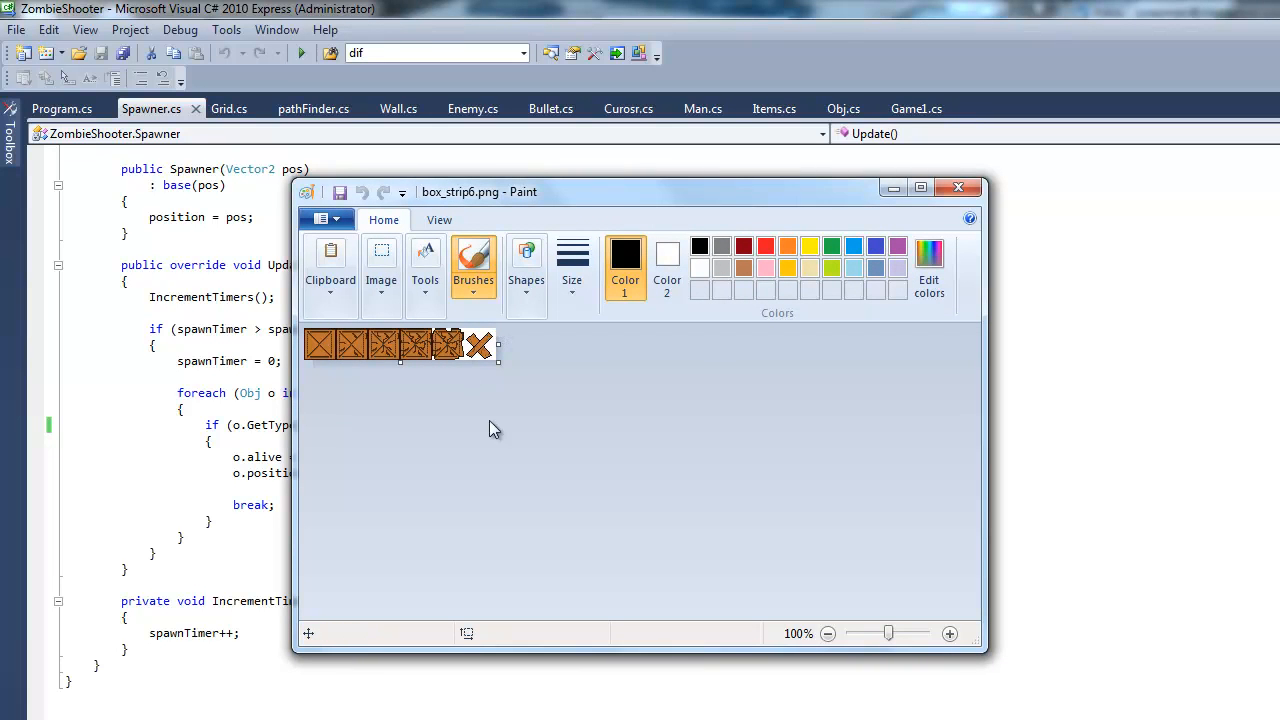
mouse_move(529, 429)
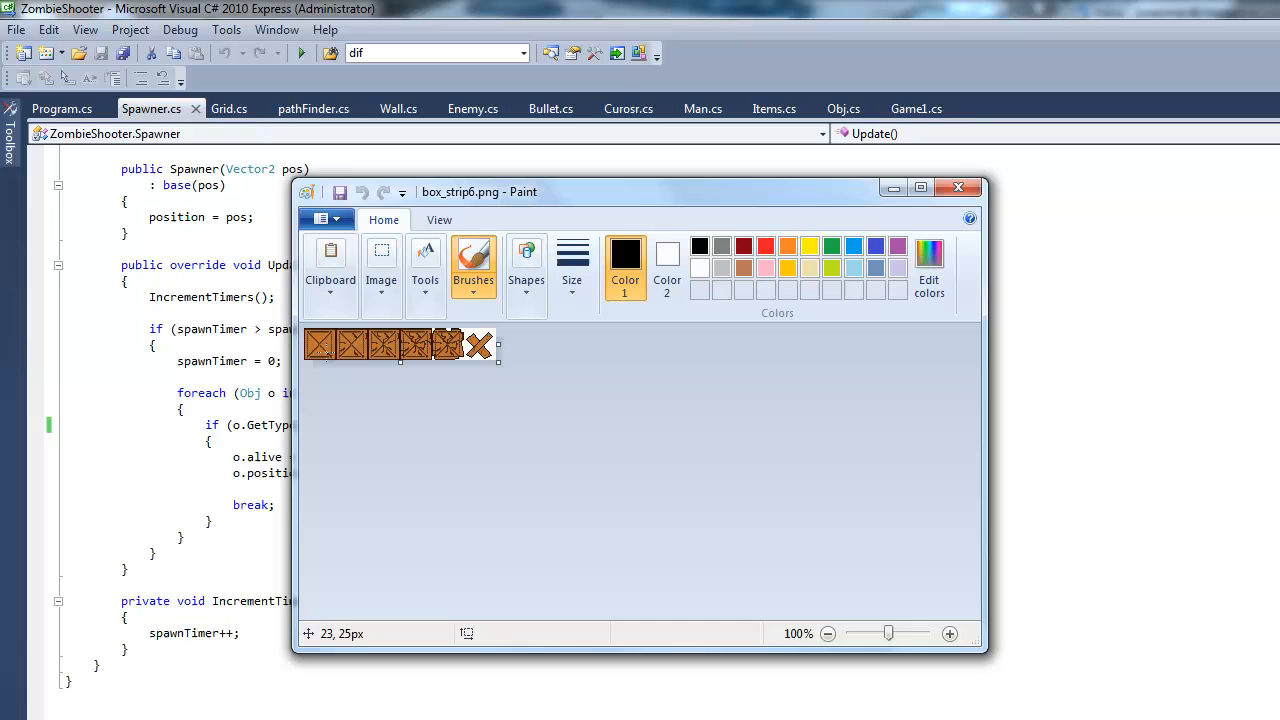
mouse_move(445, 345)
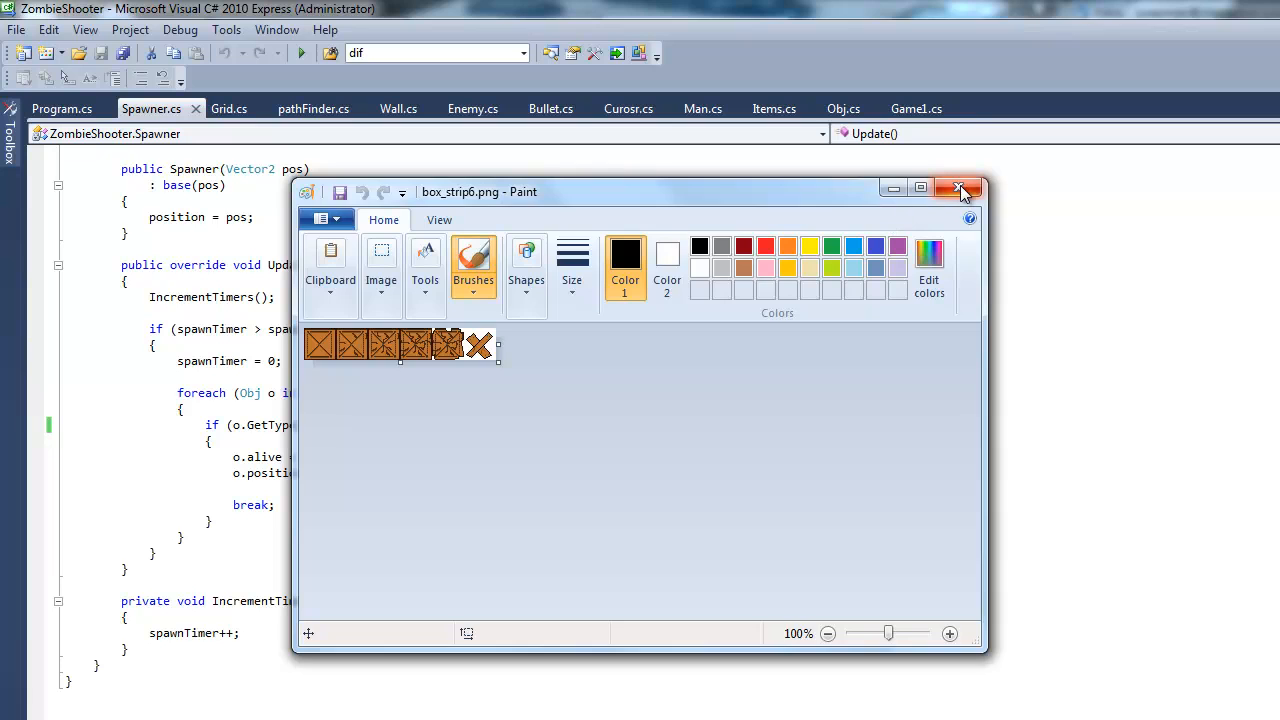
Close the sprite strip, then declare a Rectangle imageArea field in Obj.cs and save
click(957, 188)
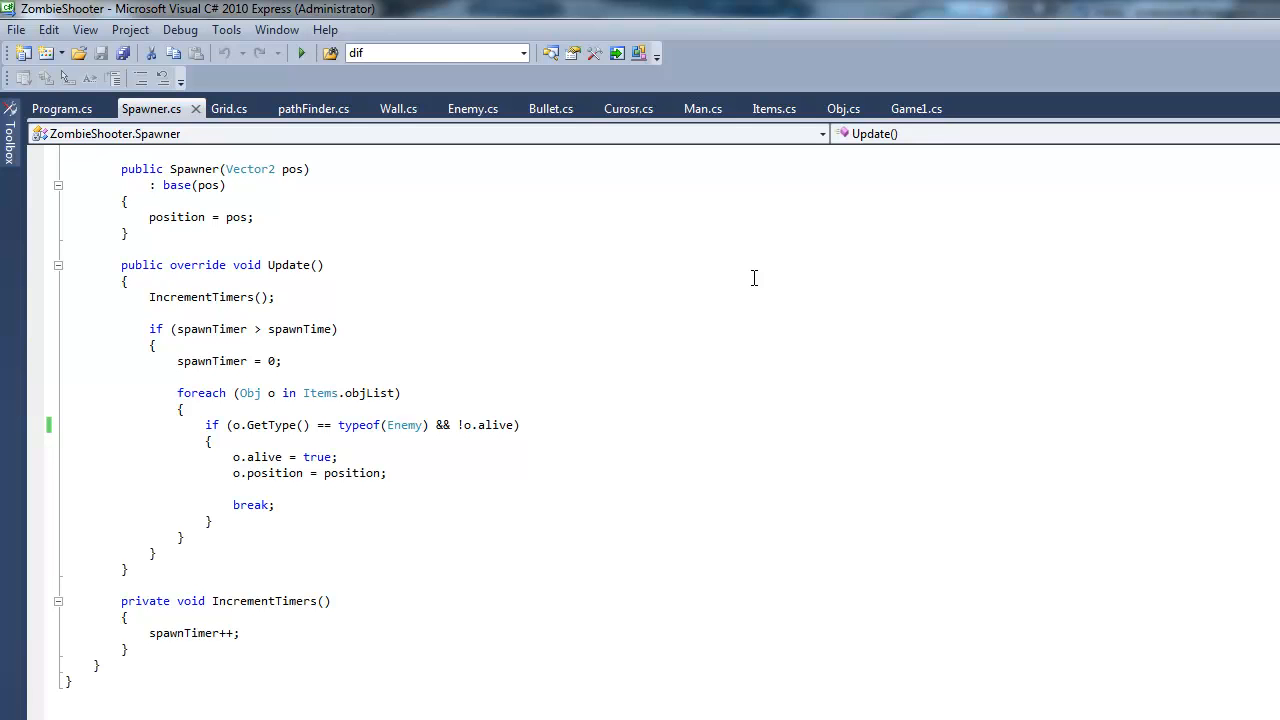
mouse_move(507, 140)
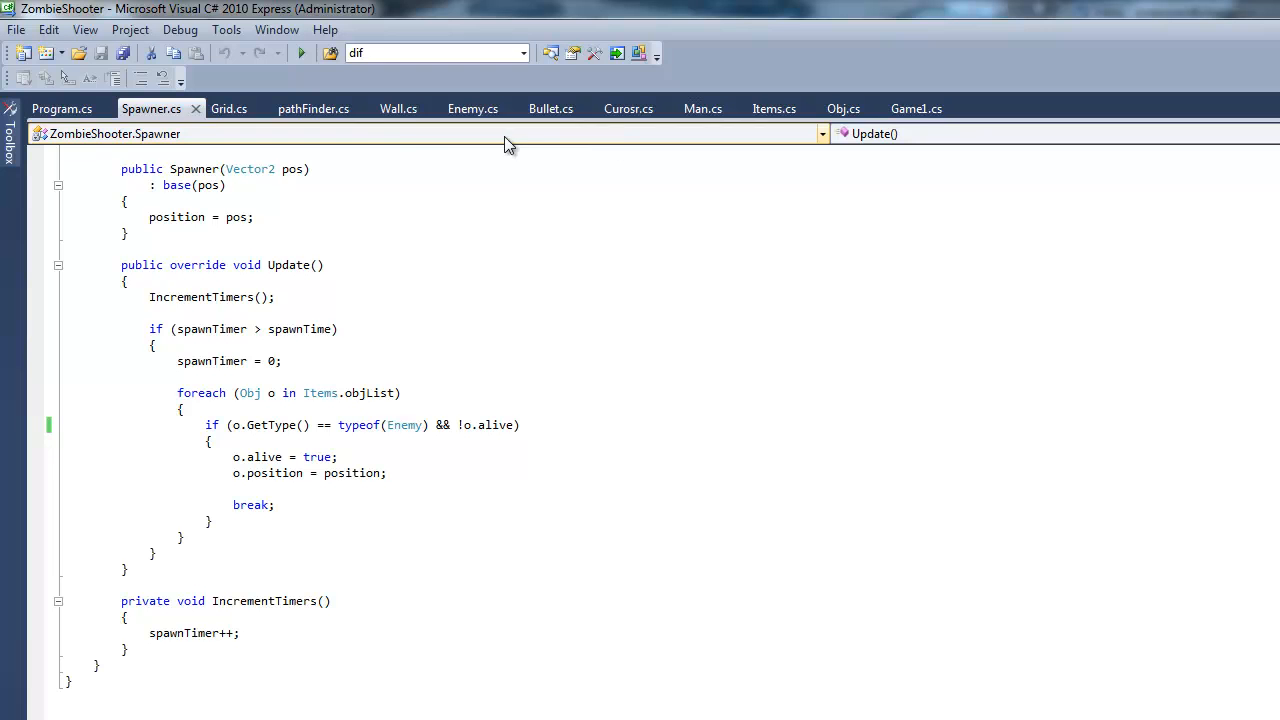
click(844, 108)
text(public bool solid = false;)
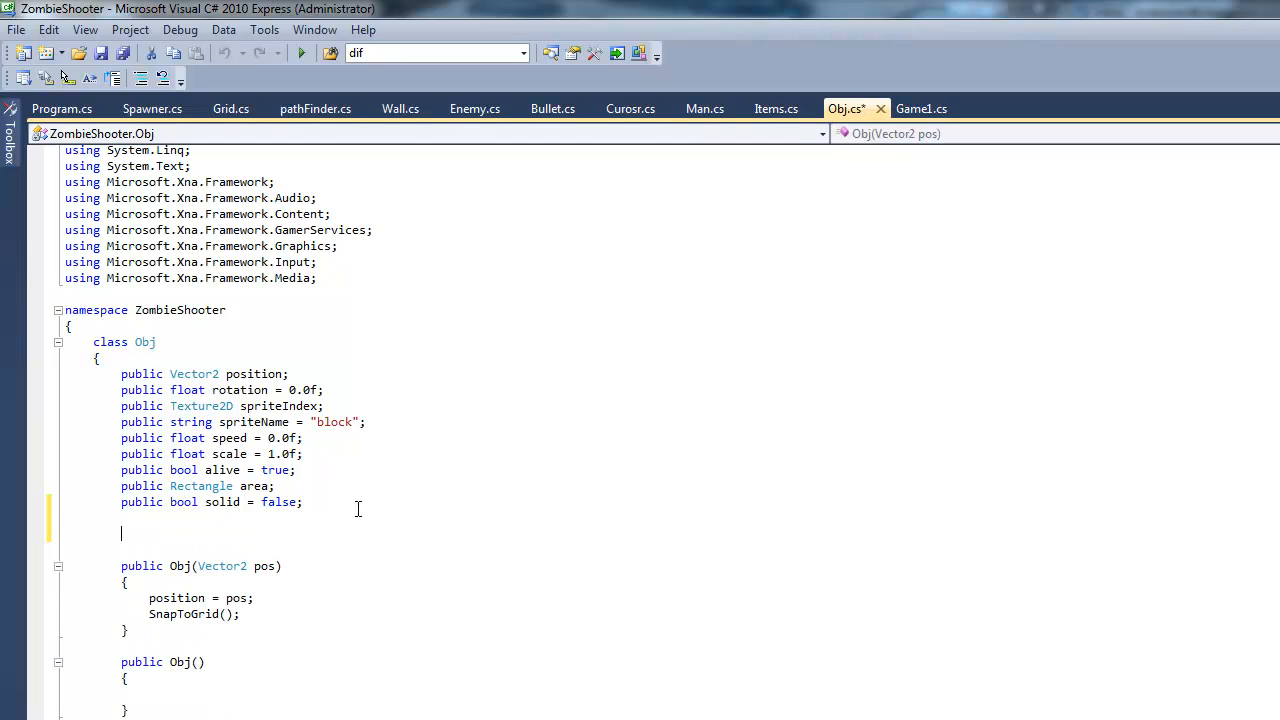
text(Rectangle)
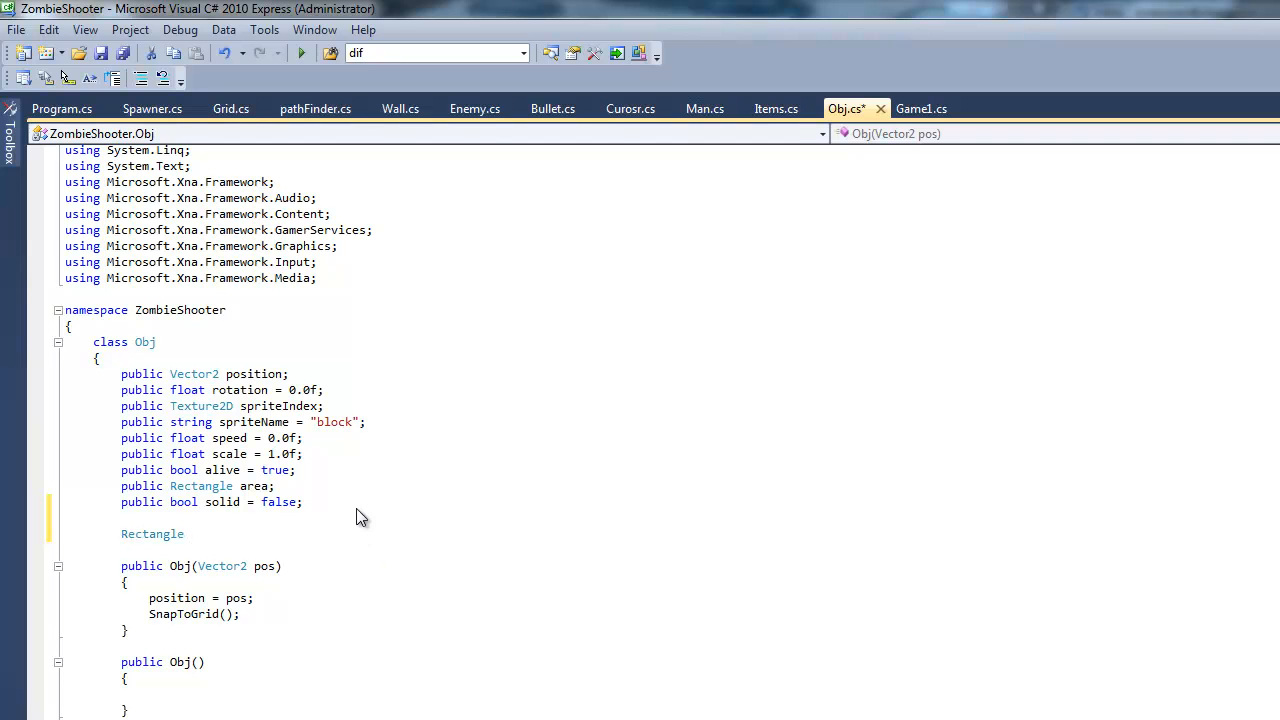
text(s)
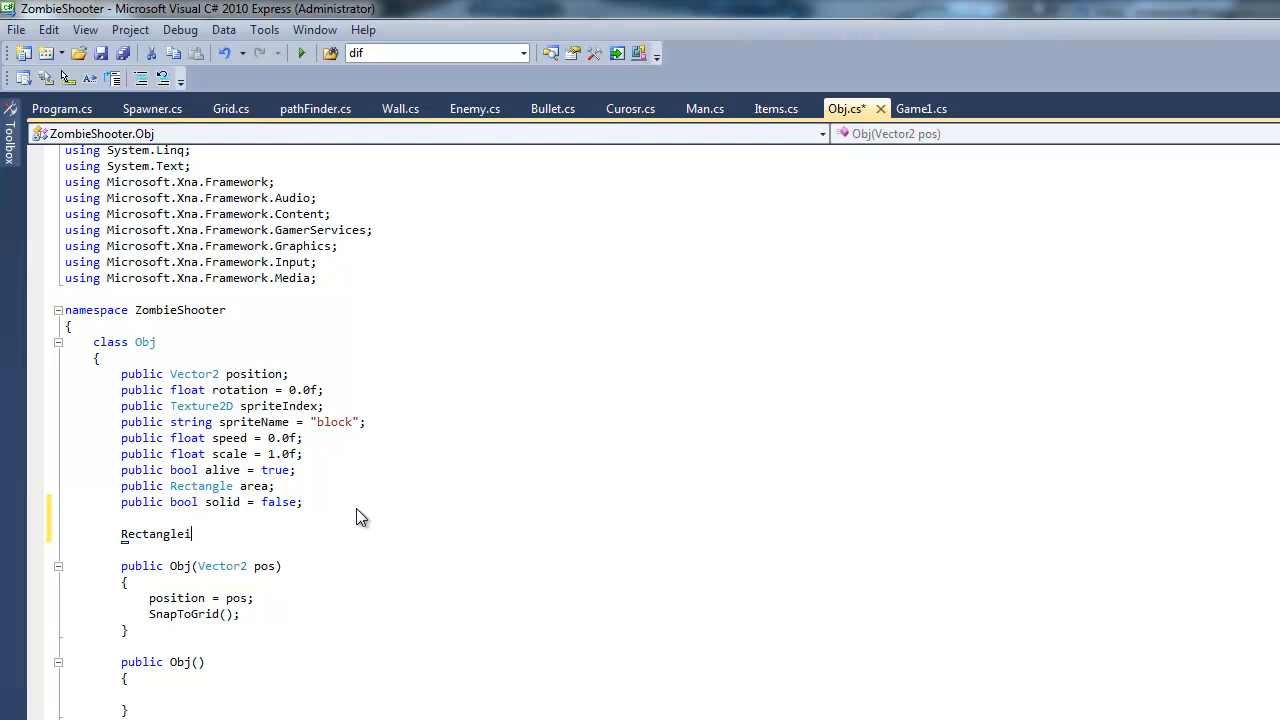
text(image)
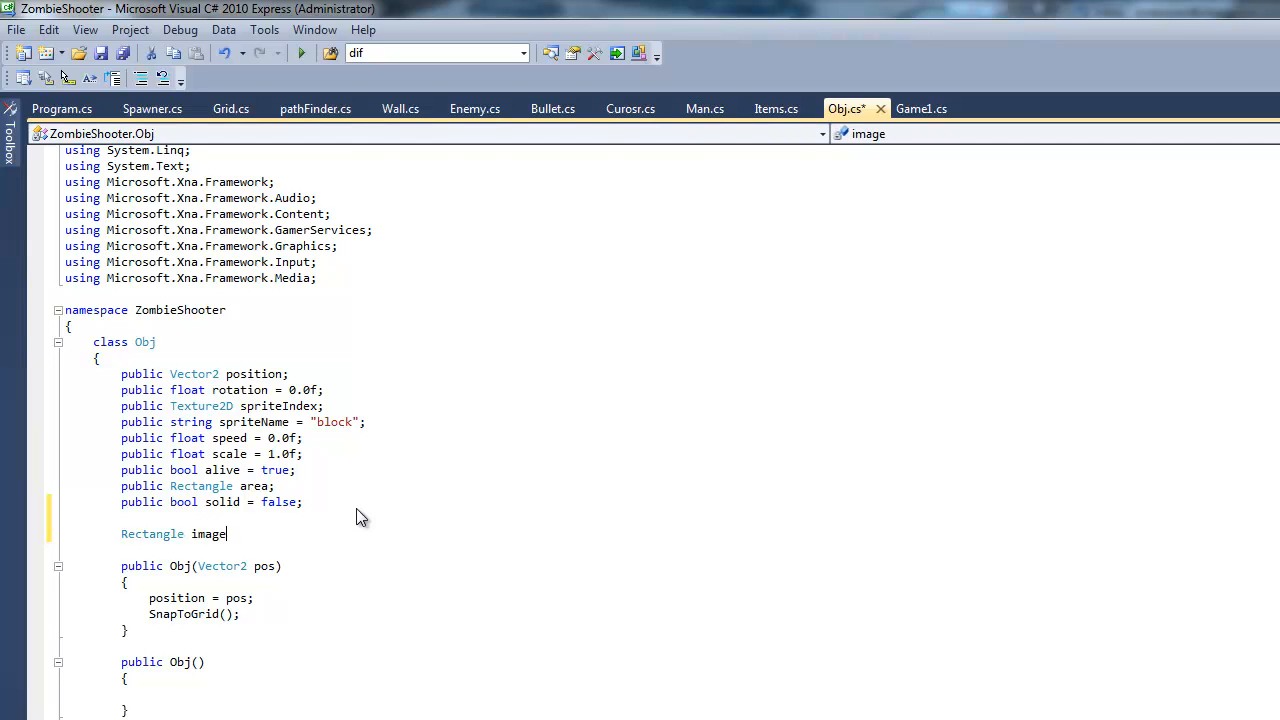
text(Area;)
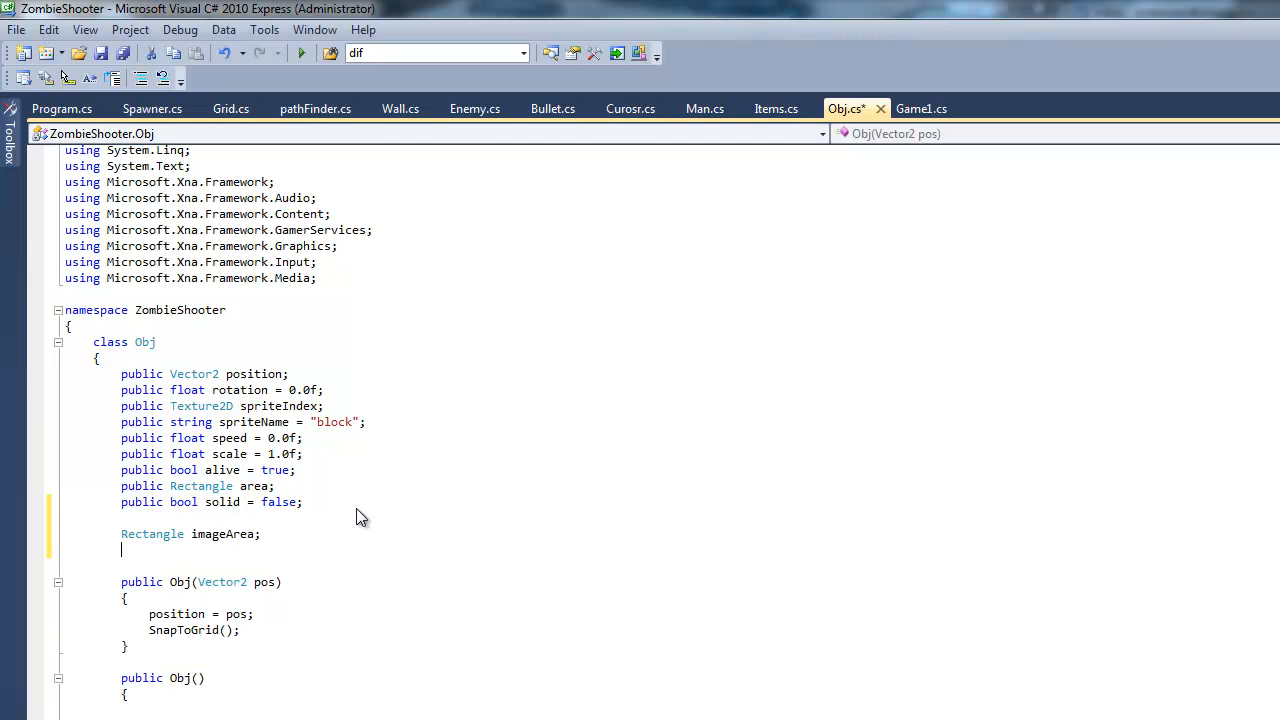
key(Ctrl+s)
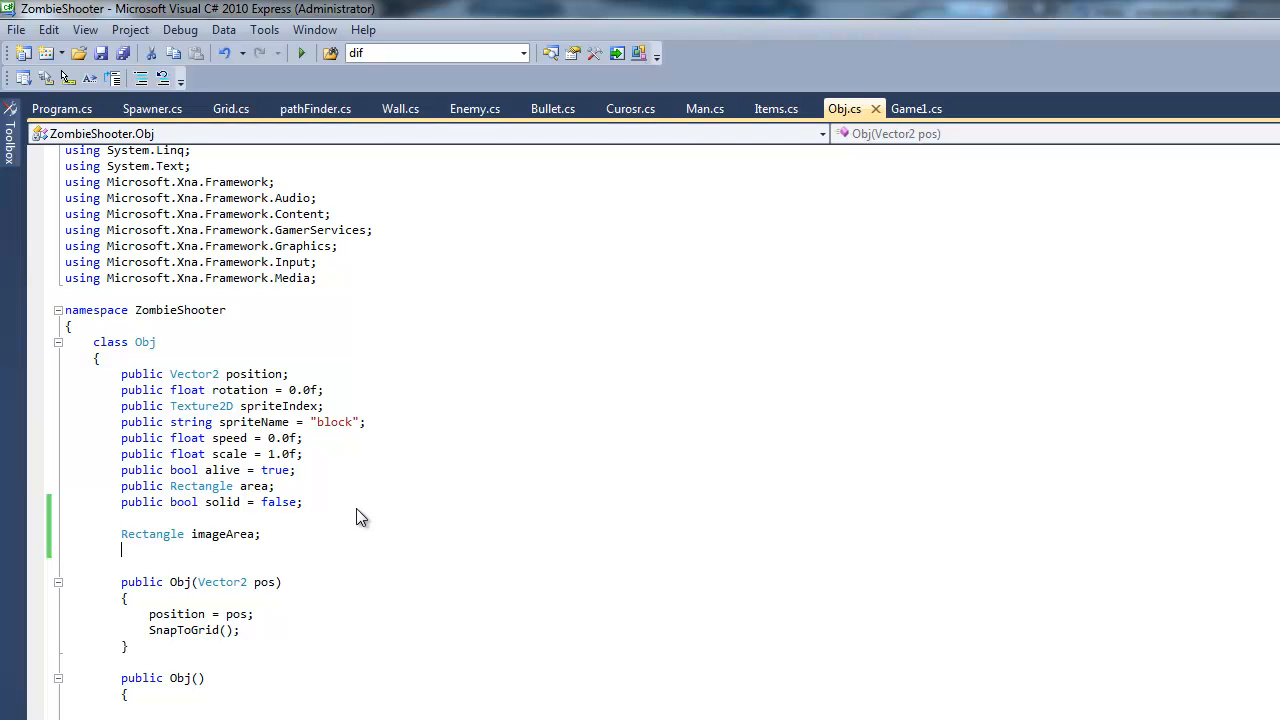
Declare the Point frame field in the Obj class
text(f)
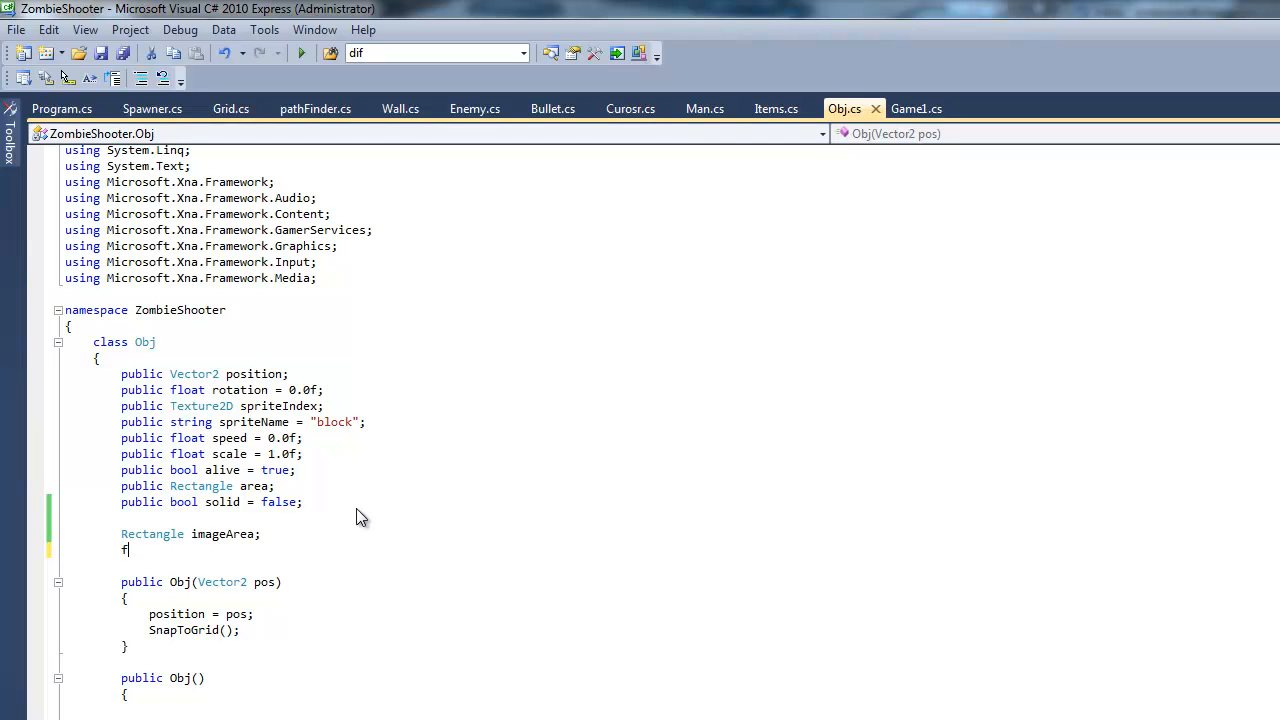
text(ramewor)
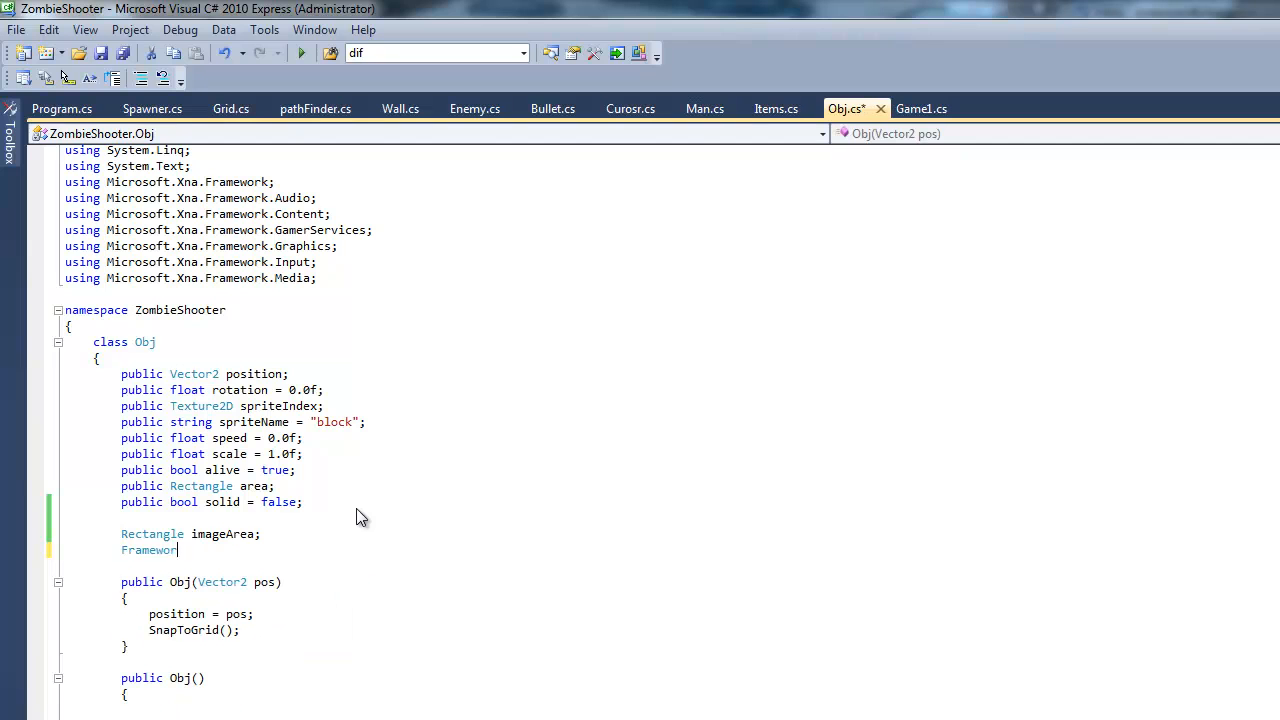
text(float fram)
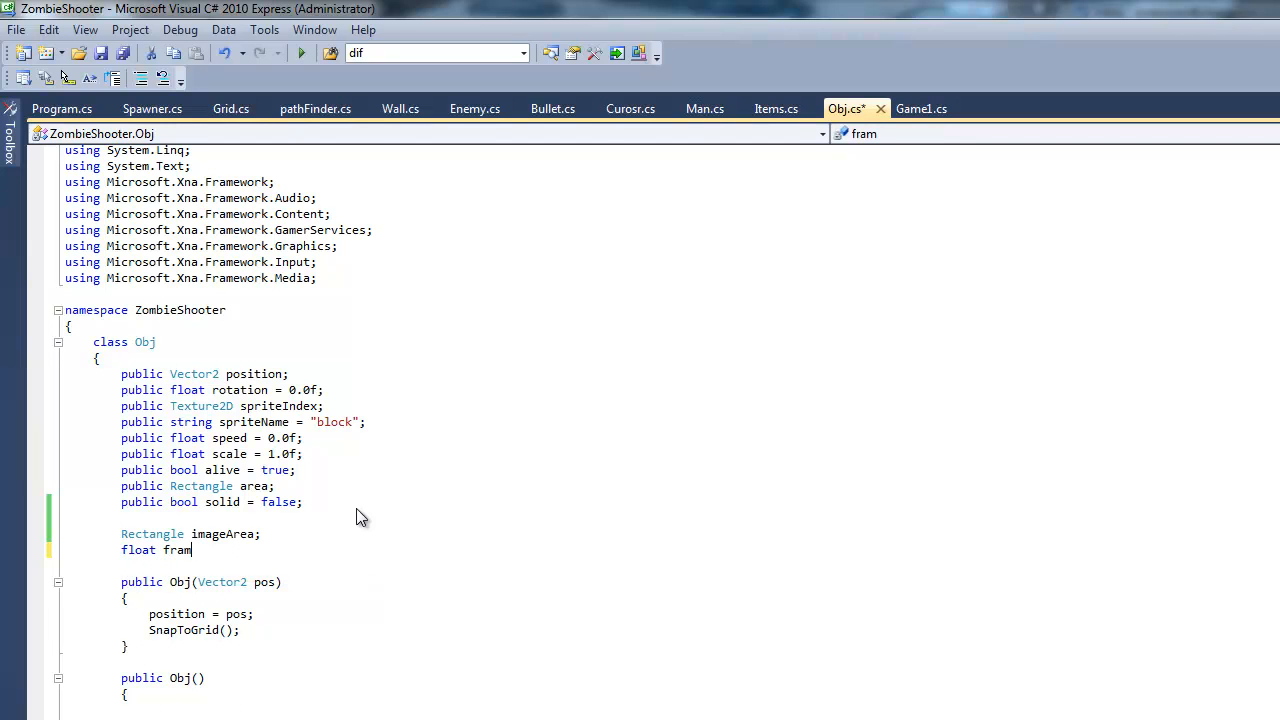
text(int)
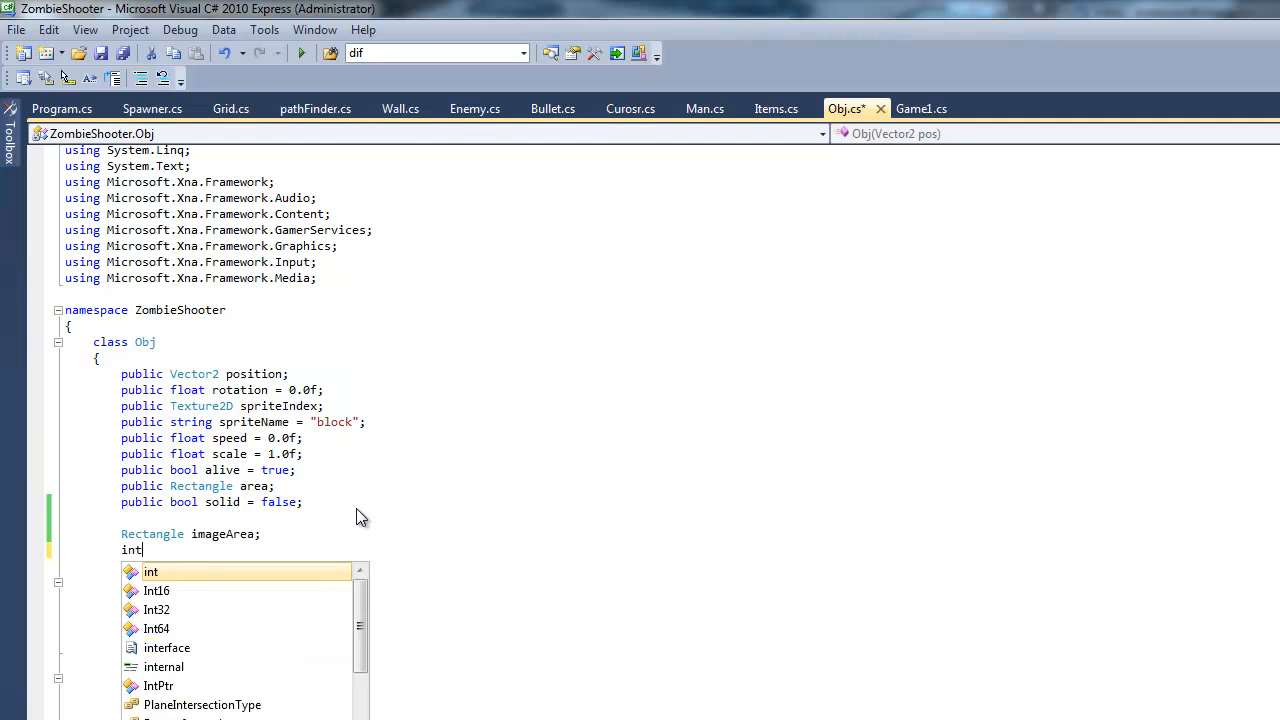
text(frameWid)
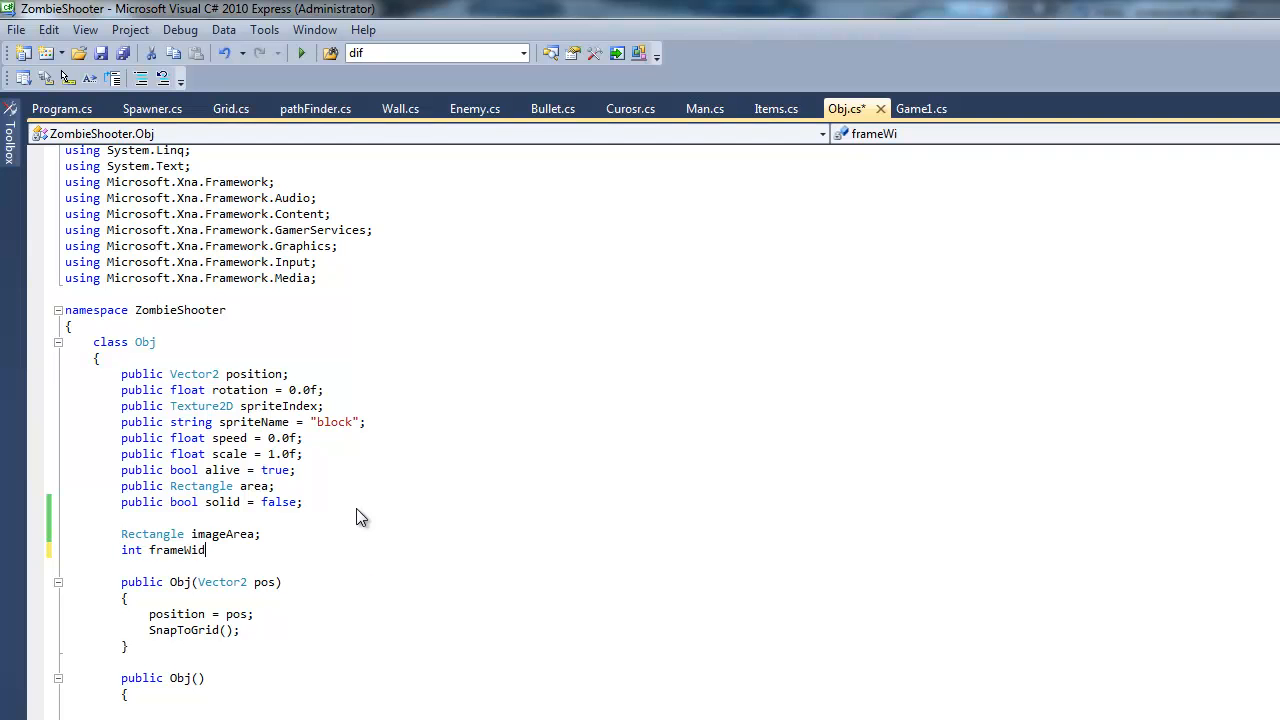
text(th)
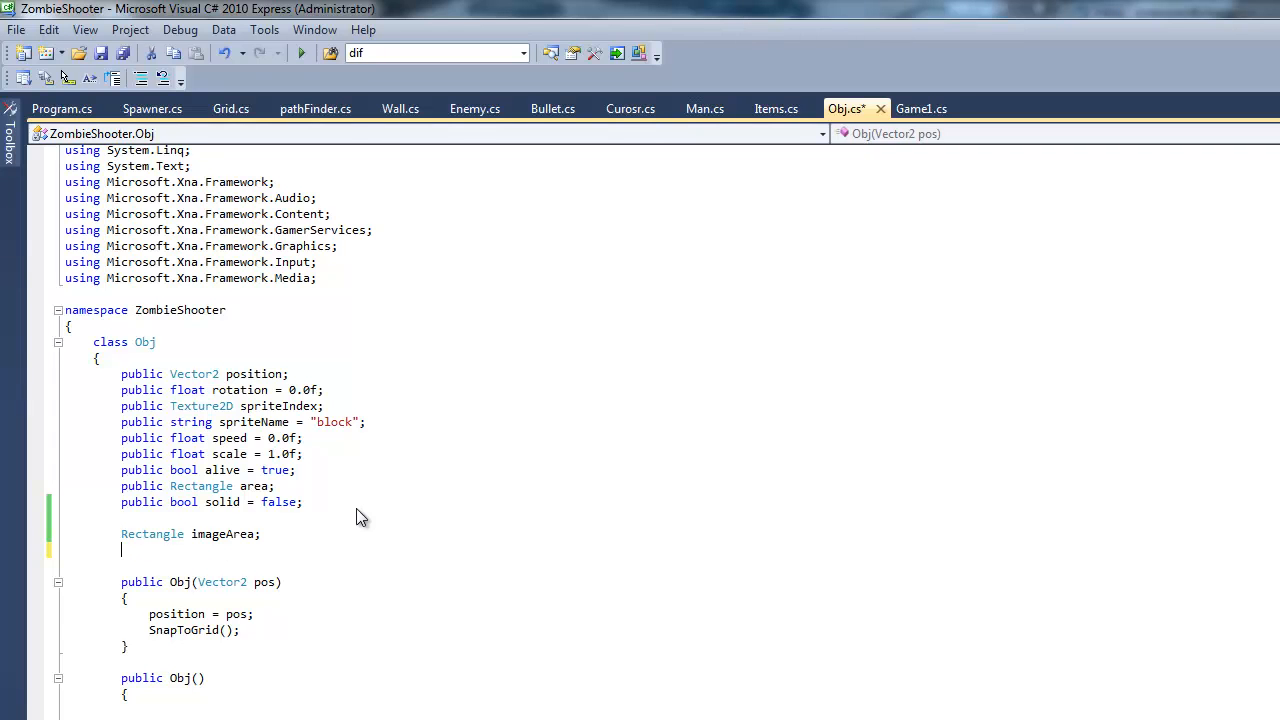
text(Ve)
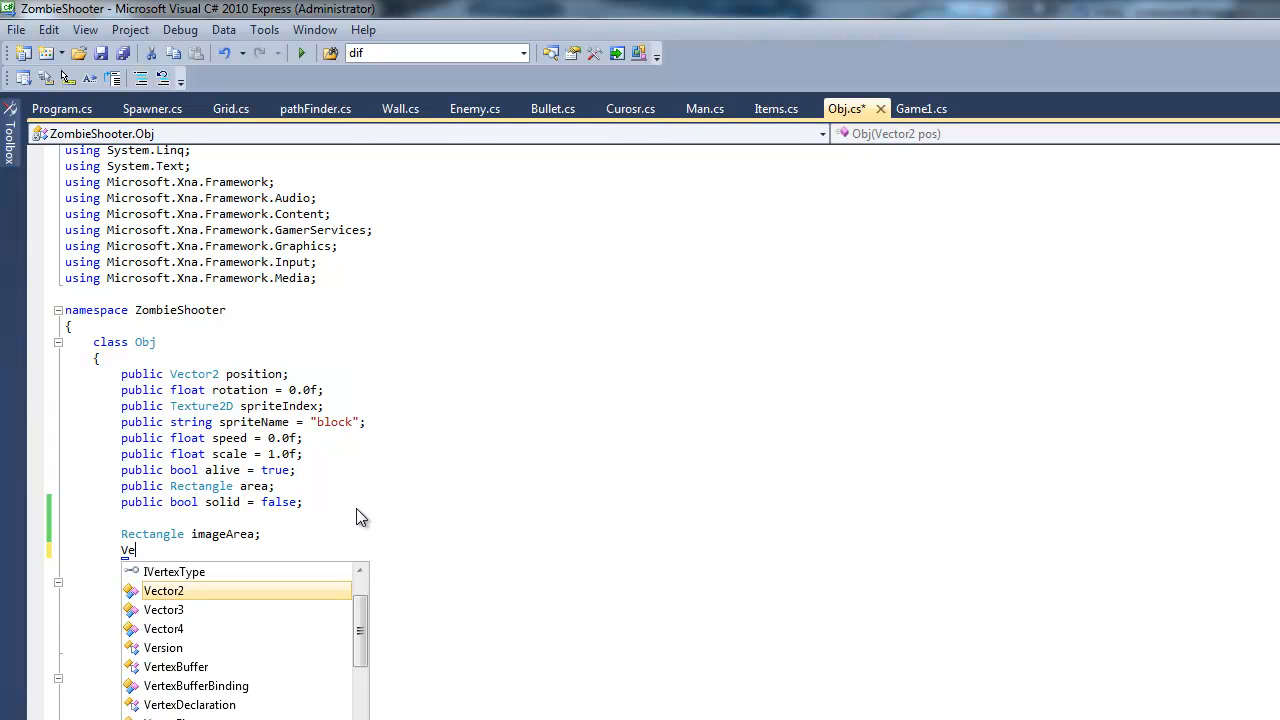
text(Point)
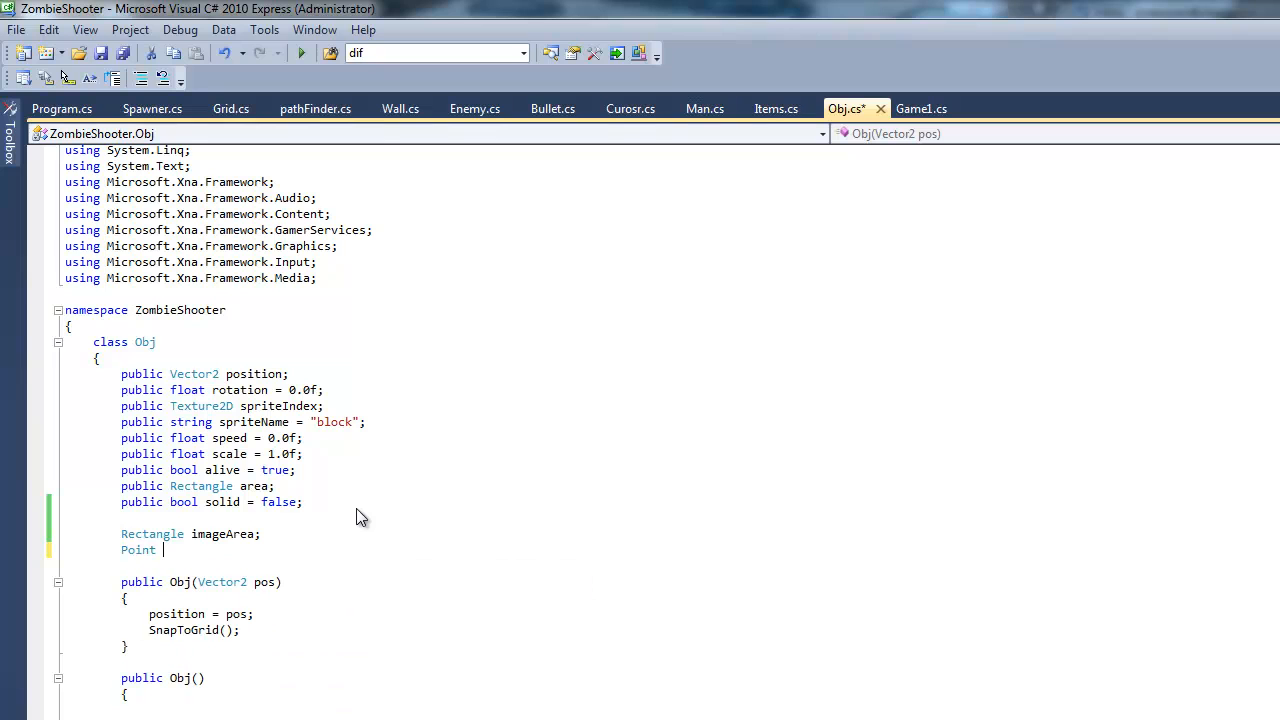
text(frame)
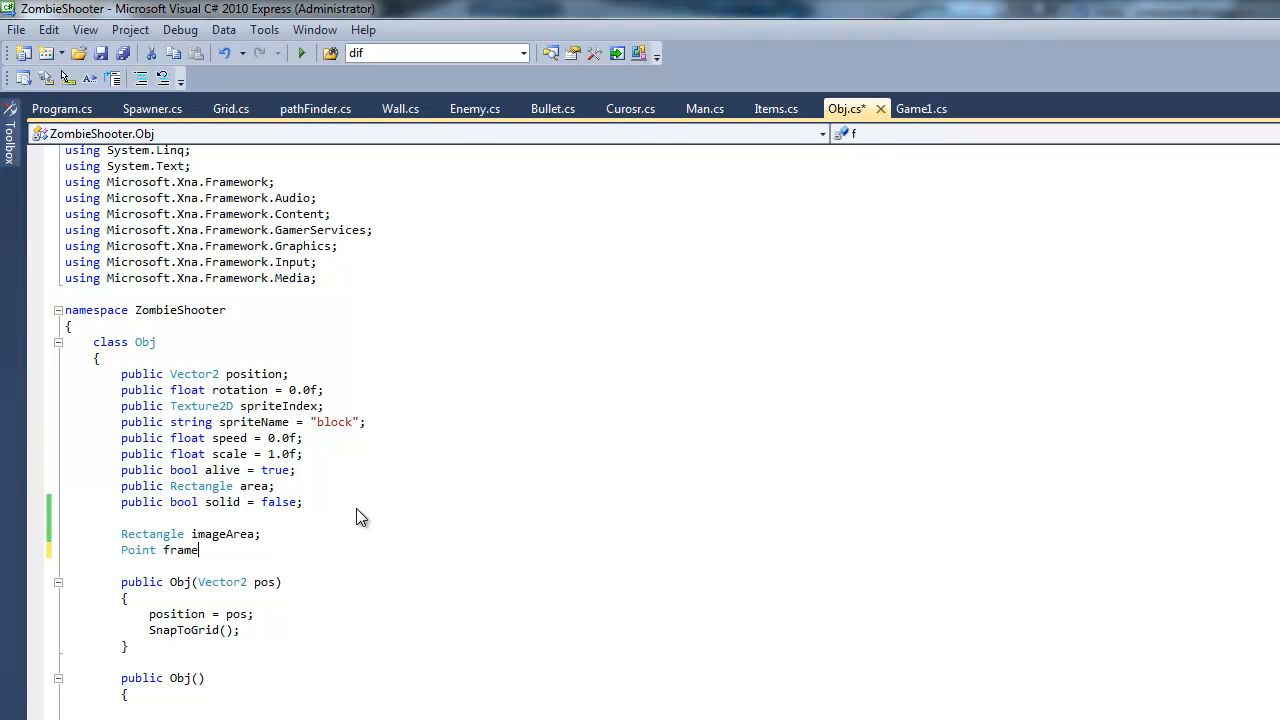
text(;)
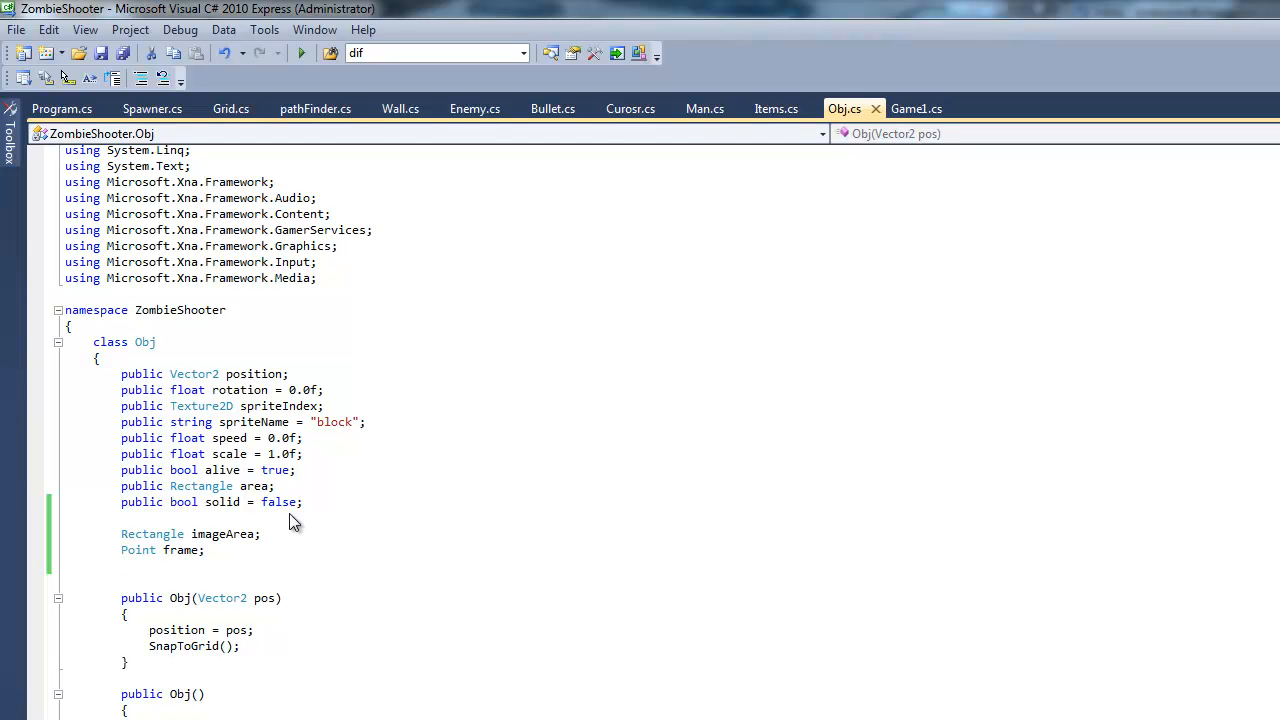
Declare the int imageIndex and float imageSpeed fields
text(image)
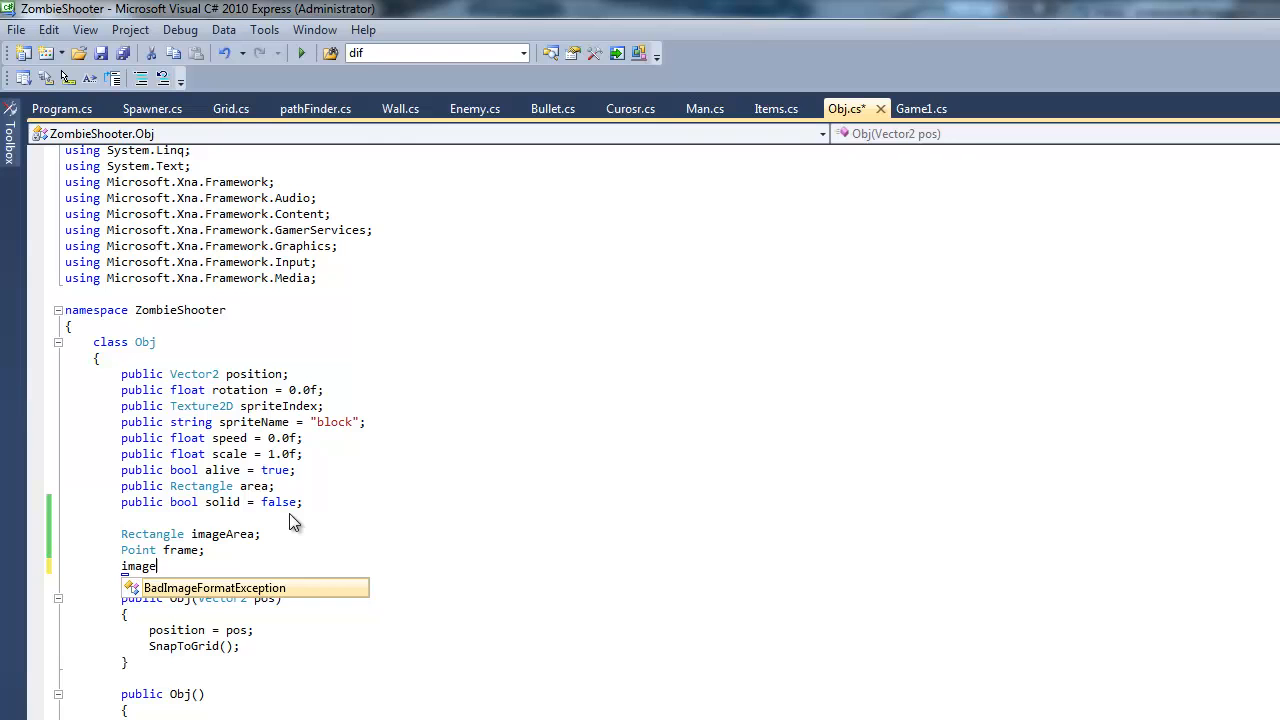
key(BackSpace)
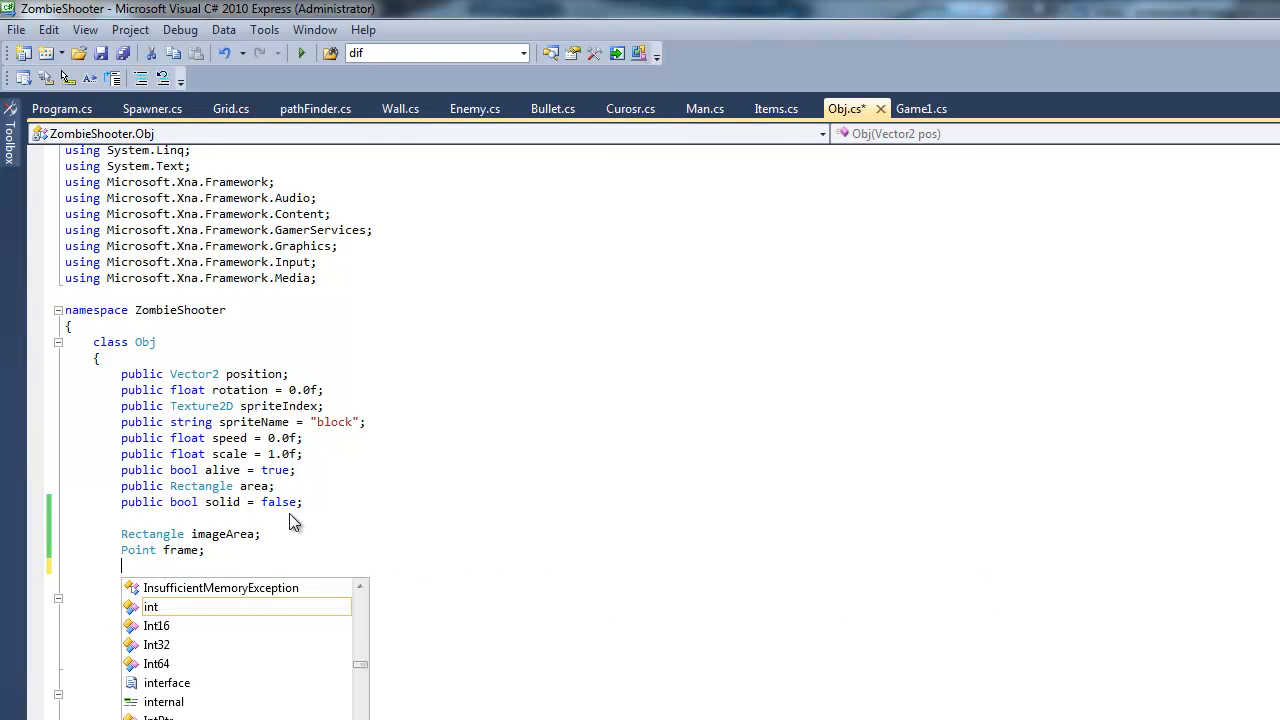
text(int image)
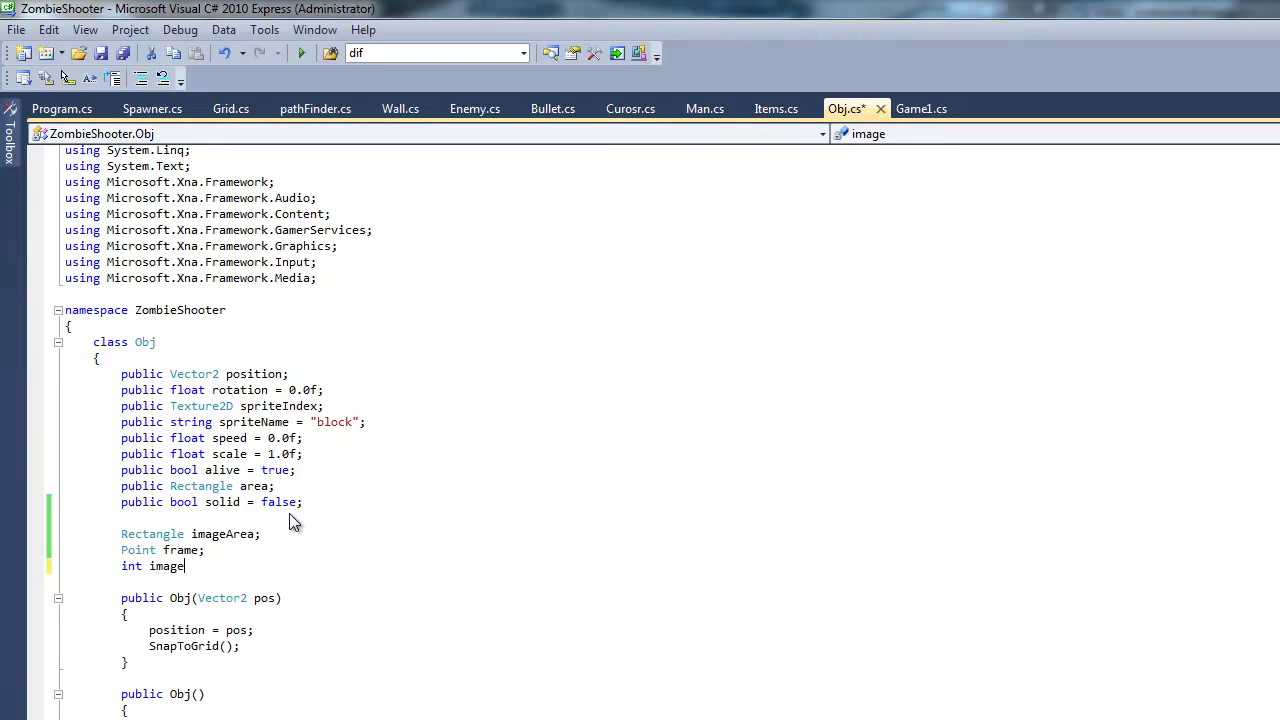
text(_index;)
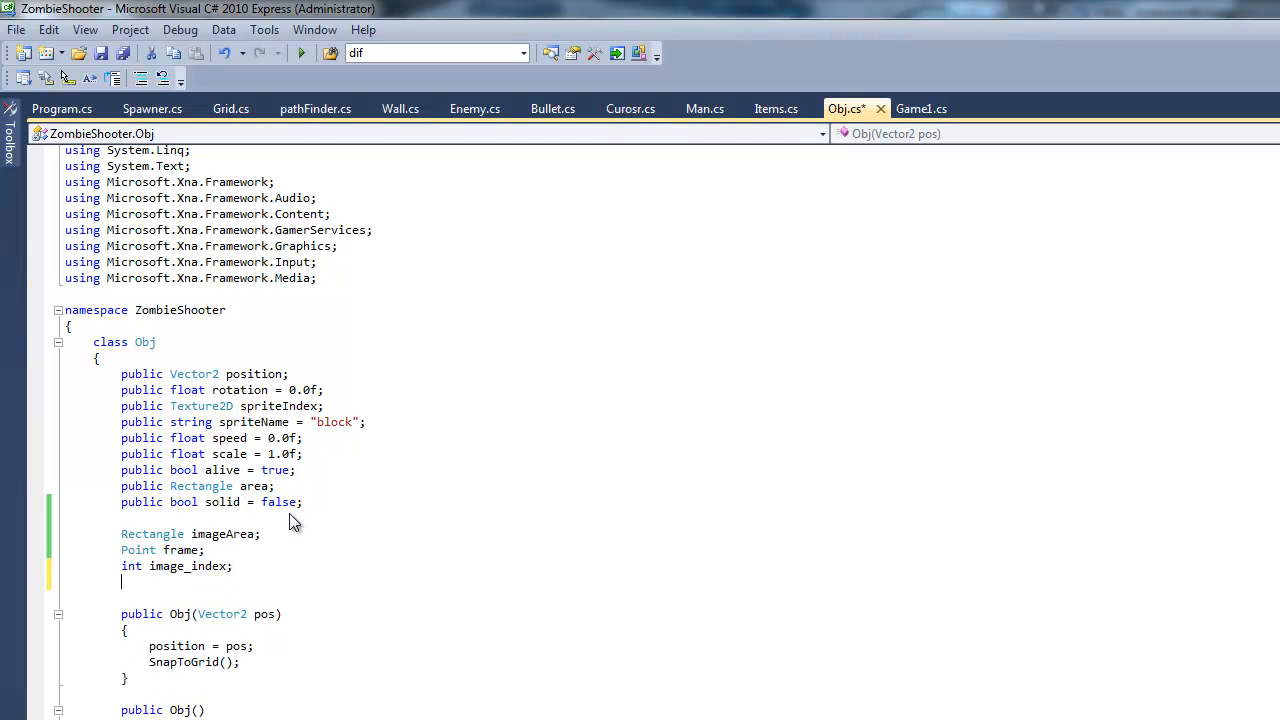
text(float)
click(177, 566)
text(I)
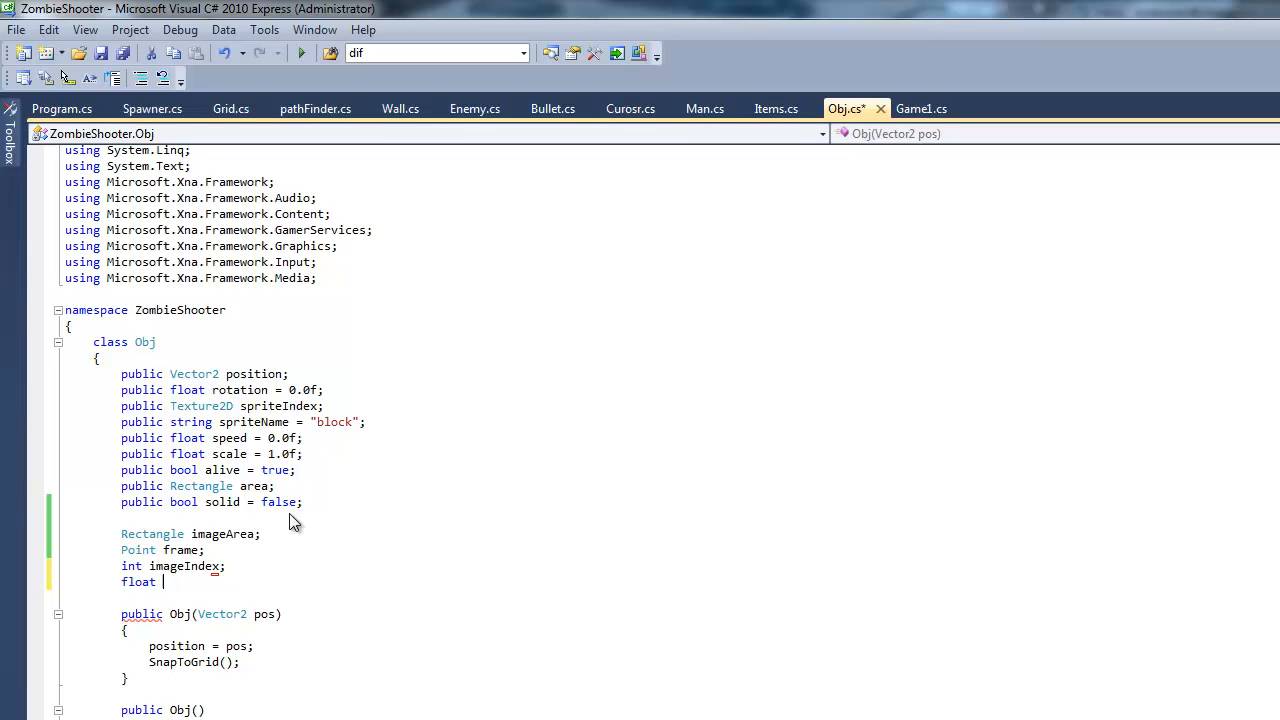
text(imageSpeed1)
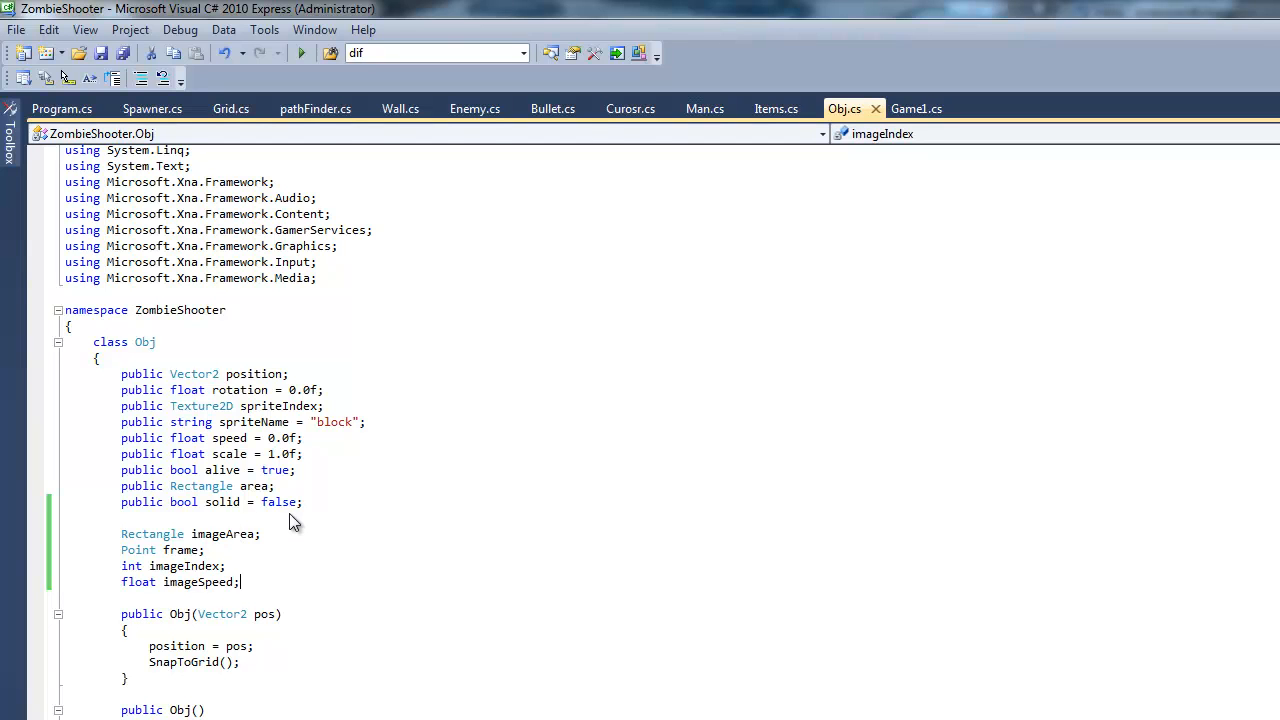
scroll(down, 3)
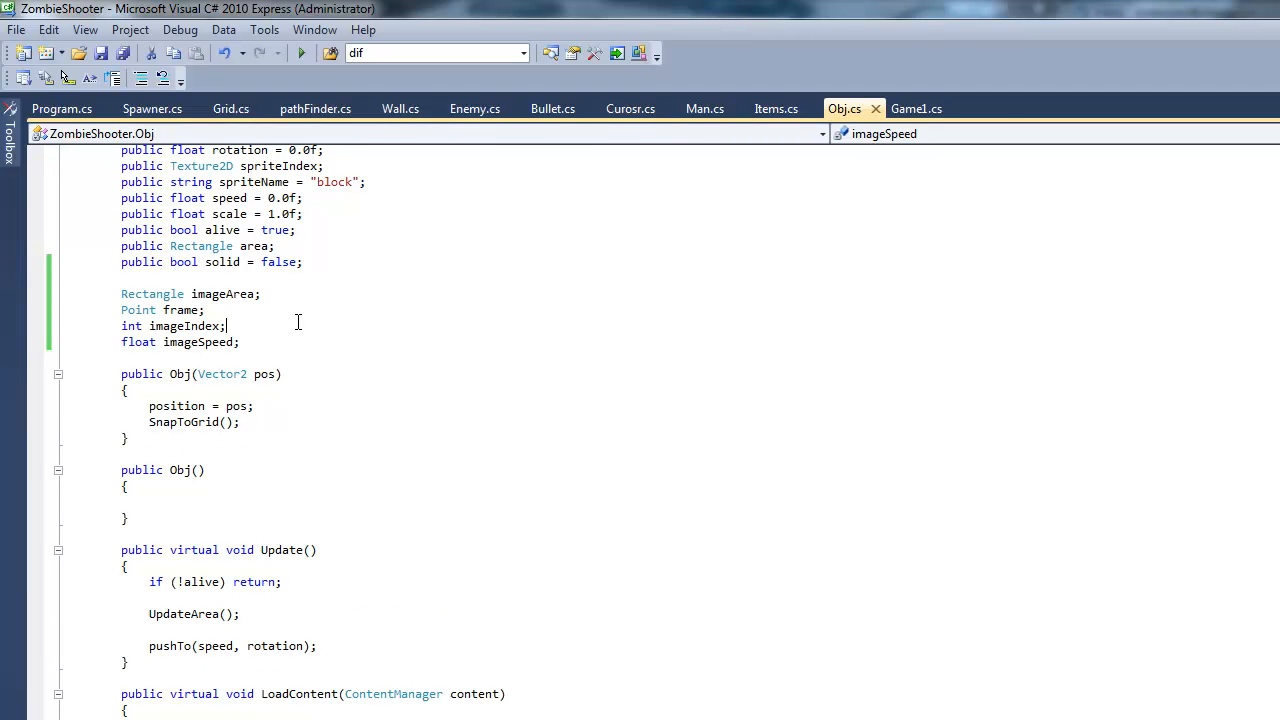
click(260, 293)
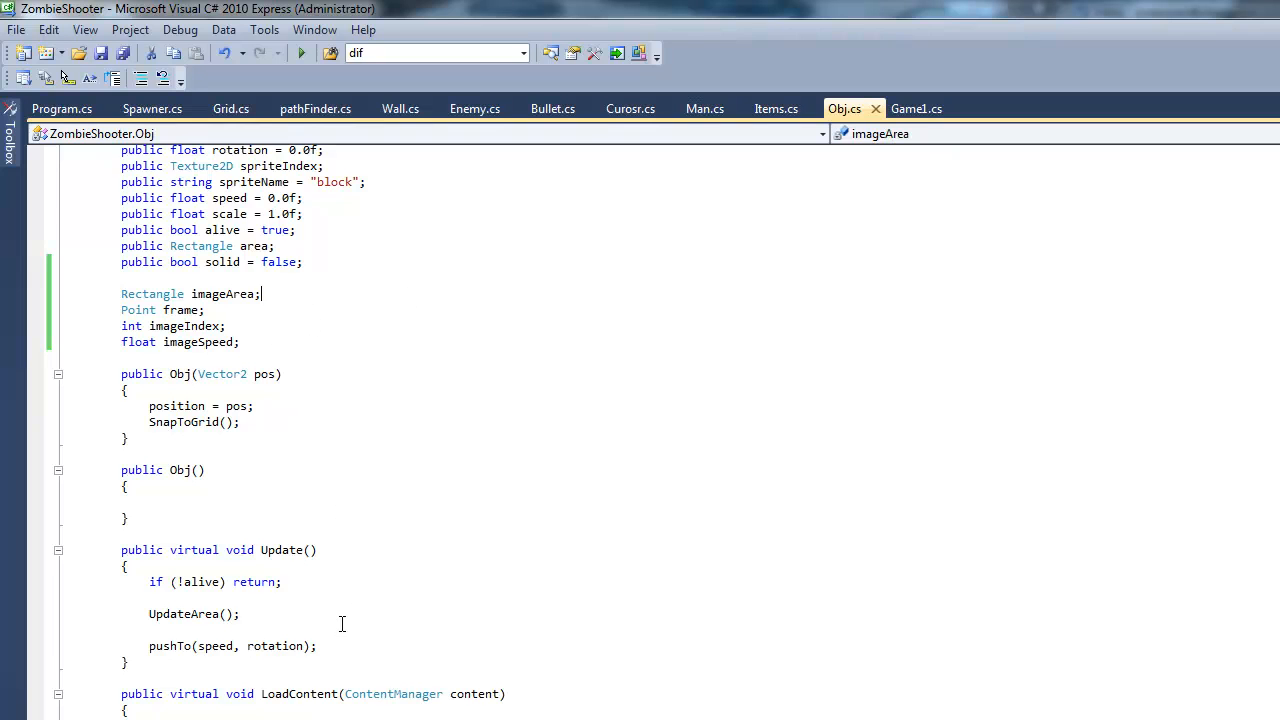
scroll(down, 3)
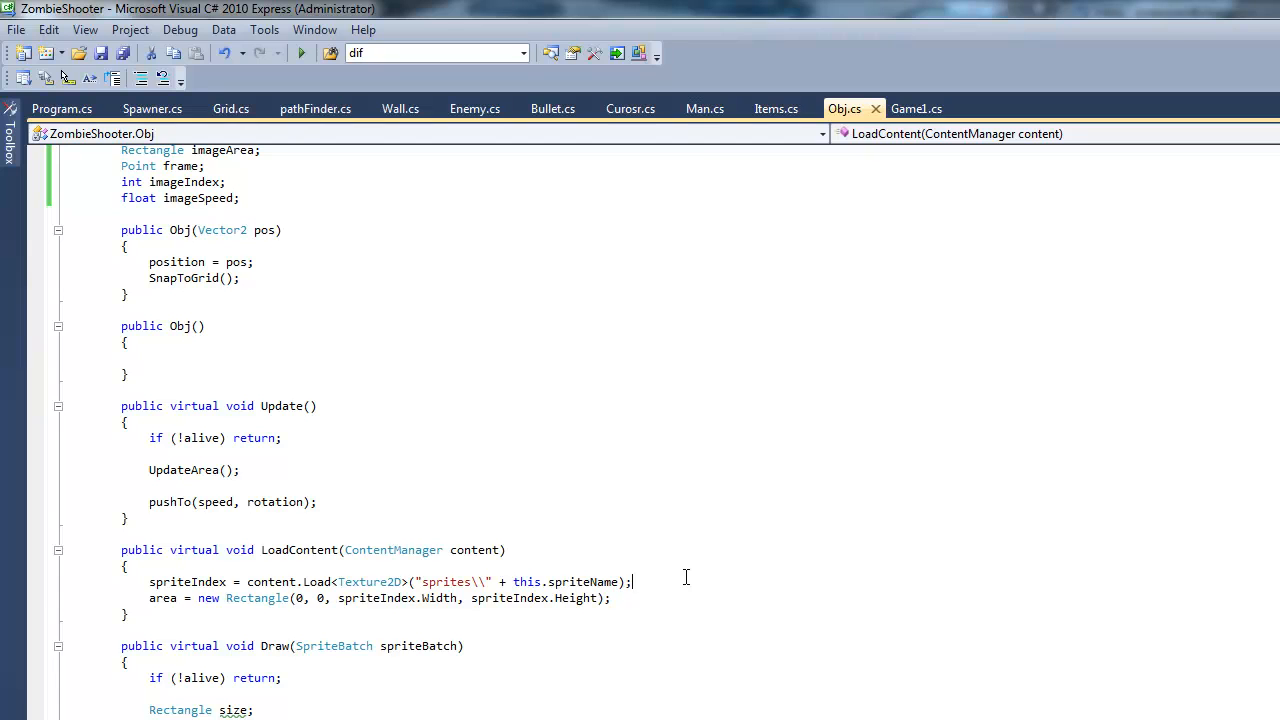
Below the sprite Load line, start typing frame = new Point(spriteIndex.Width
key(Enter)
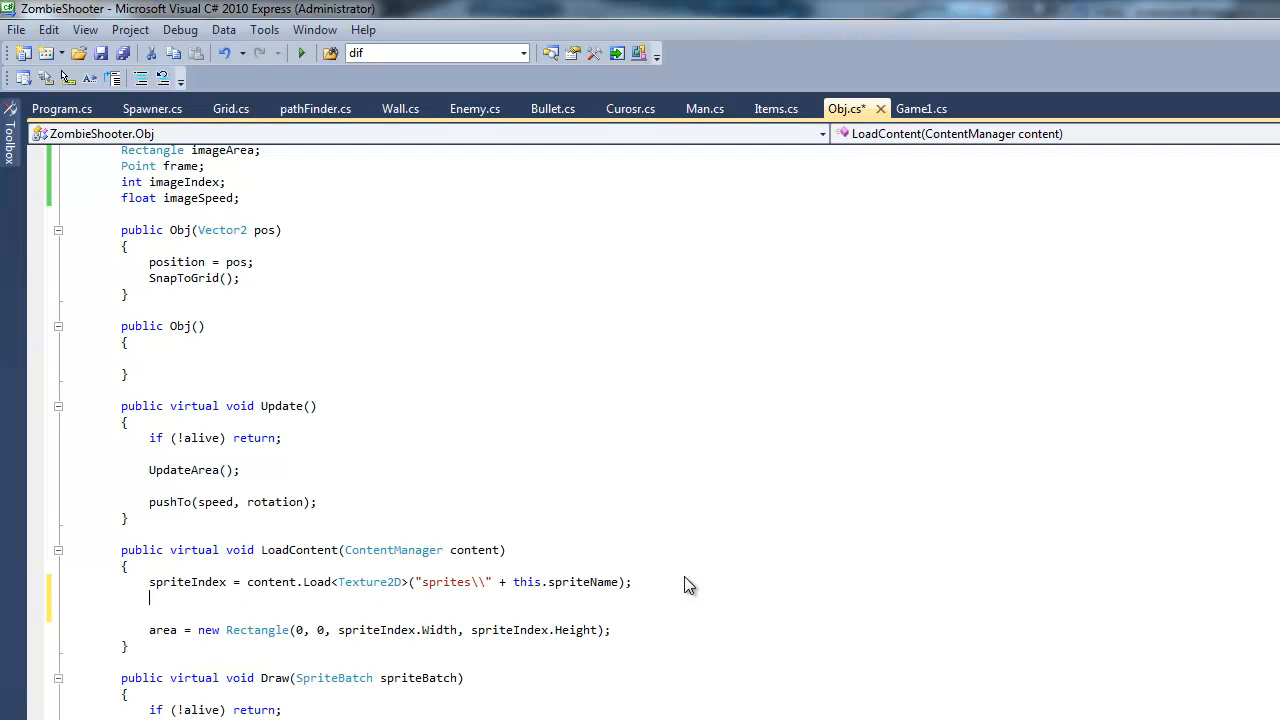
text(framw)
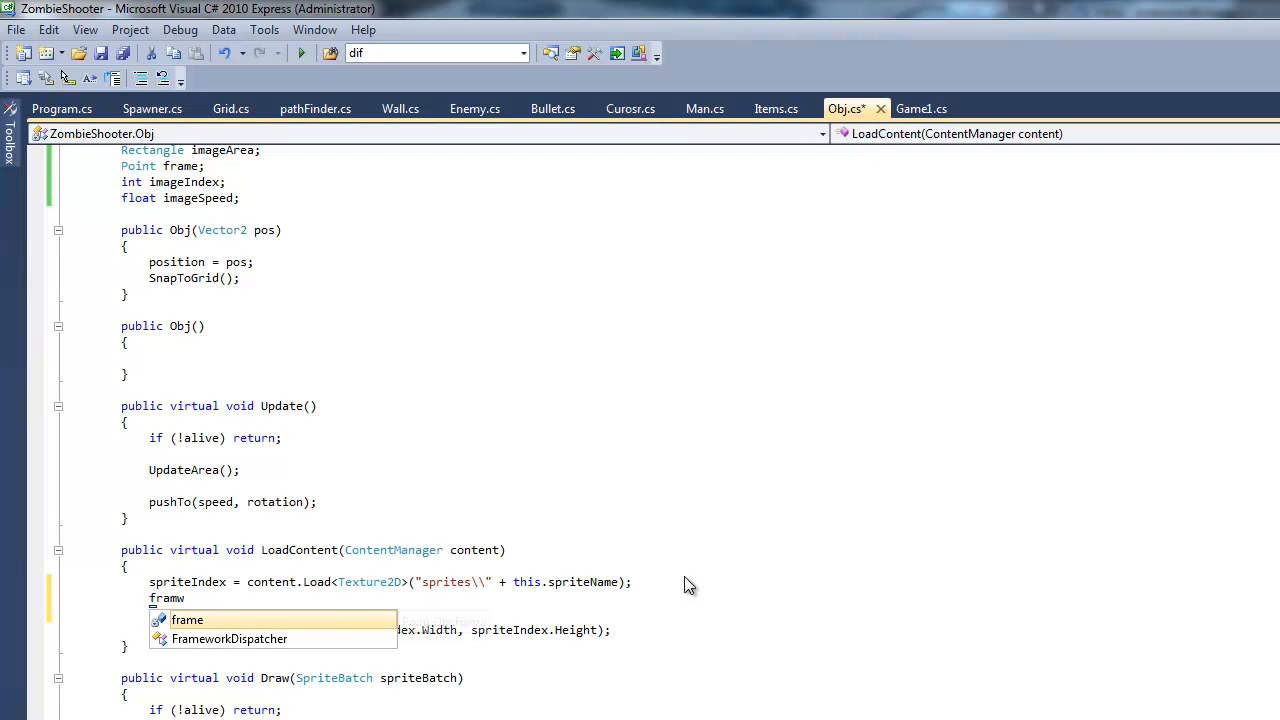
text(= new Point()
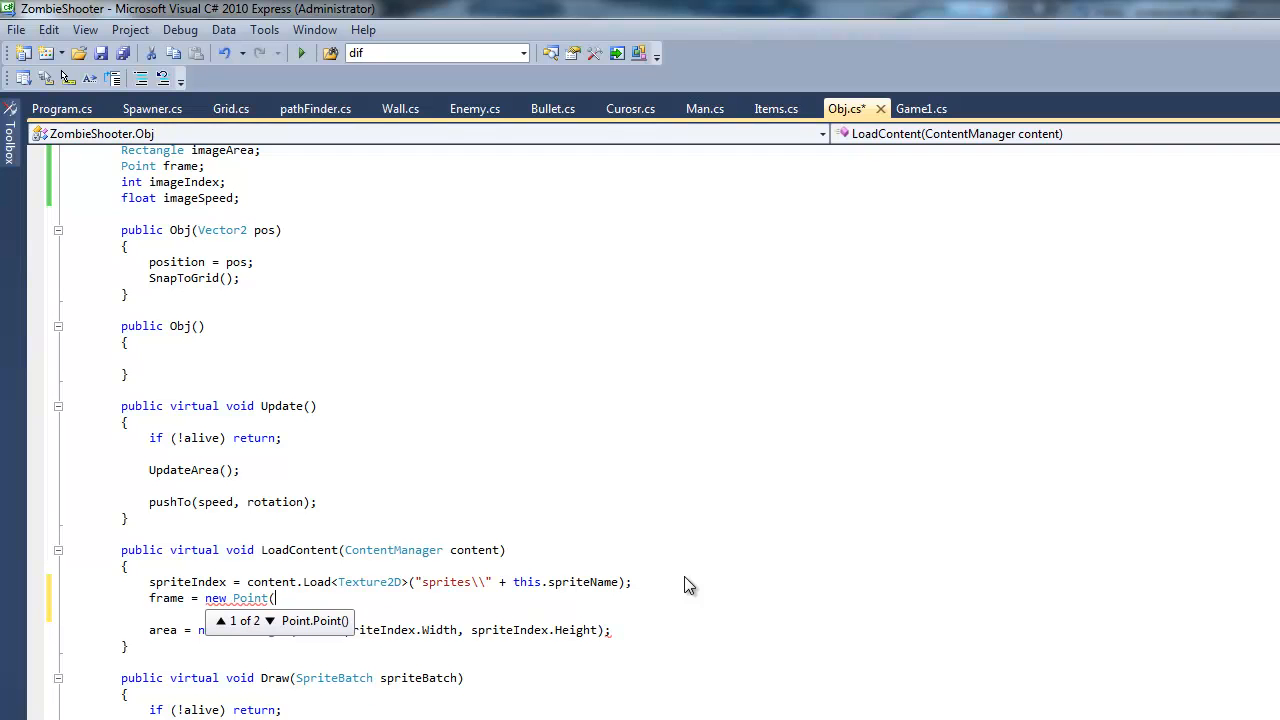
text(spriteIndex.w)
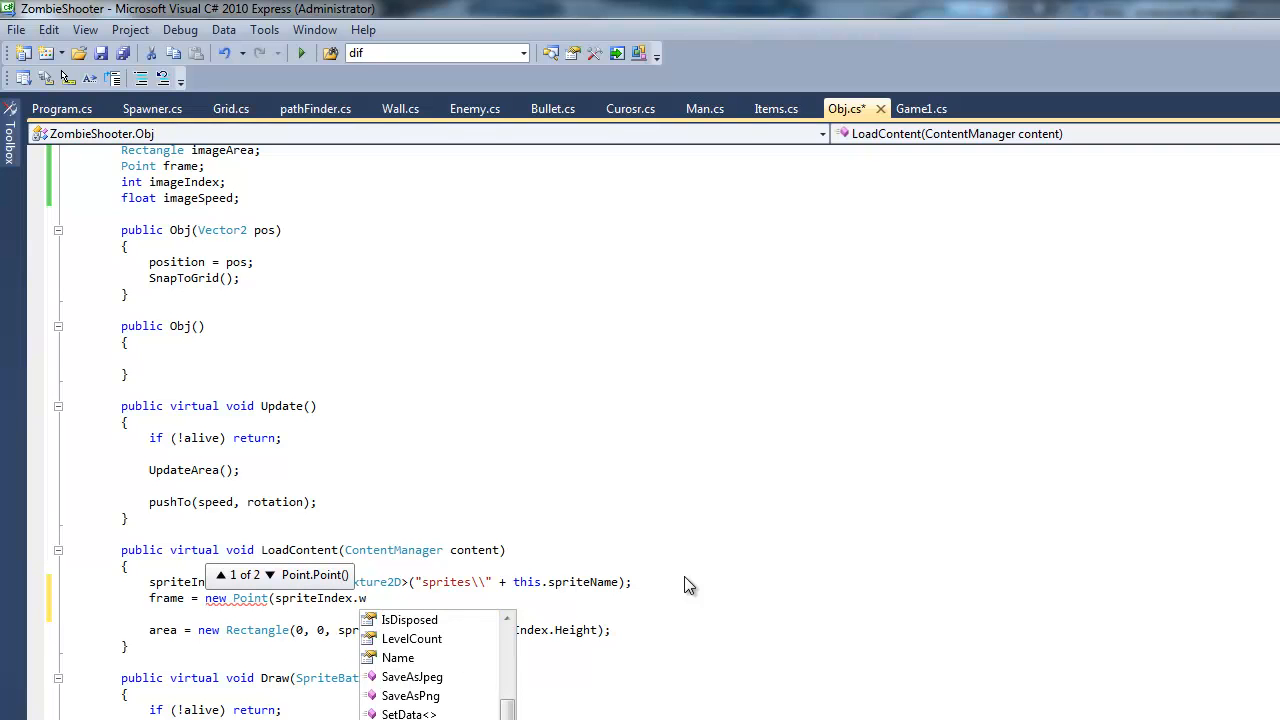
text(idth)
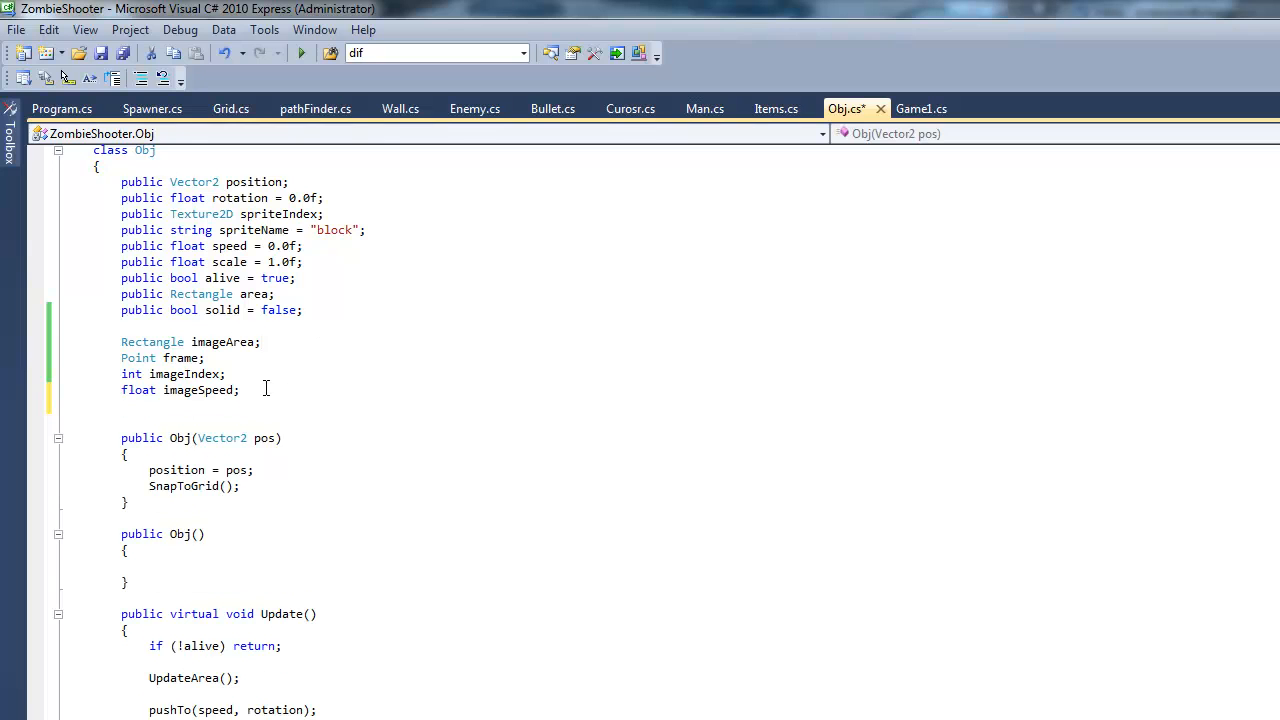
Declare an int imageNumber field below float imageSpeed
text(Point)
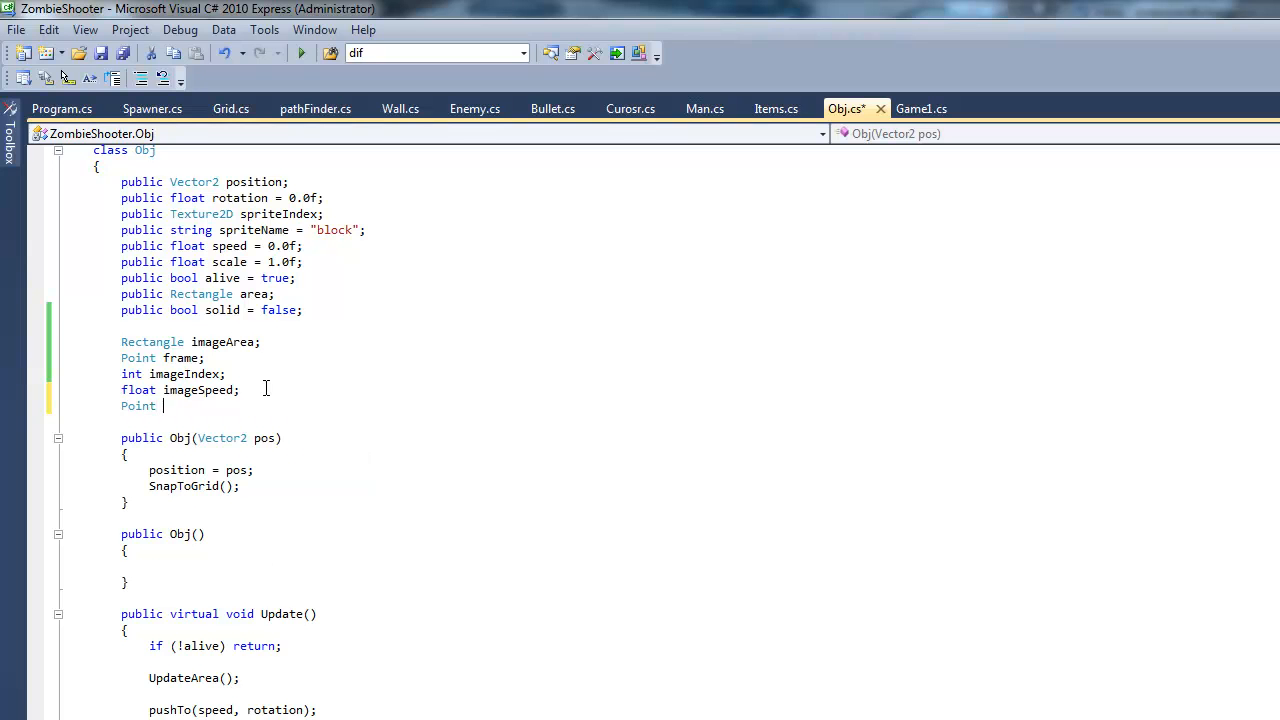
mouse_move(268, 396)
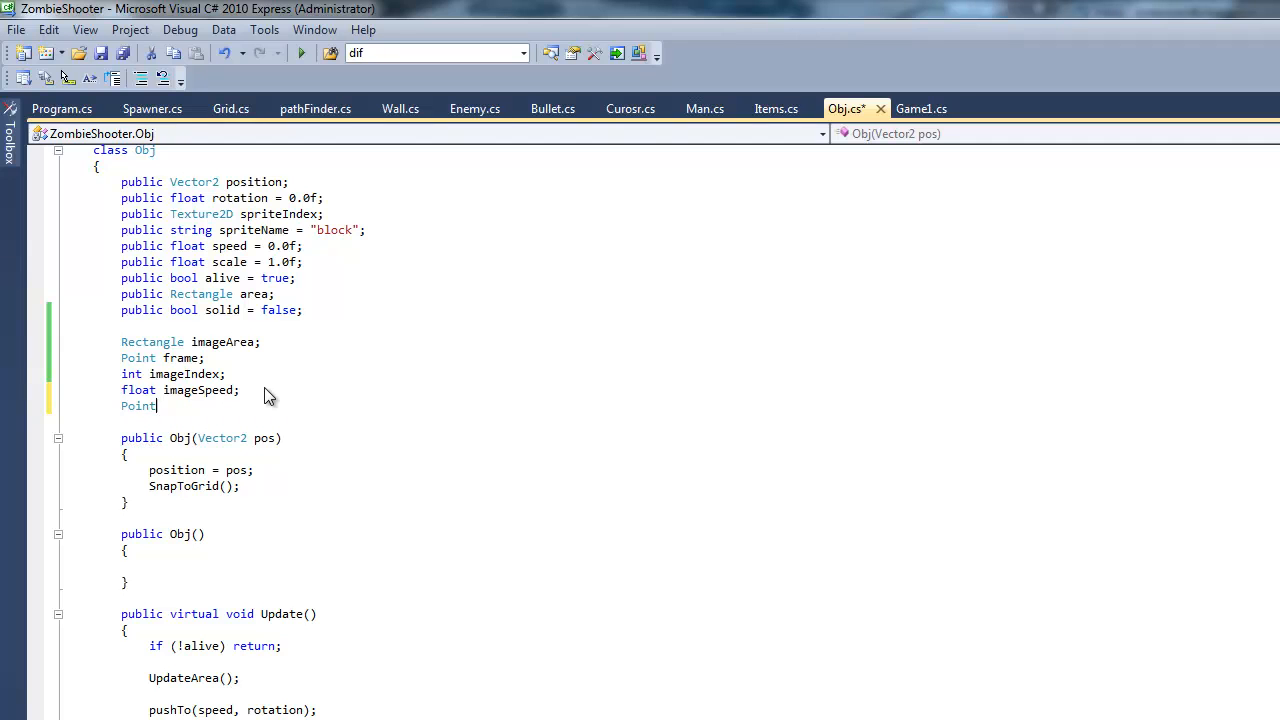
text(int)
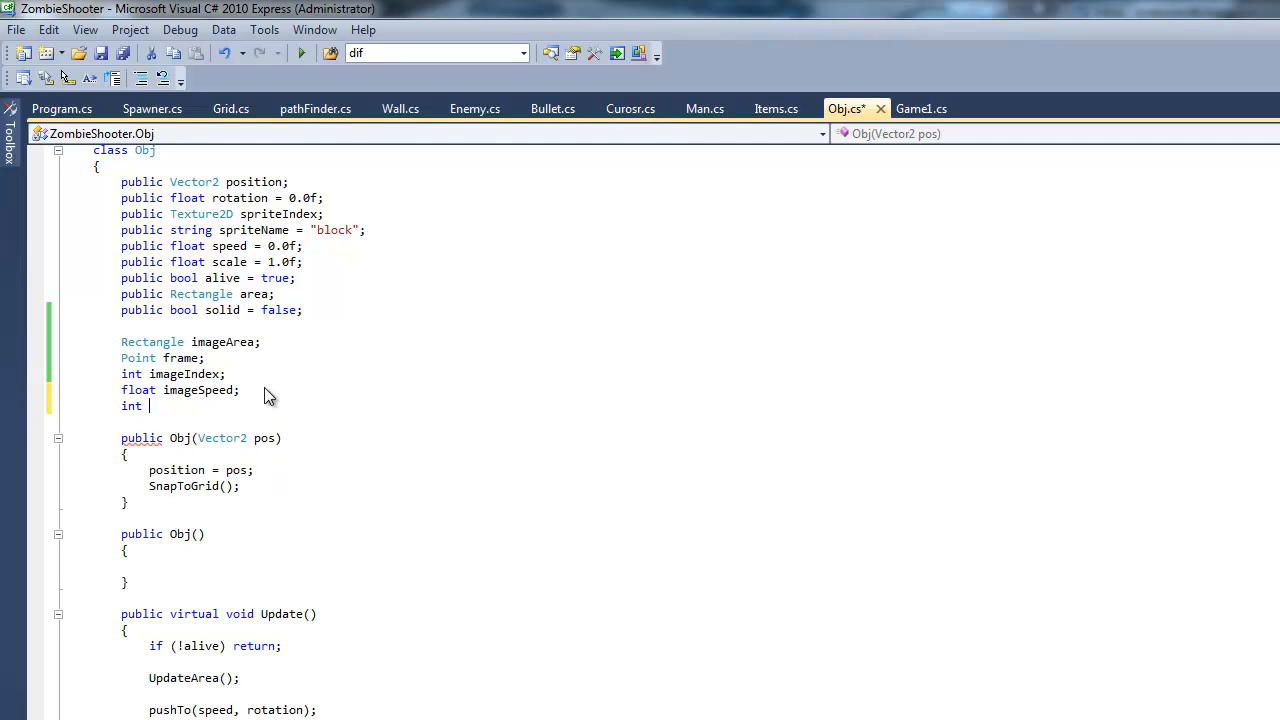
text(imageNu)
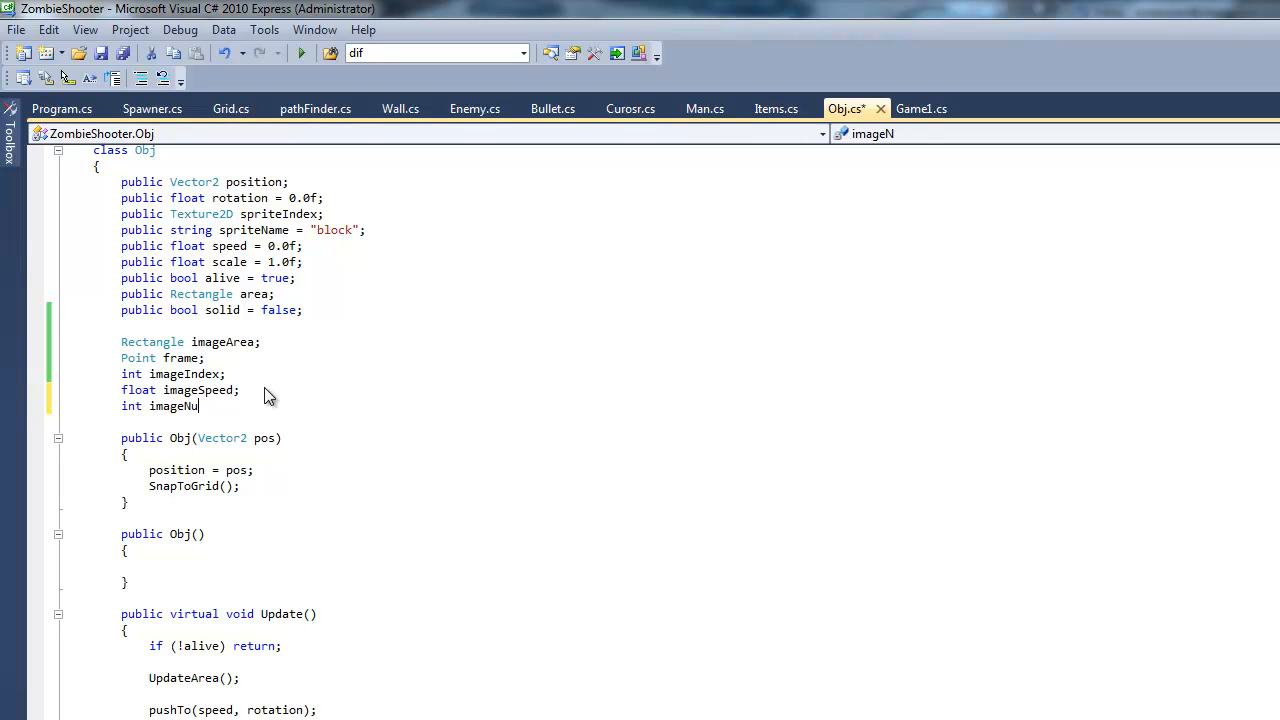
text(mber;)
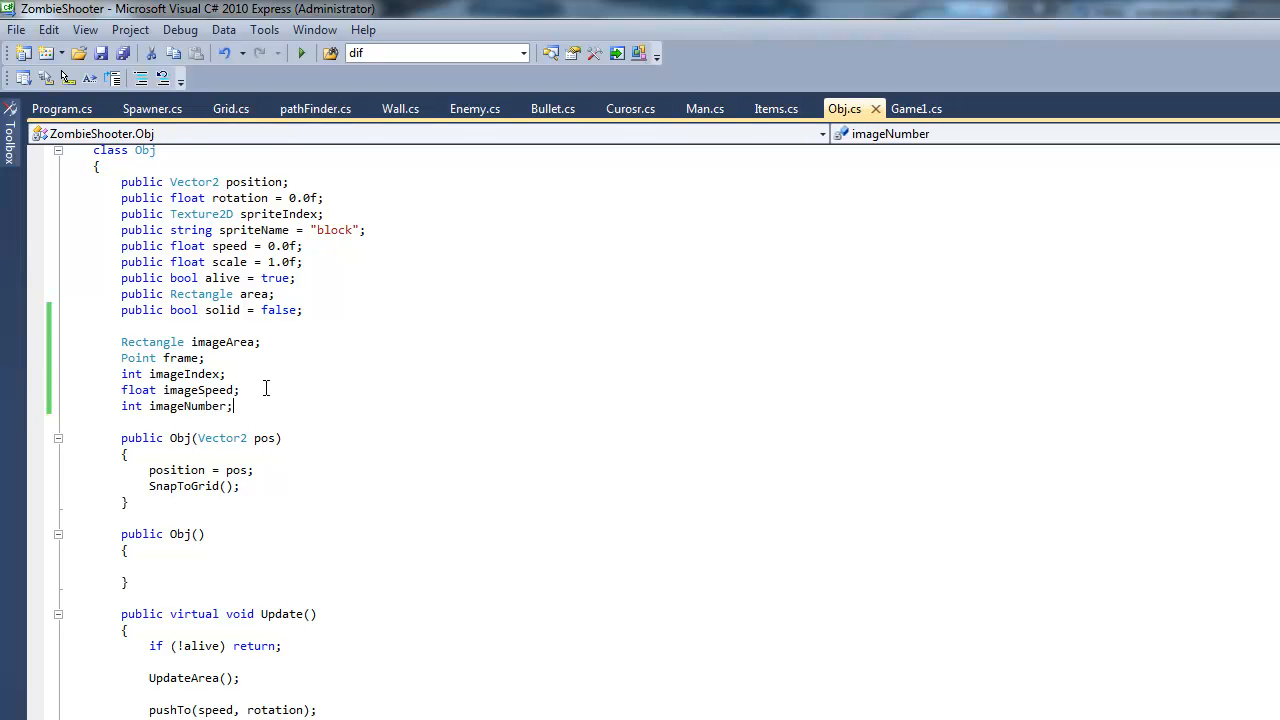
scroll(down, 3)
text(frame = new Point(spriteIndex.Width)
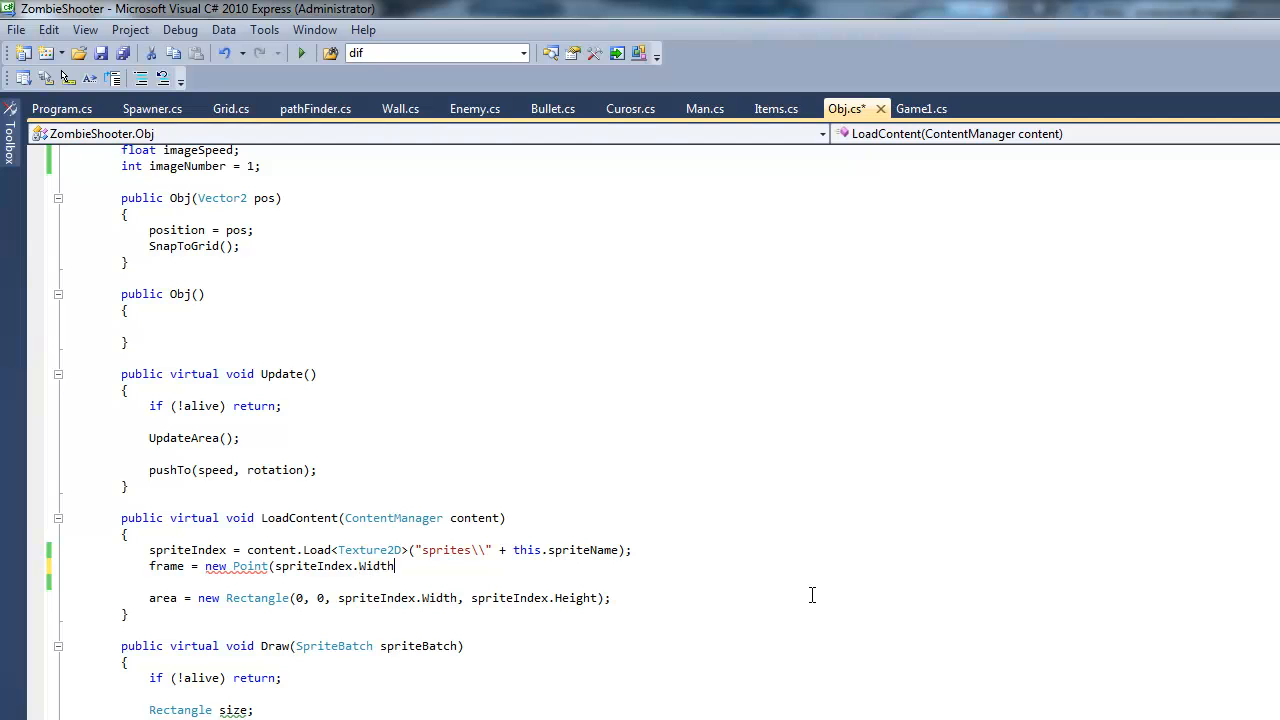
Complete the line as frame = new Point(spriteIndex.Width/imageNumber, spriteIndex.Height)
text(,)
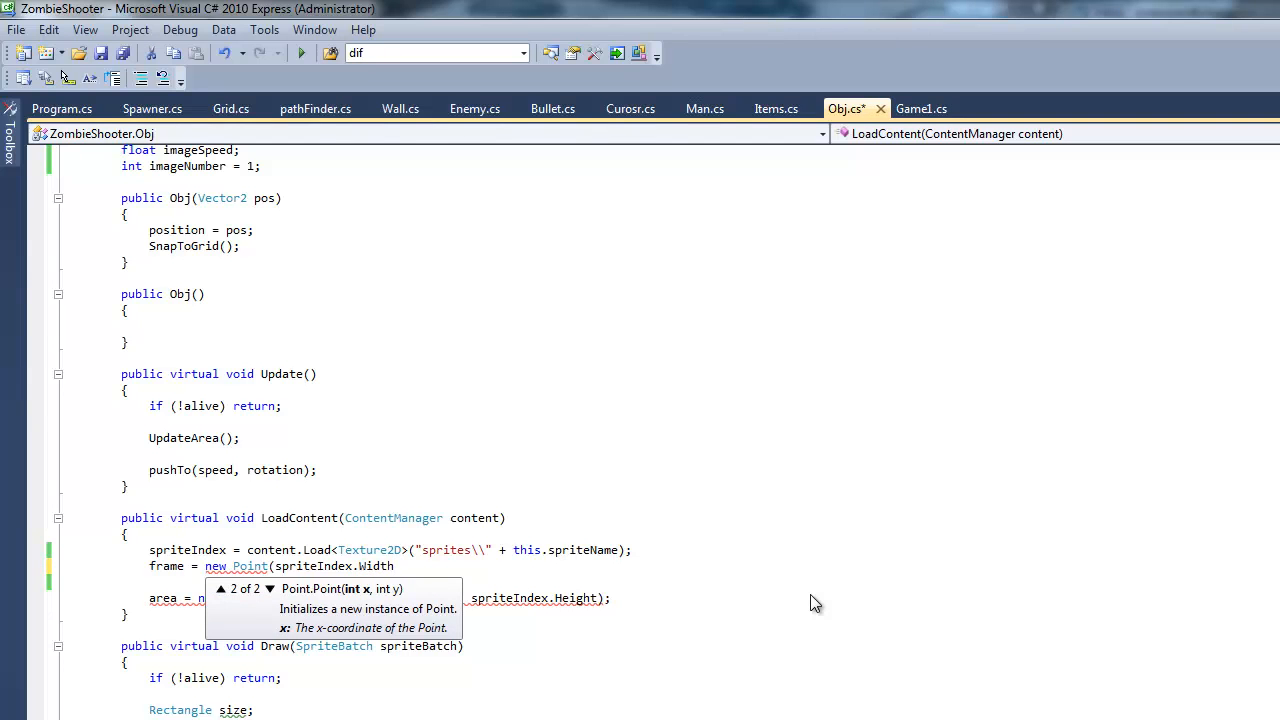
text(/)
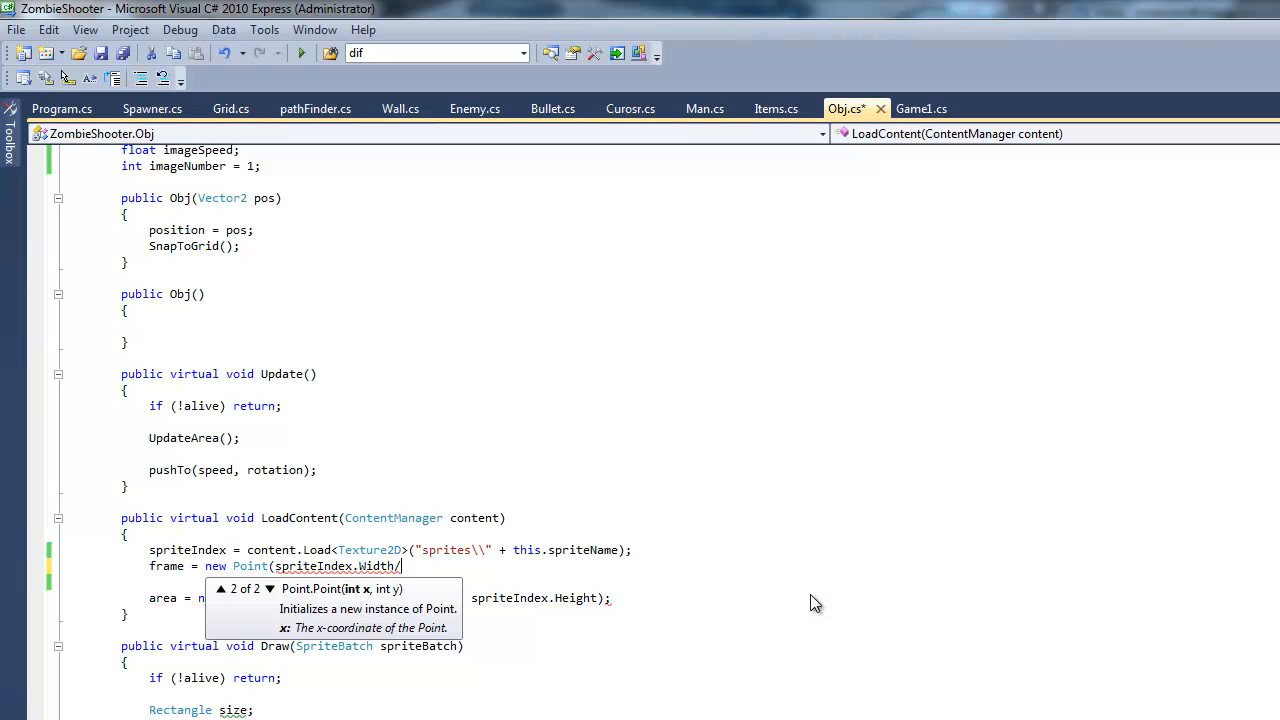
text(imageNumber)
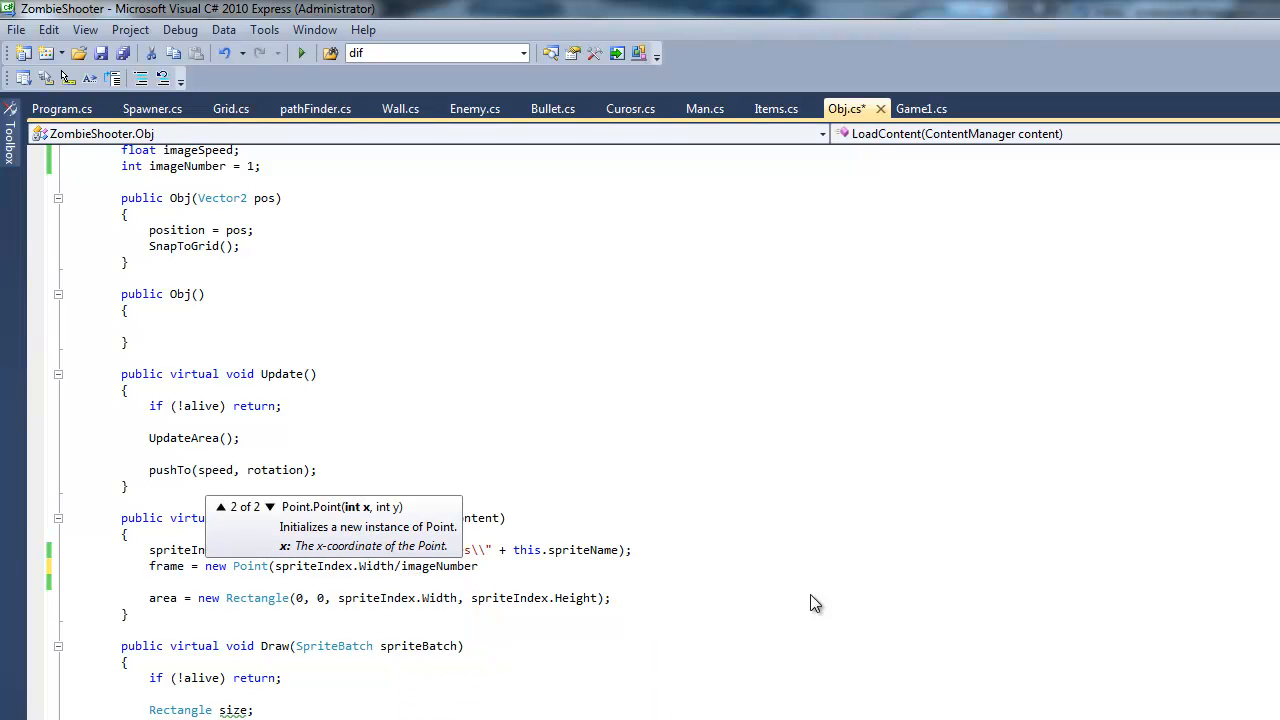
text(fram)
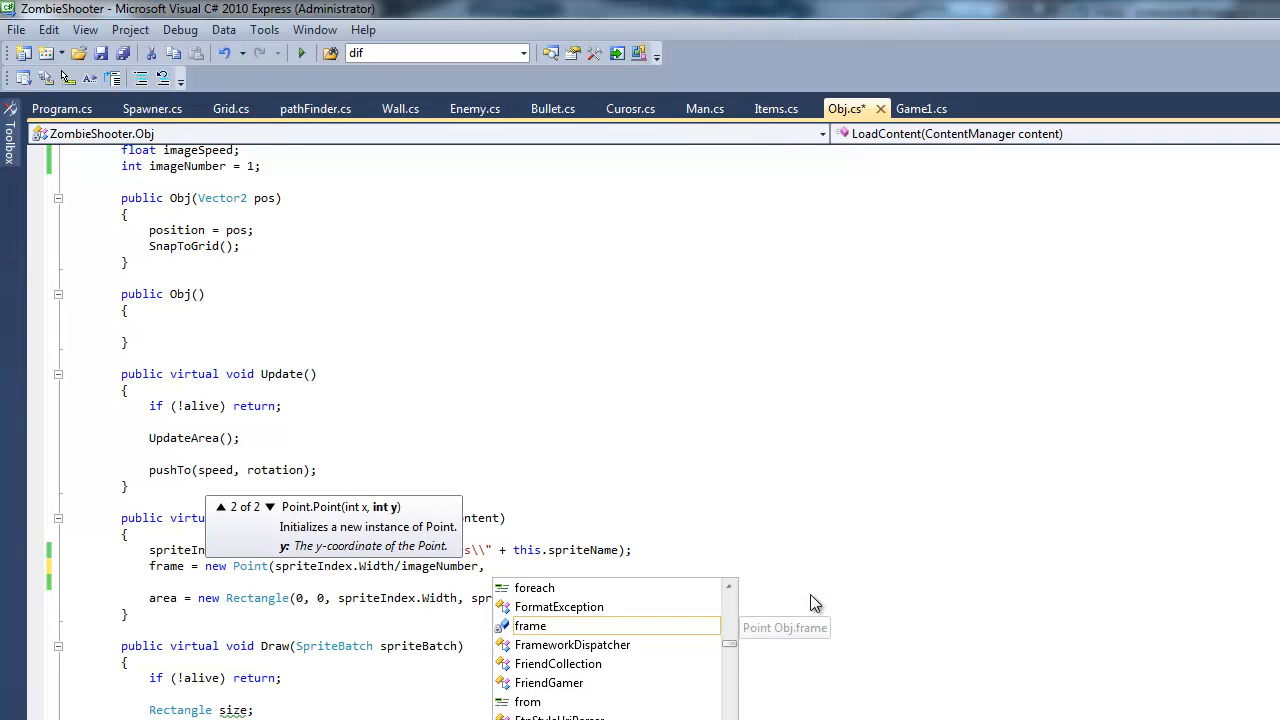
text(spriteInd)
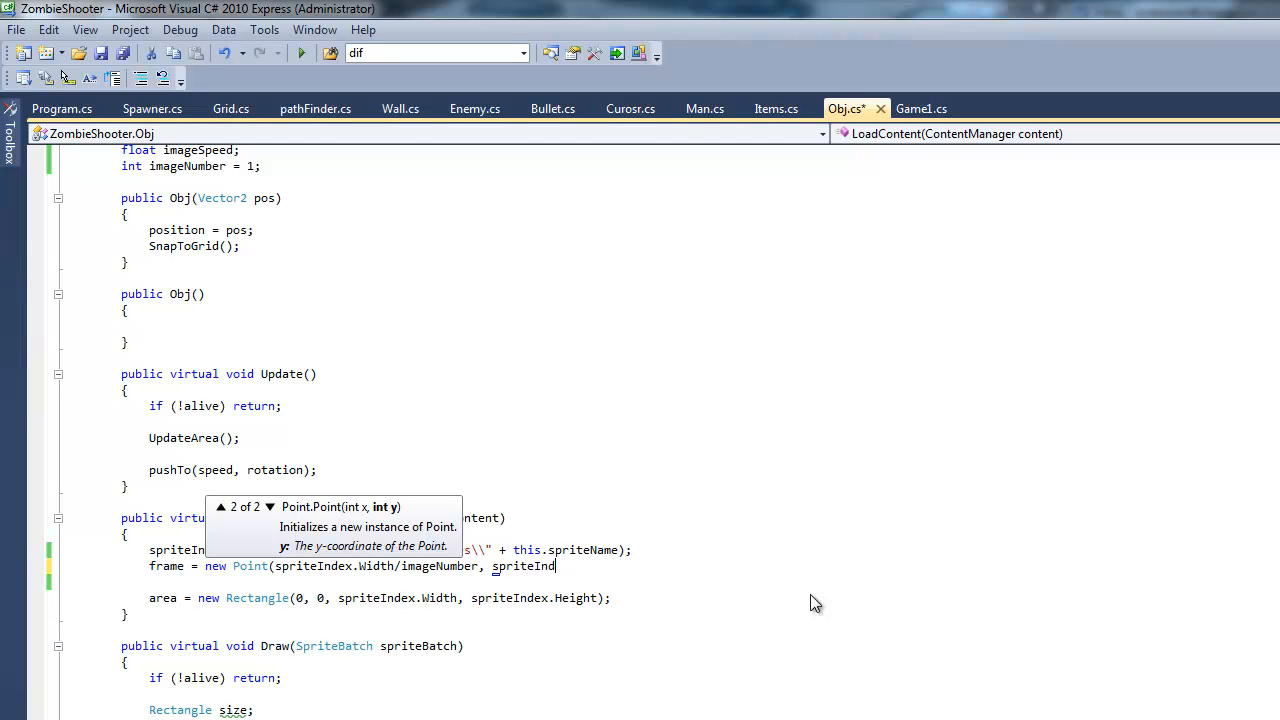
text(ex.Height)
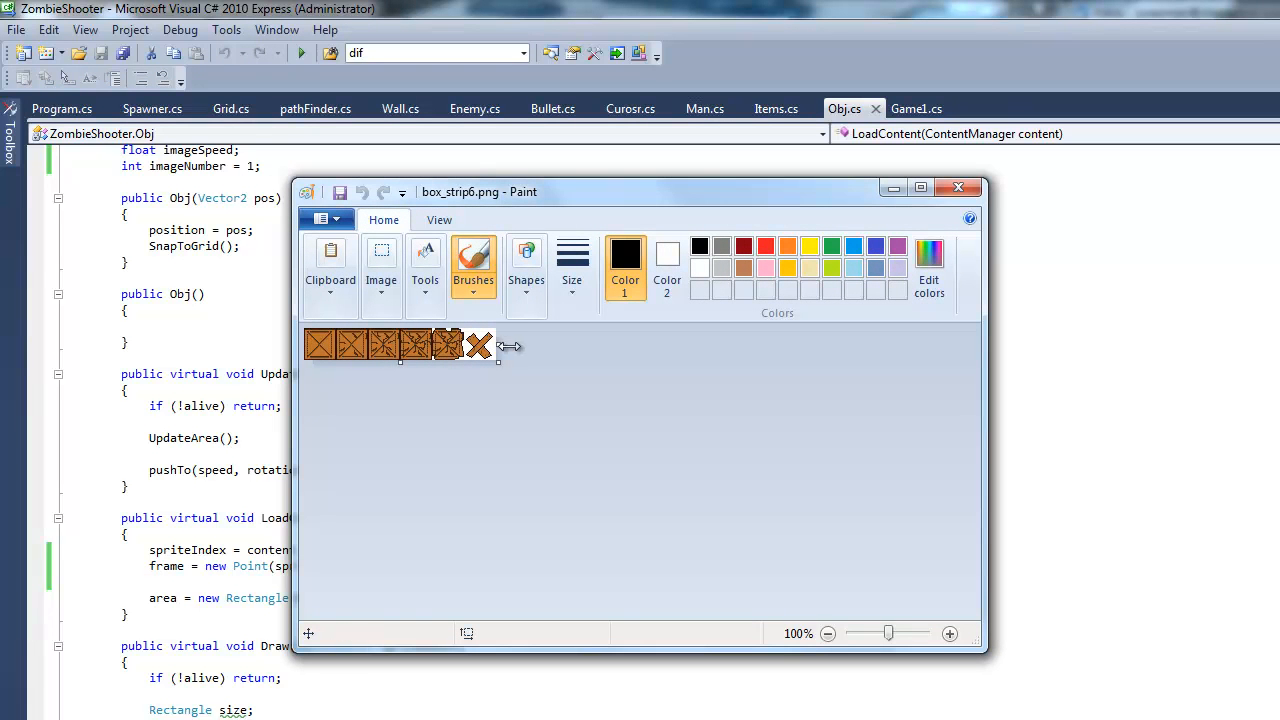
mouse_move(500, 345)
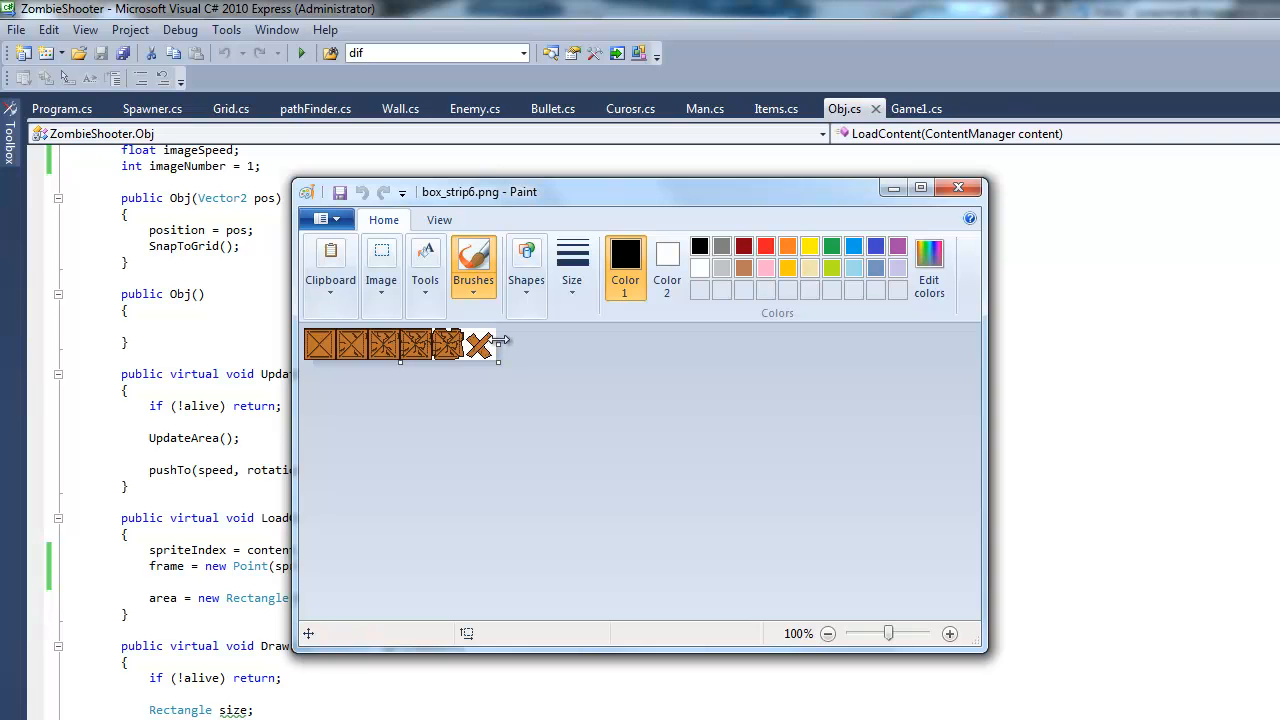
mouse_move(497, 345)
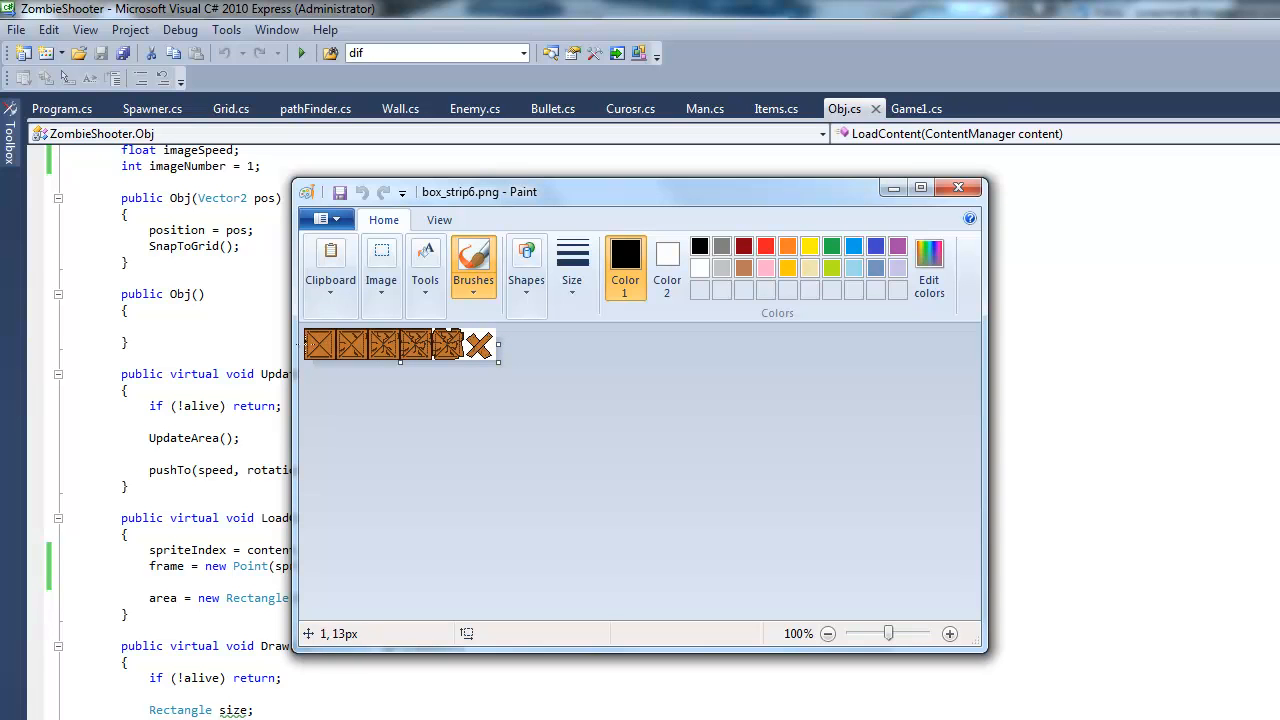
mouse_move(351, 344)
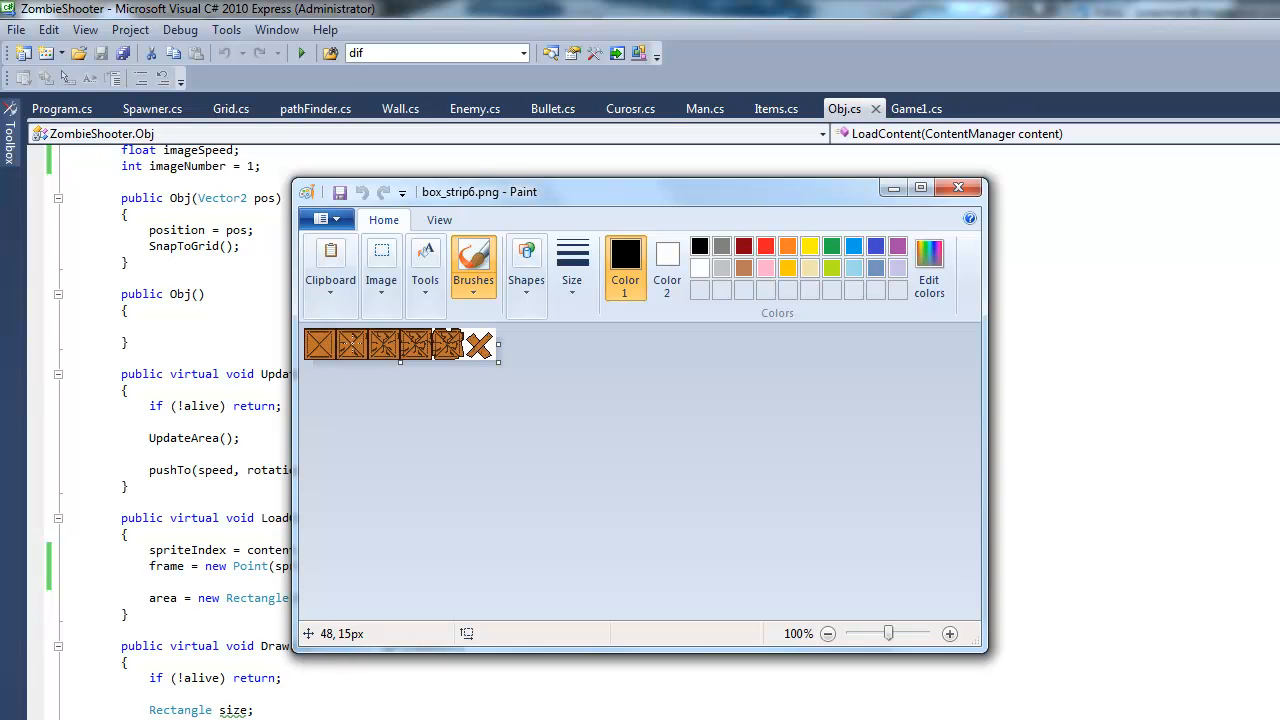
mouse_move(343, 334)
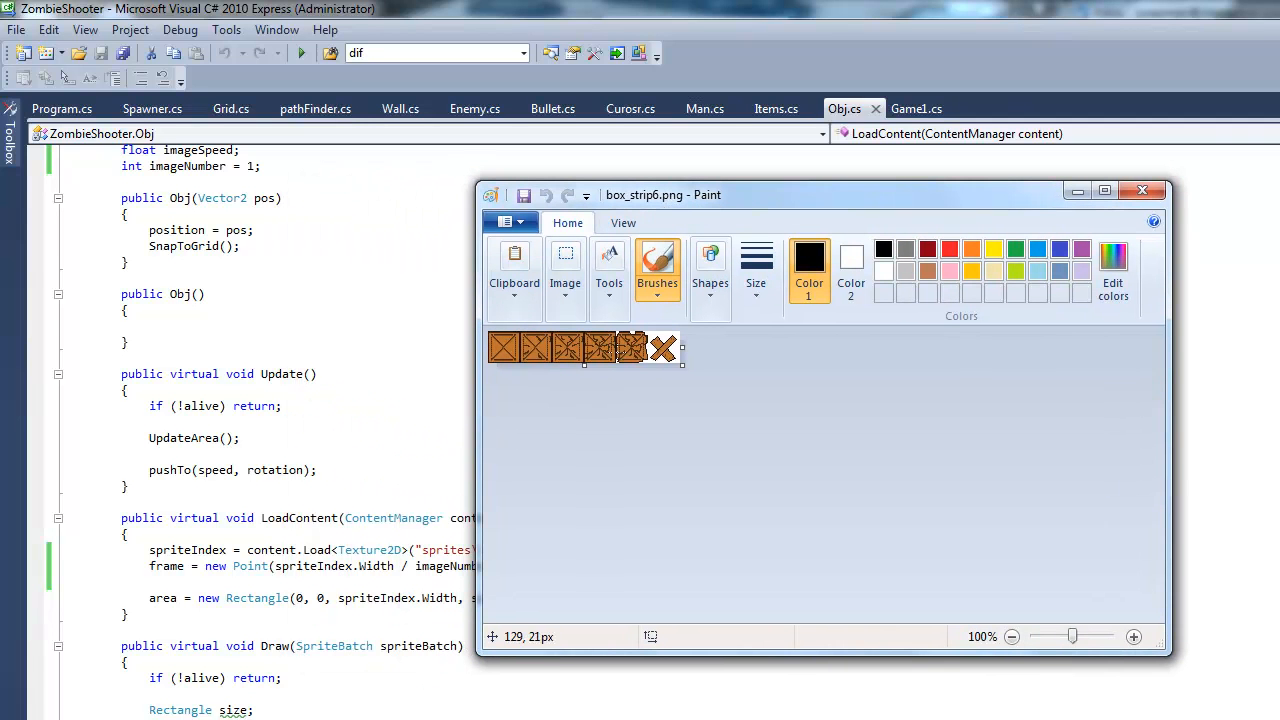
mouse_move(505, 348)
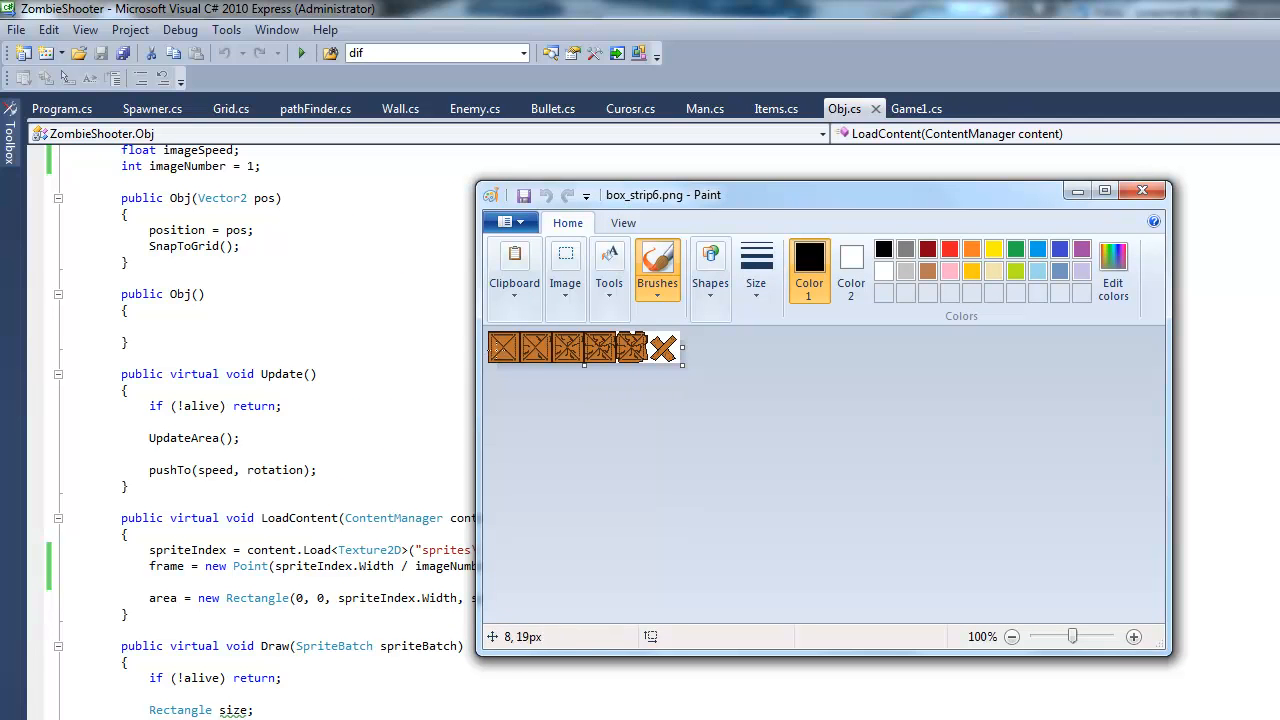
mouse_move(498, 330)
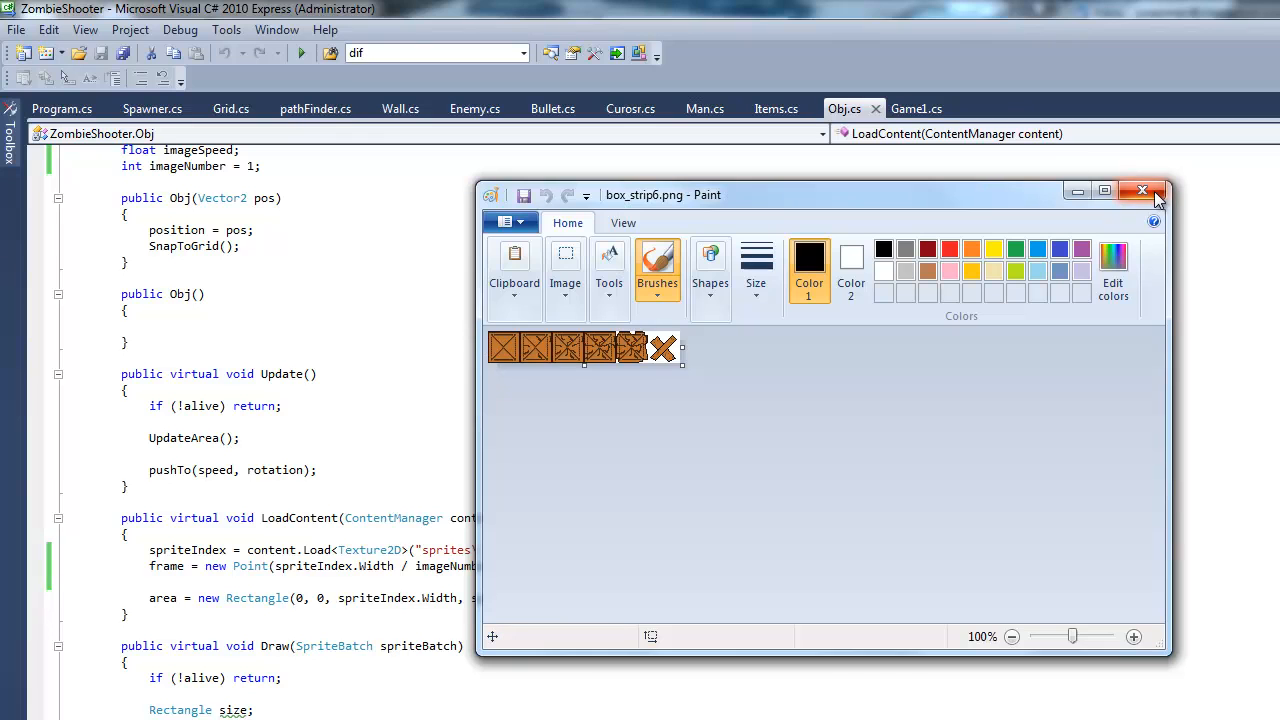
Close the box_strip6.png crate strip in Paint
click(1142, 190)
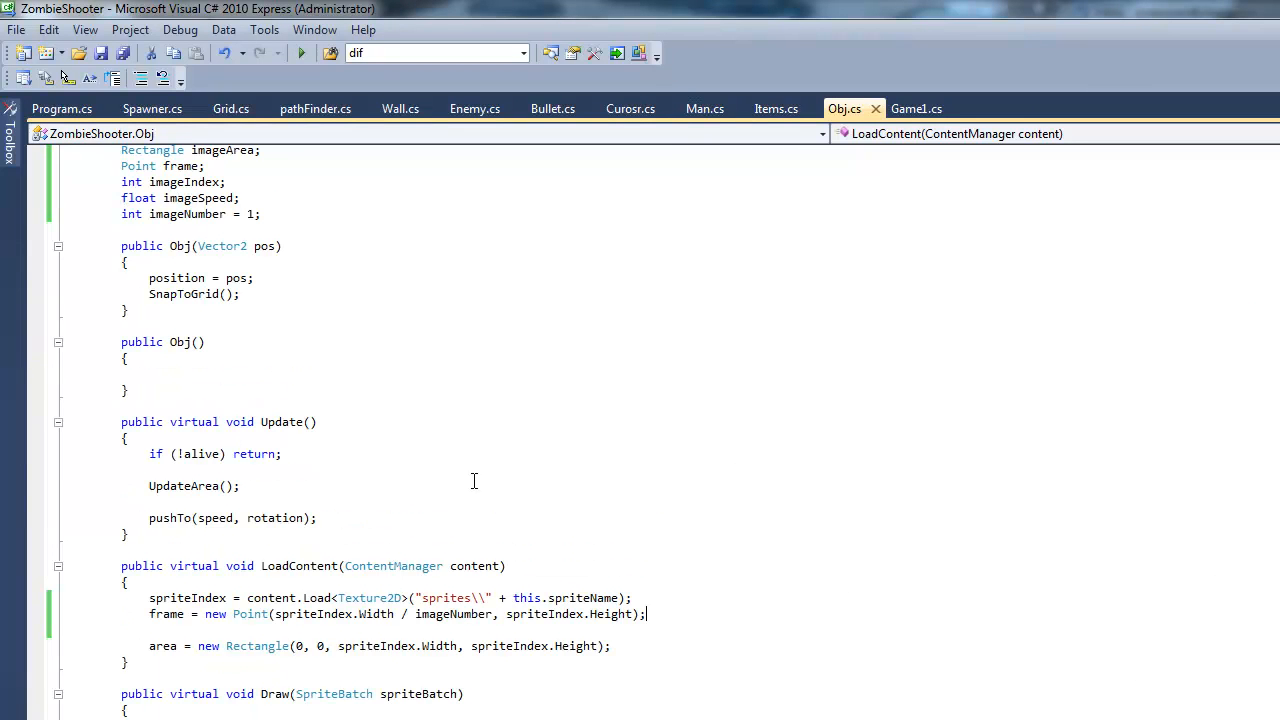
mouse_move(551, 430)
text( = 0)
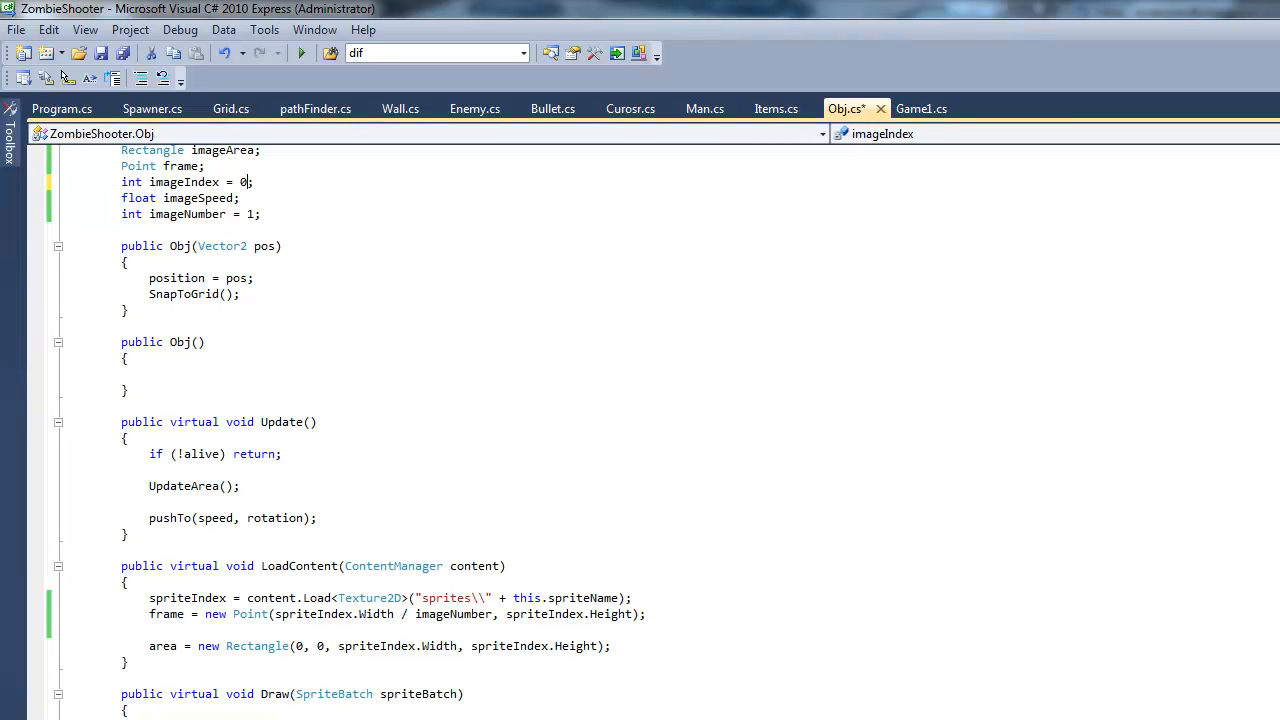
Change the field declaration to int imageIndex = 0, then review the constructor and LoadContent
text(s)
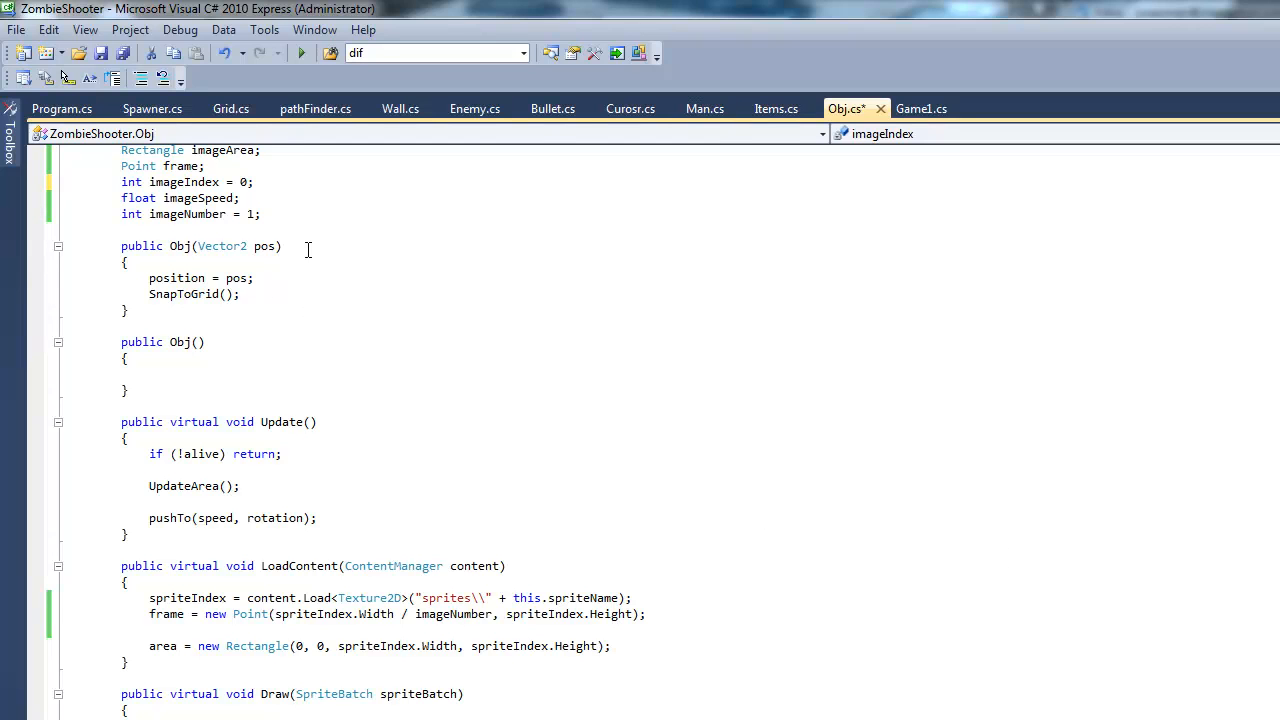
click(150, 373)
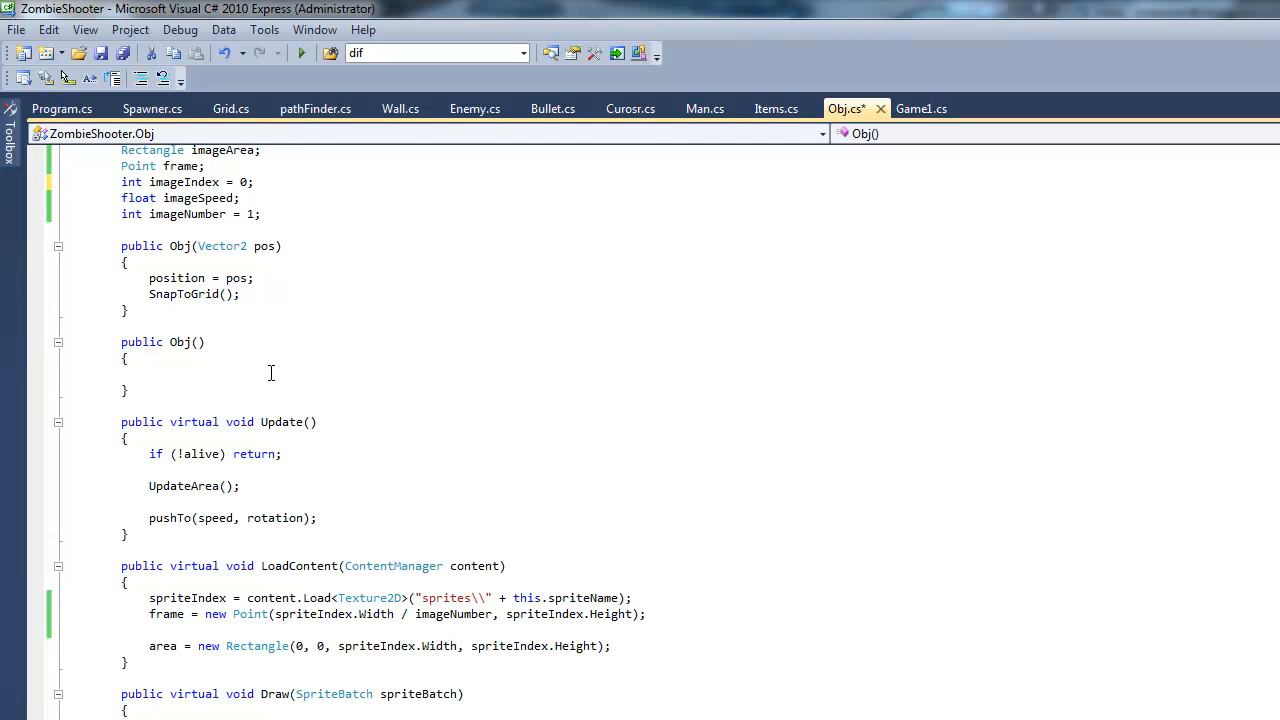
click(300, 614)
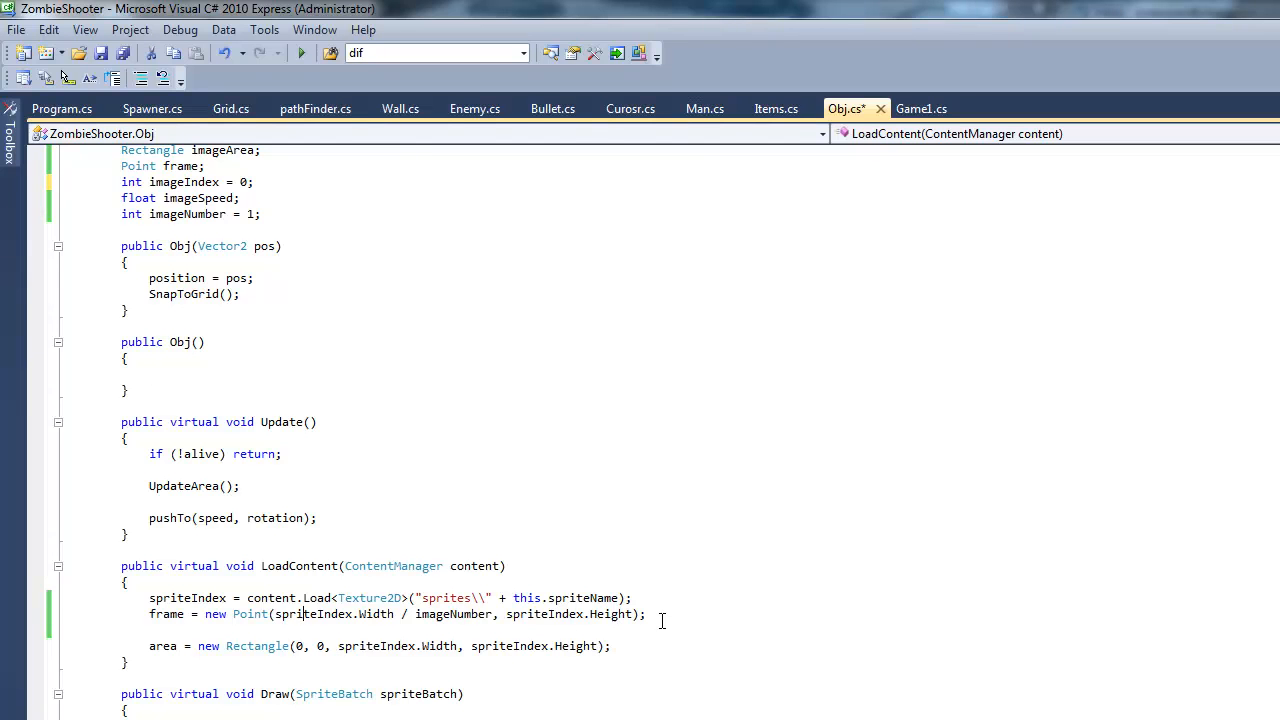
mouse_move(892, 662)
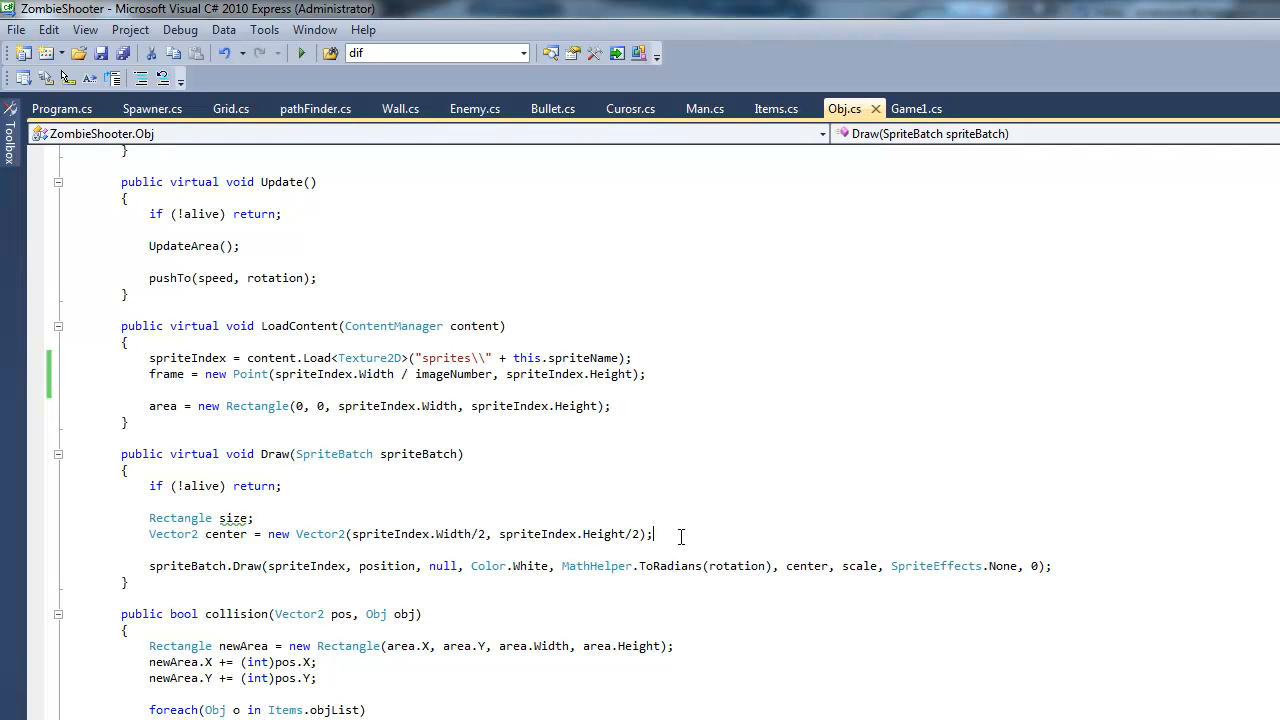
Type size = new Rectangle(imageIndex * frame.X, 0, frame.X, frame.Y), correcting misplaced arguments
text(size)
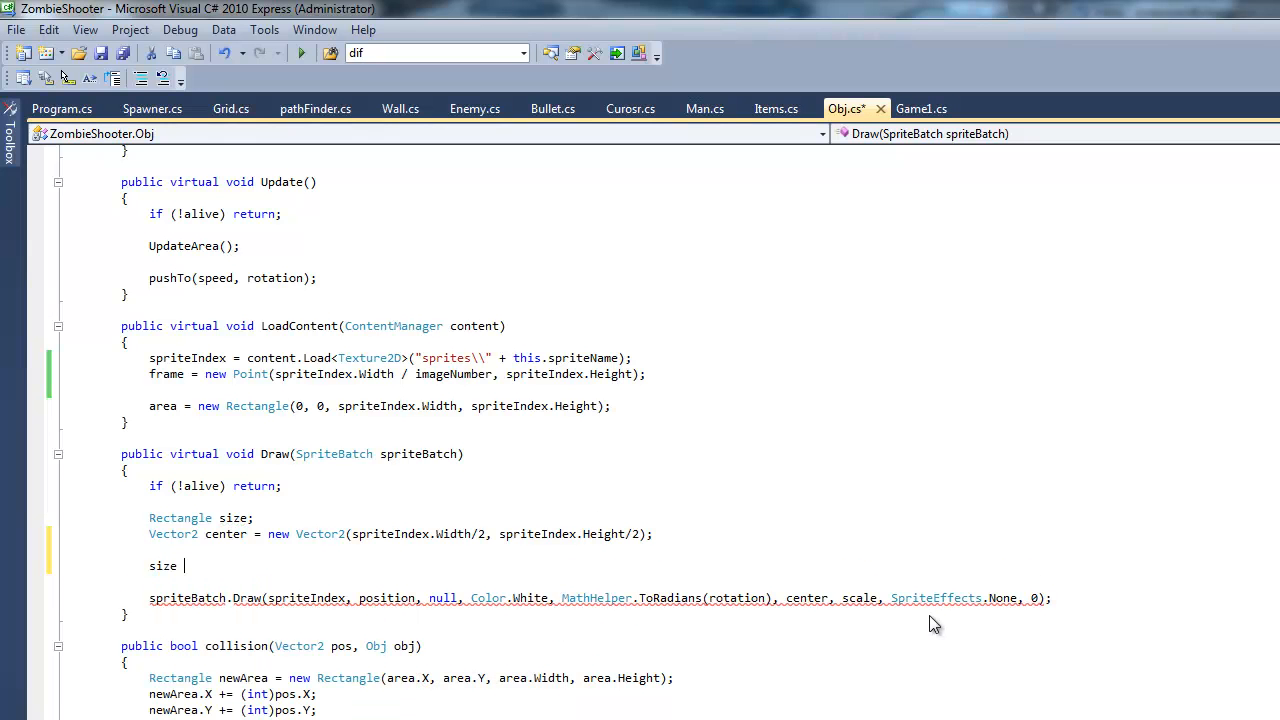
text(= new)
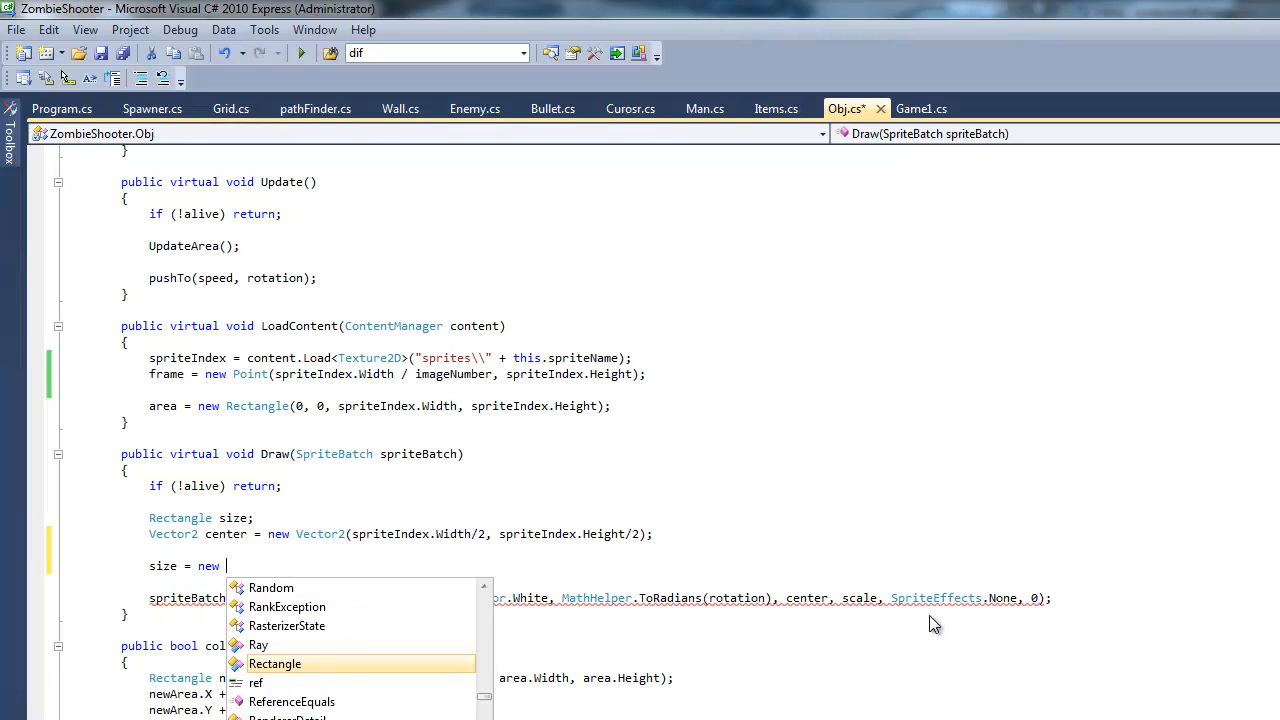
text(Rectangle()
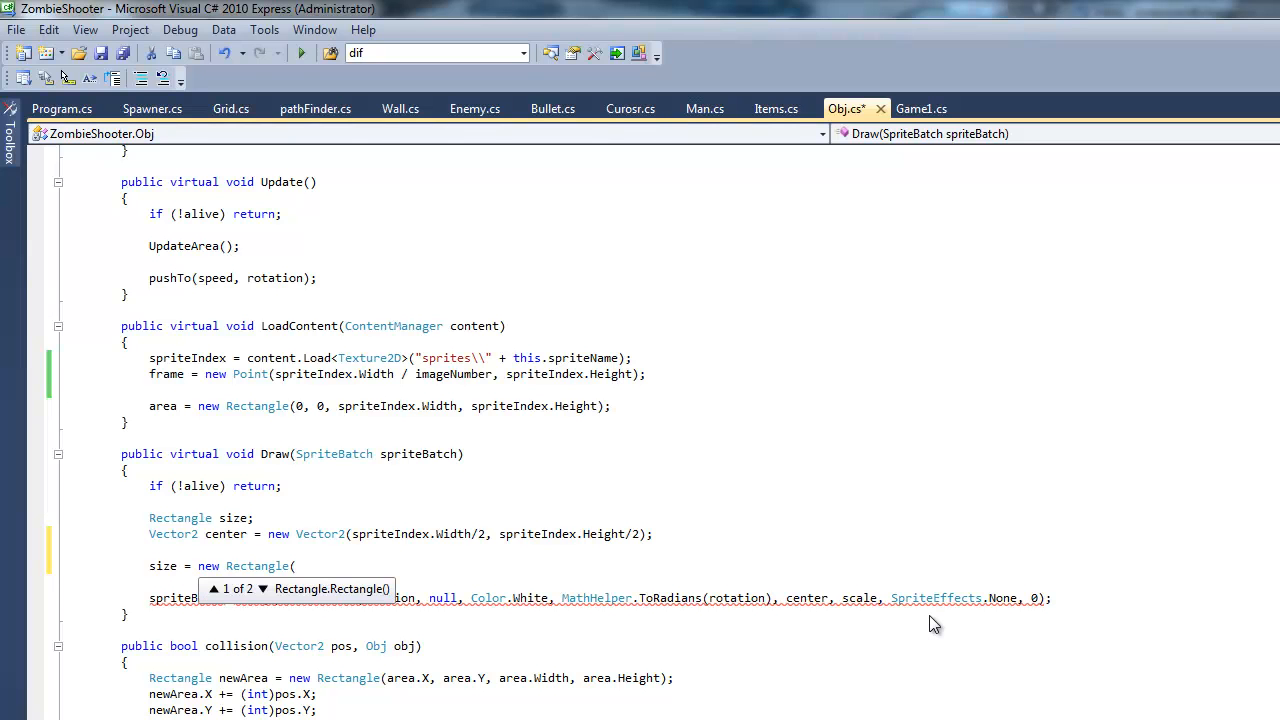
text(()
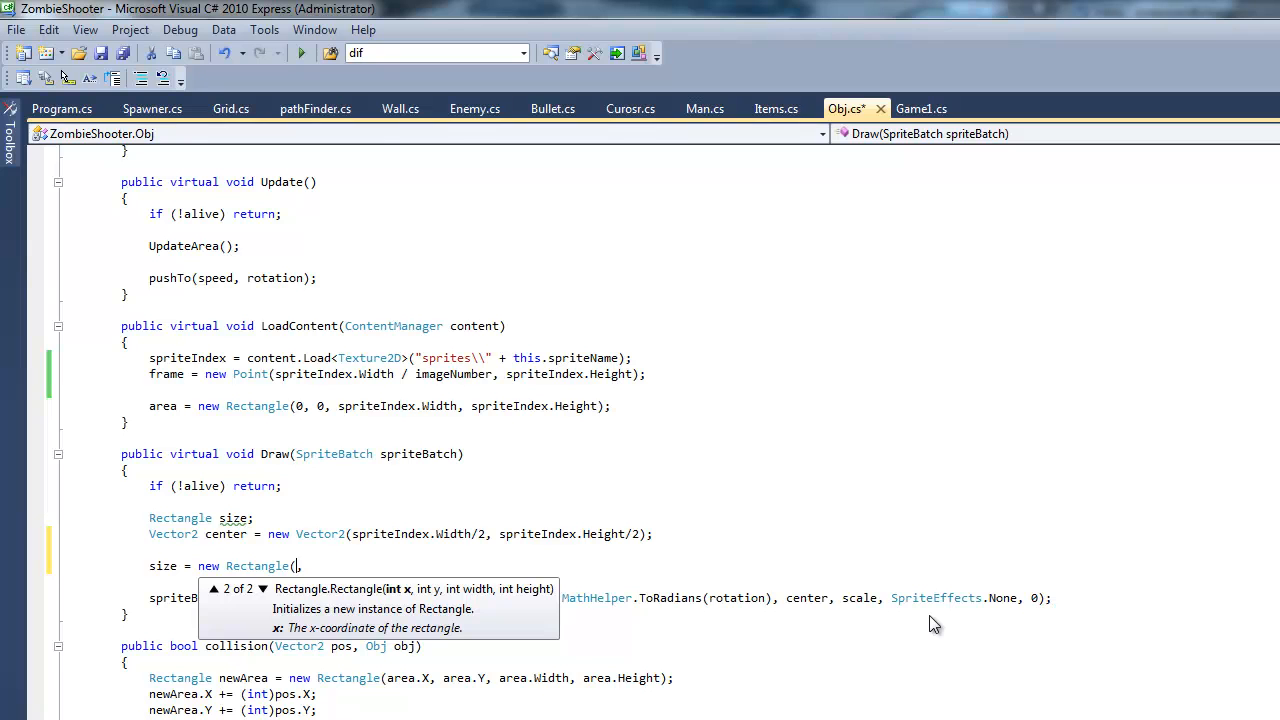
text(,)
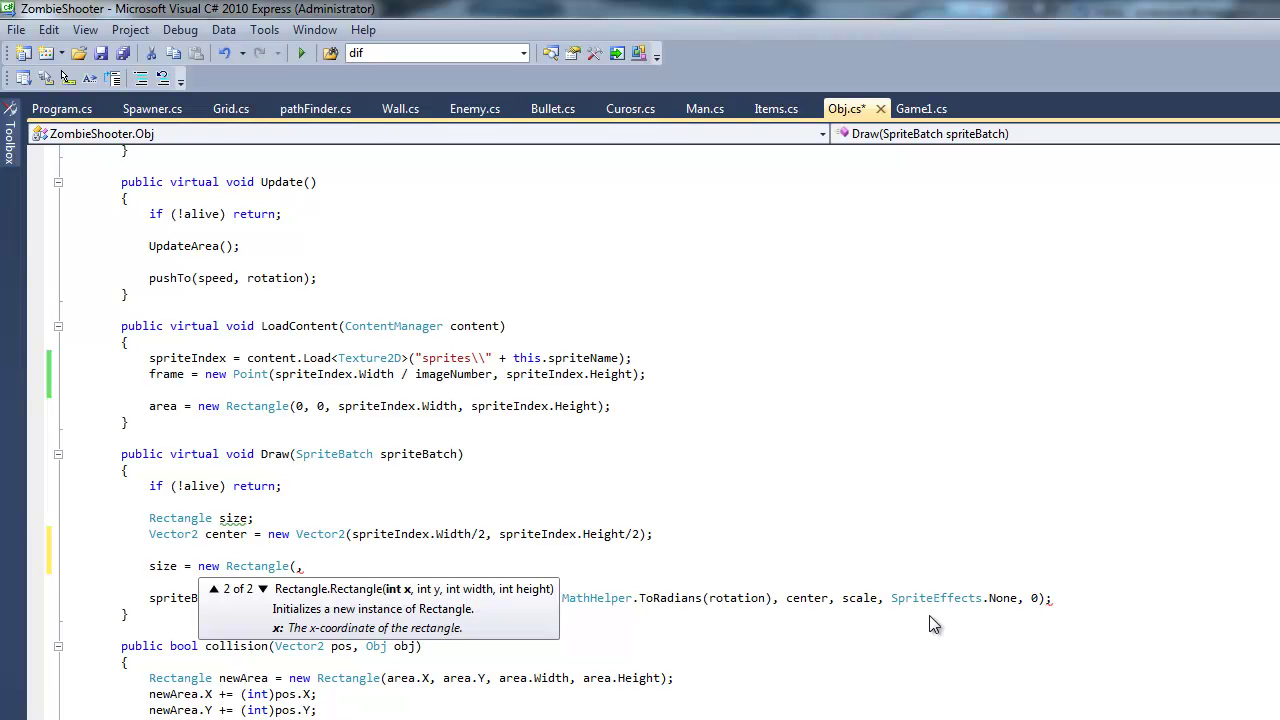
text(imageIndex*)
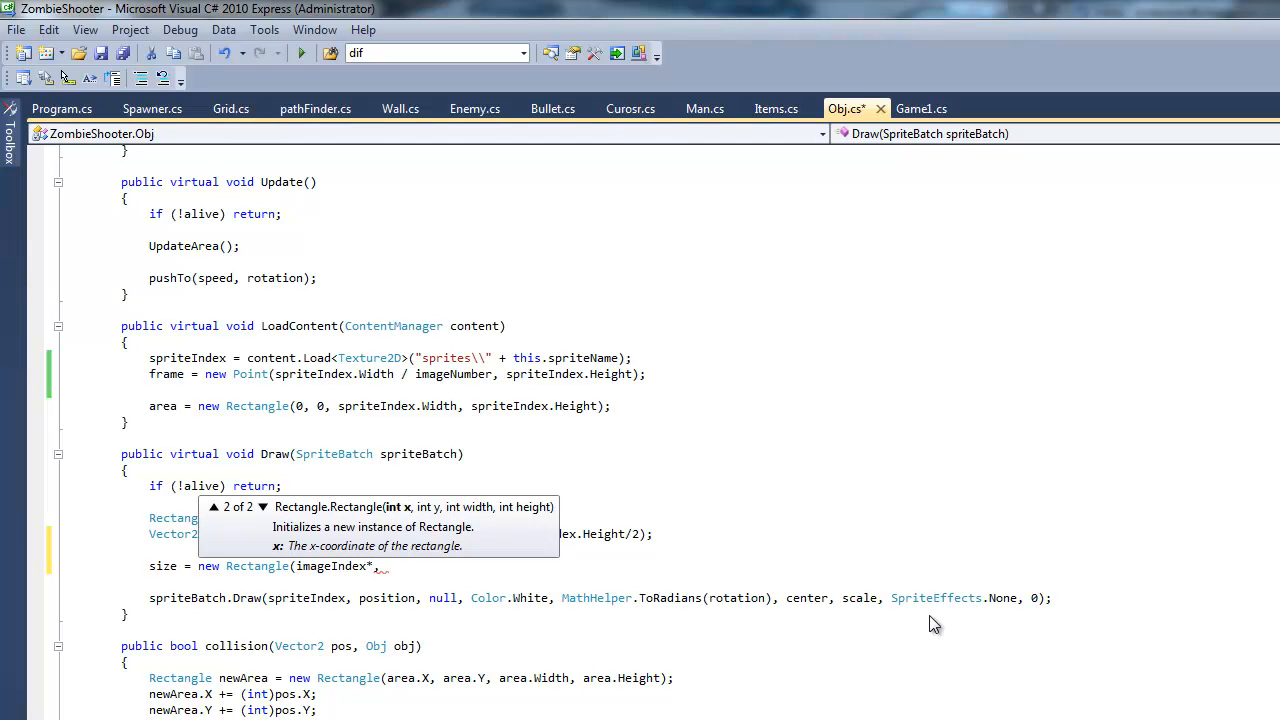
text(frame.X)
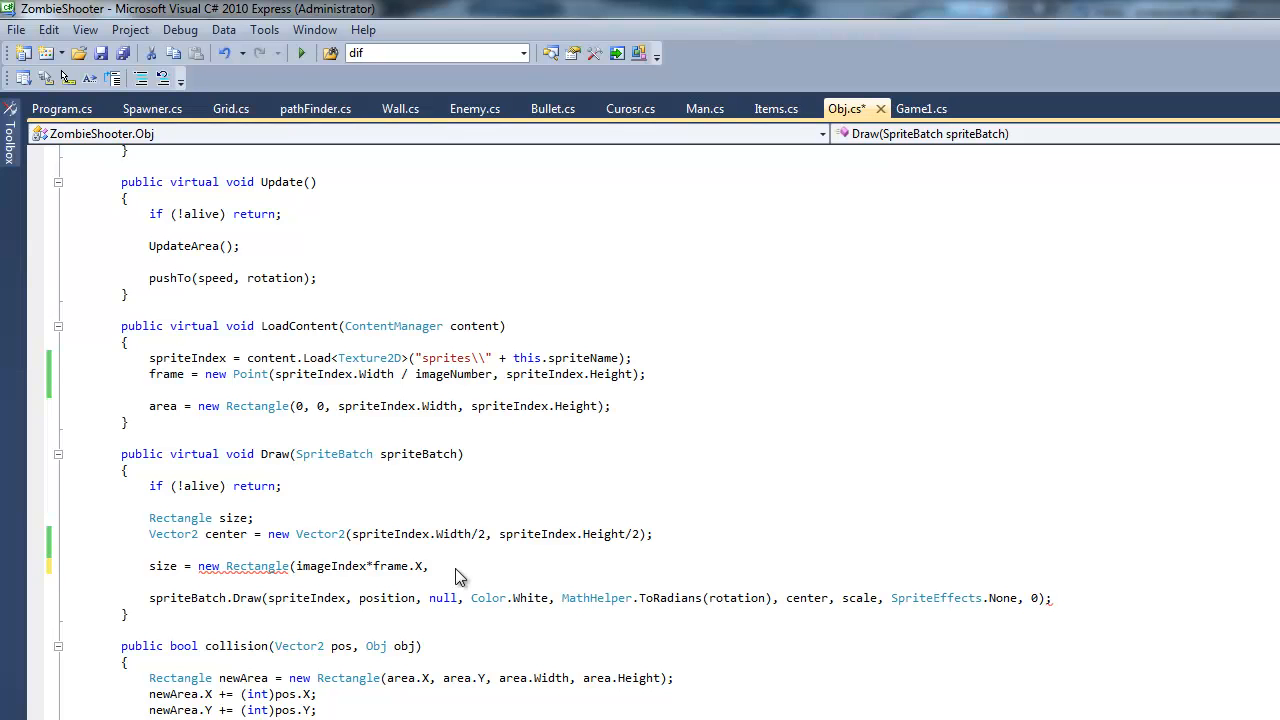
text(frame.Y)
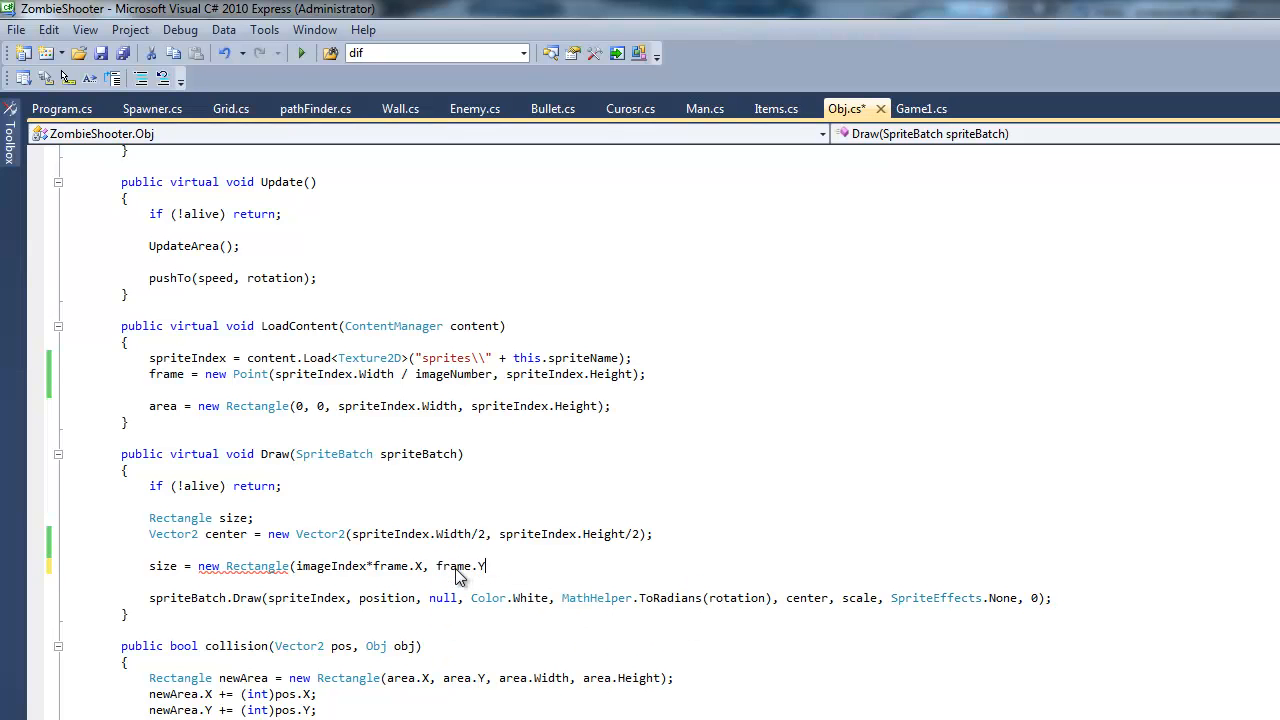
text(,)
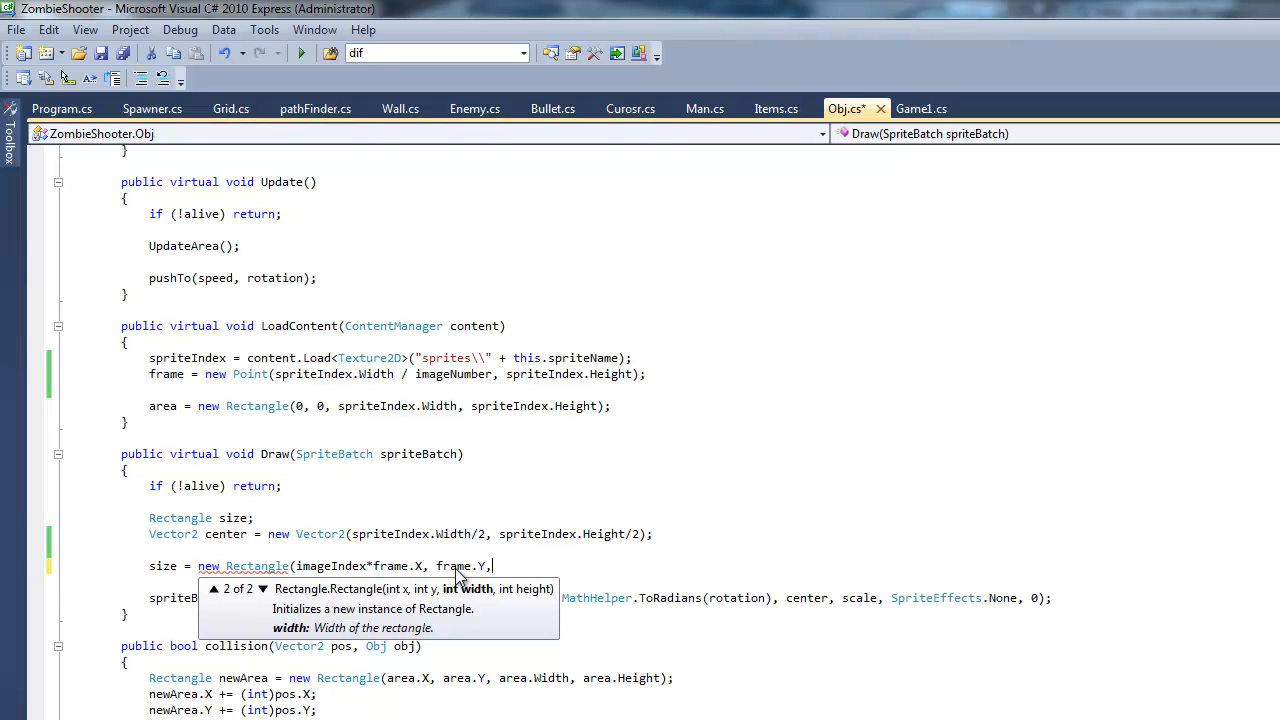
key(BackSpace)
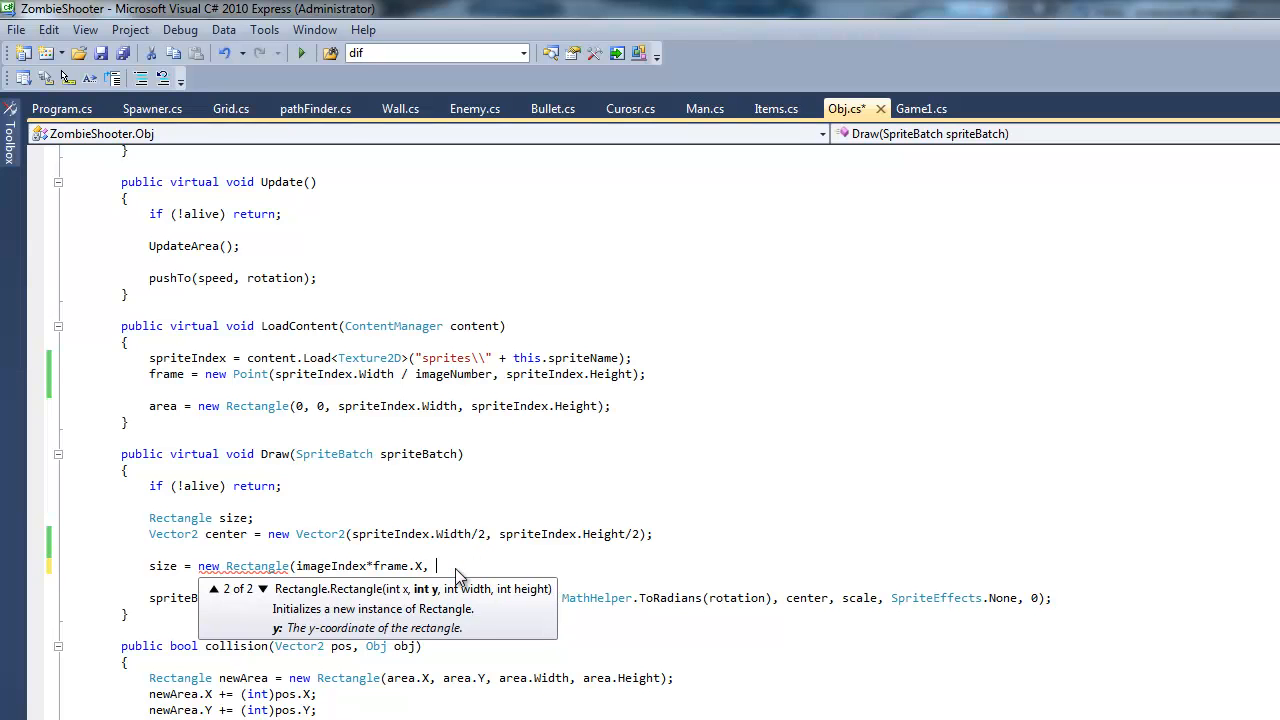
text(0, frame.X, frame.Y);)
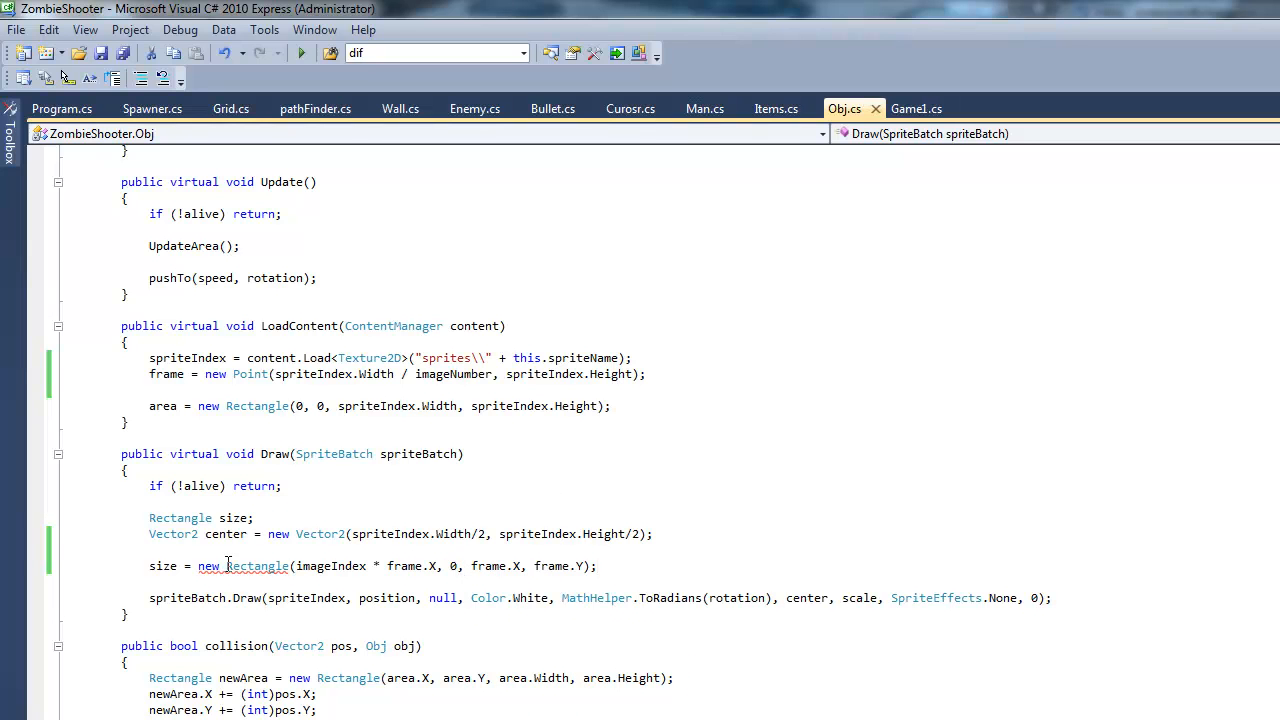
mouse_move(294, 586)
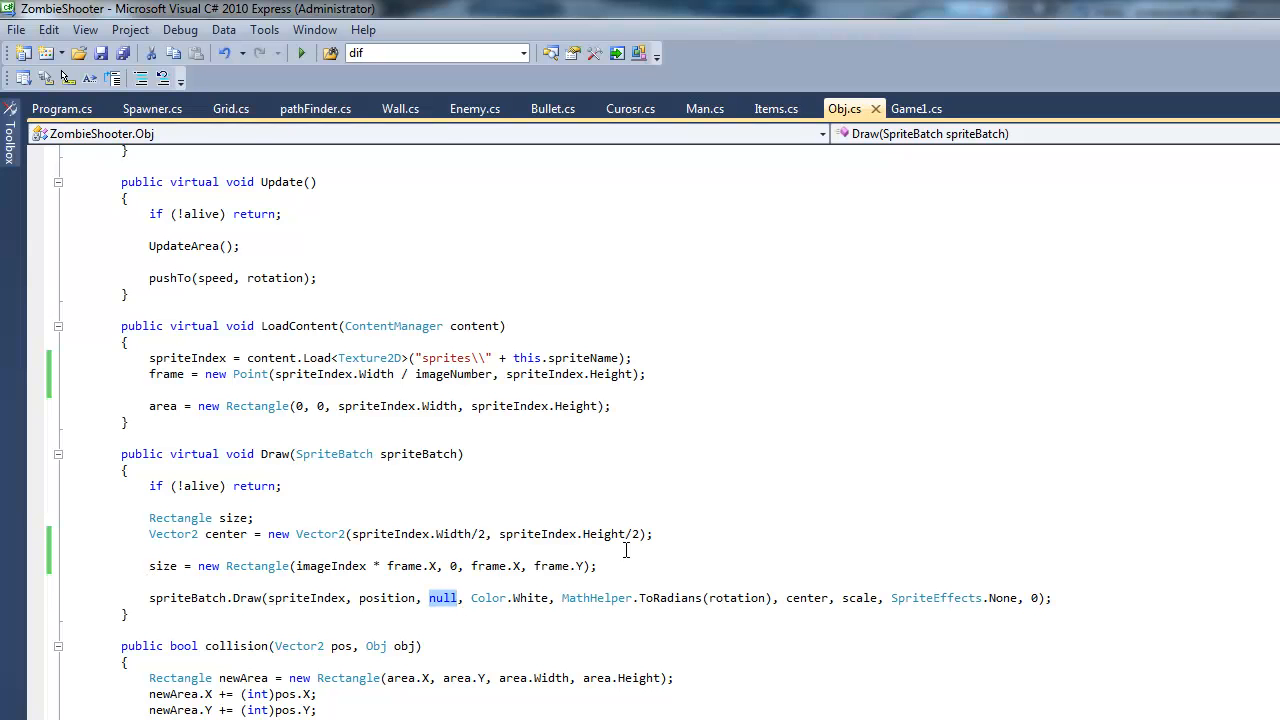
Pass size as the source rectangle in the spriteBatch.Draw call
text(size)
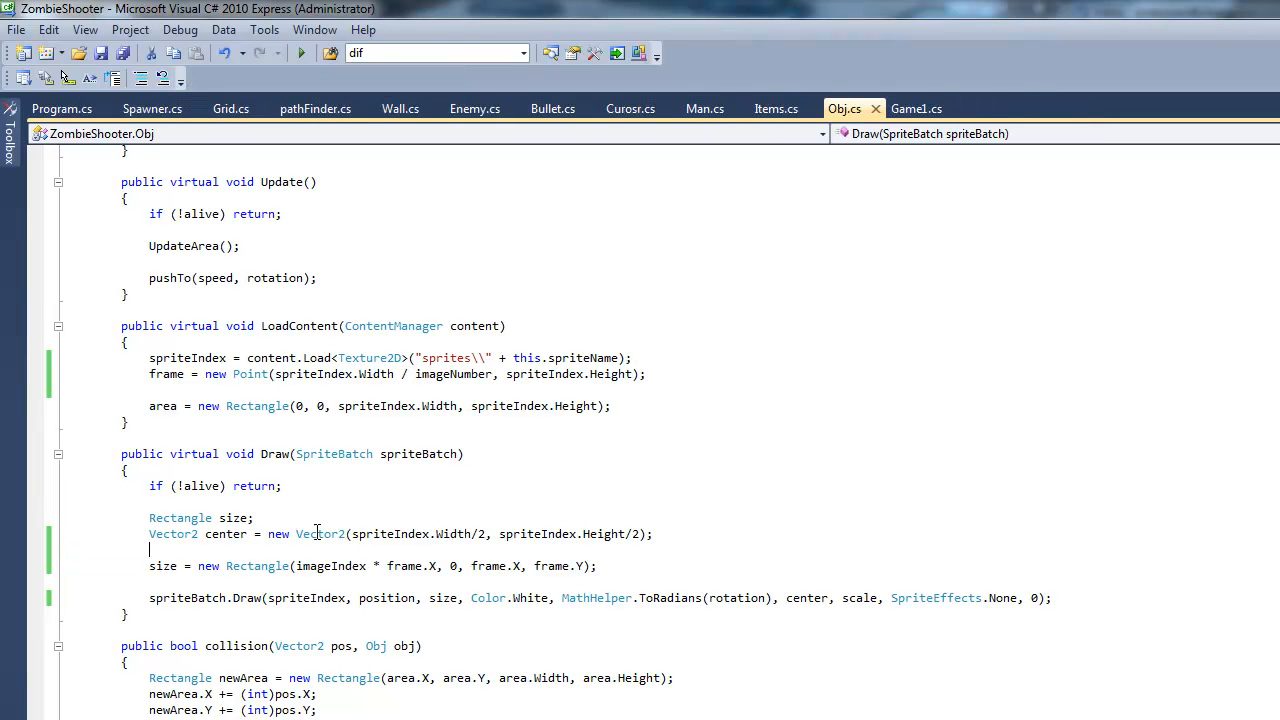
mouse_move(361, 513)
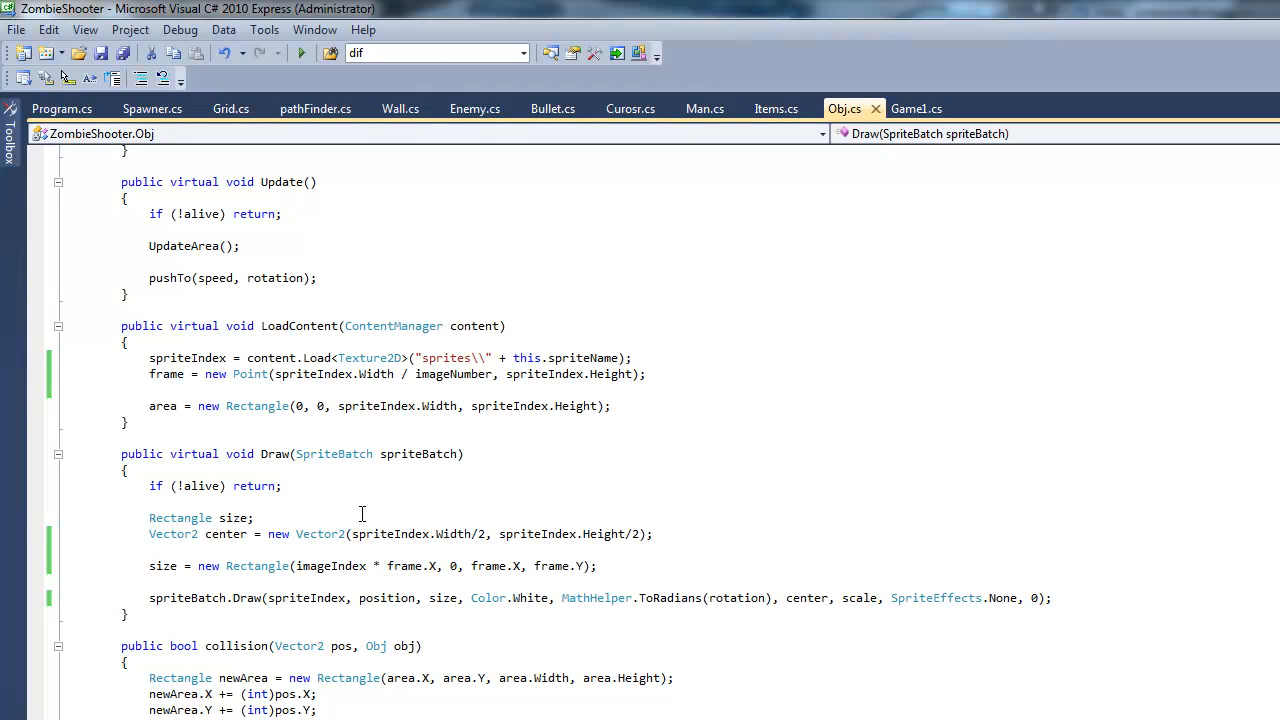
scroll(up, 3)
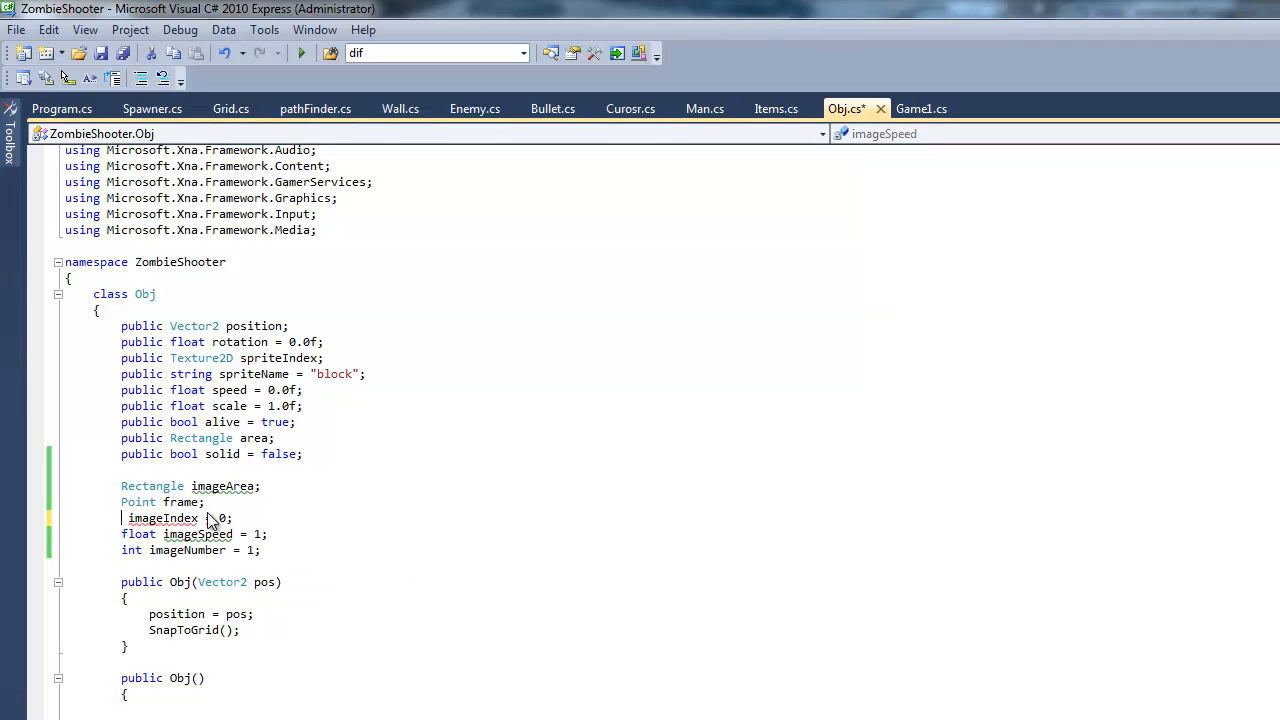
Change the Obj fields to float imageIndex = 0f and float imageSpeed = 1f
text(float imageIndex = 0;)
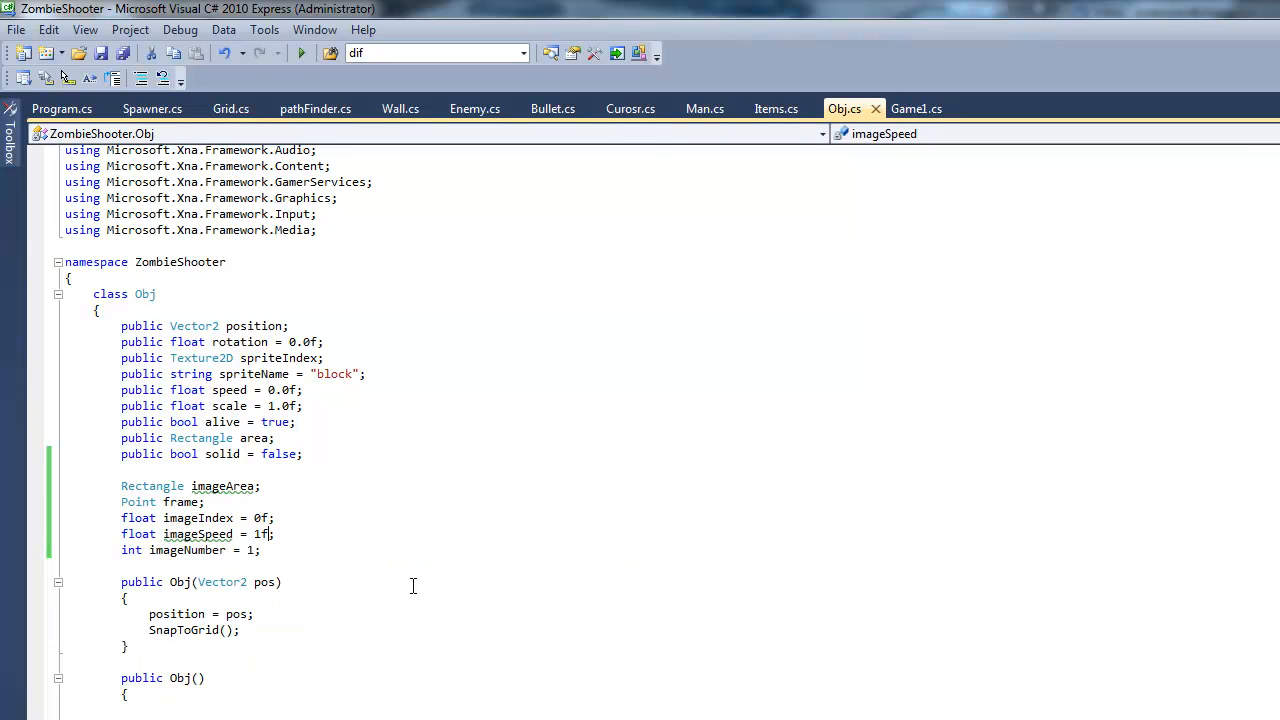
scroll(down, 3)
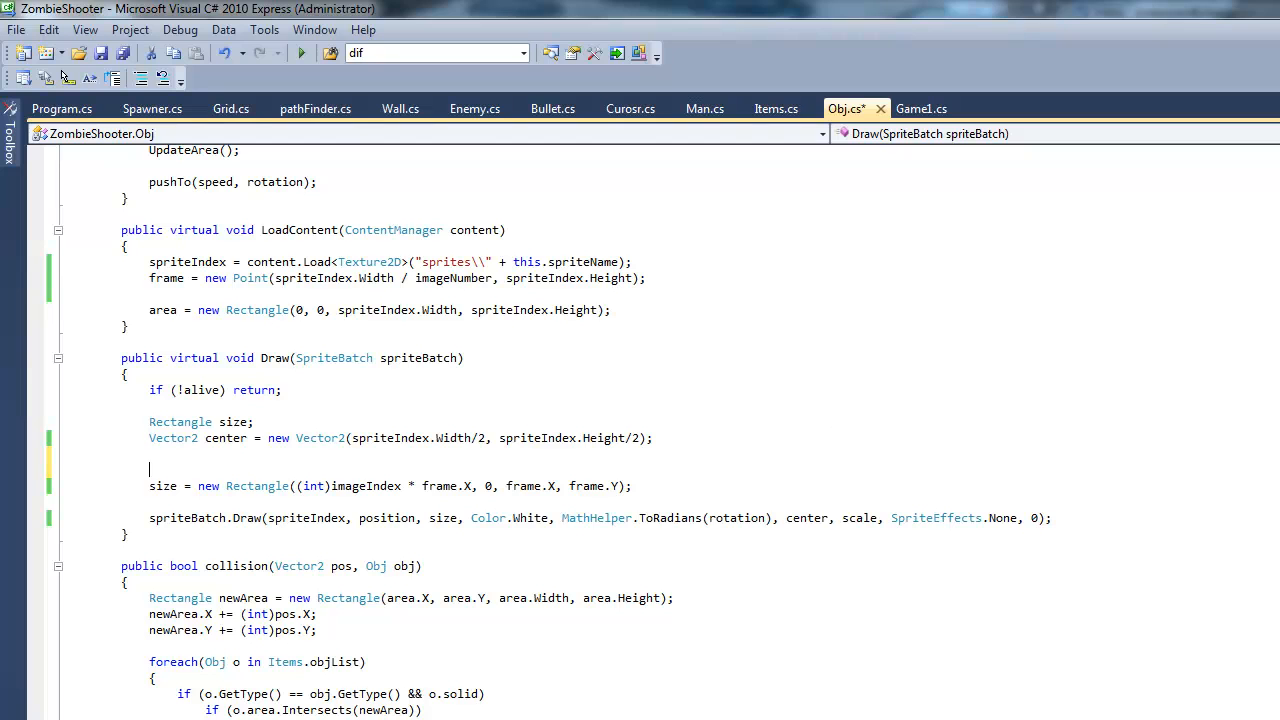
mouse_move(320, 438)
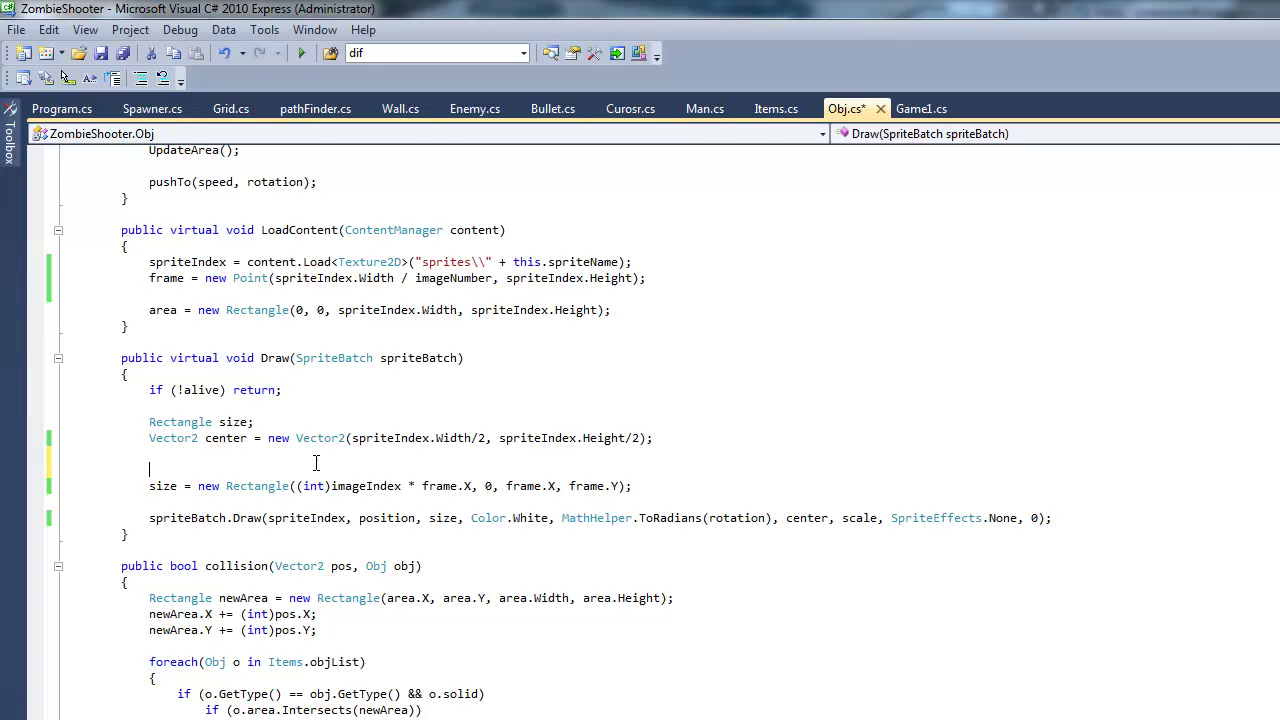
Cast imageIndex to (int) inside the size Rectangle in Draw
text(imageIndex =)
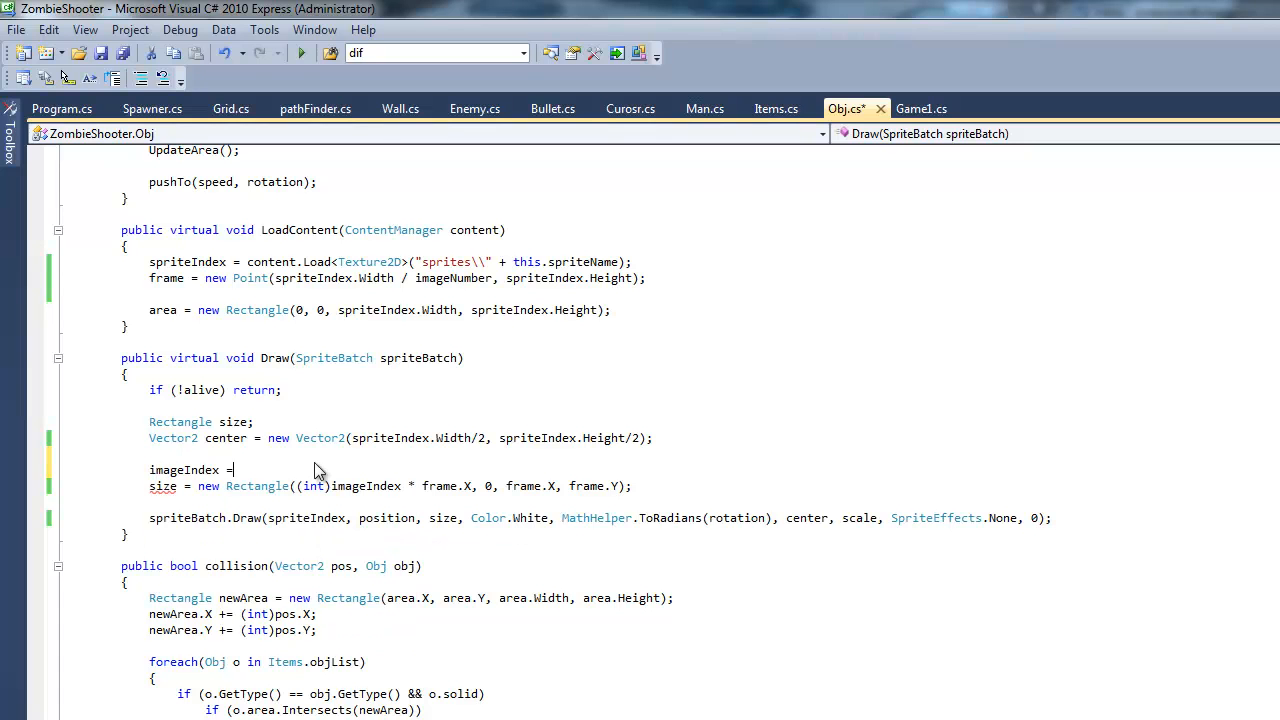
text(?)
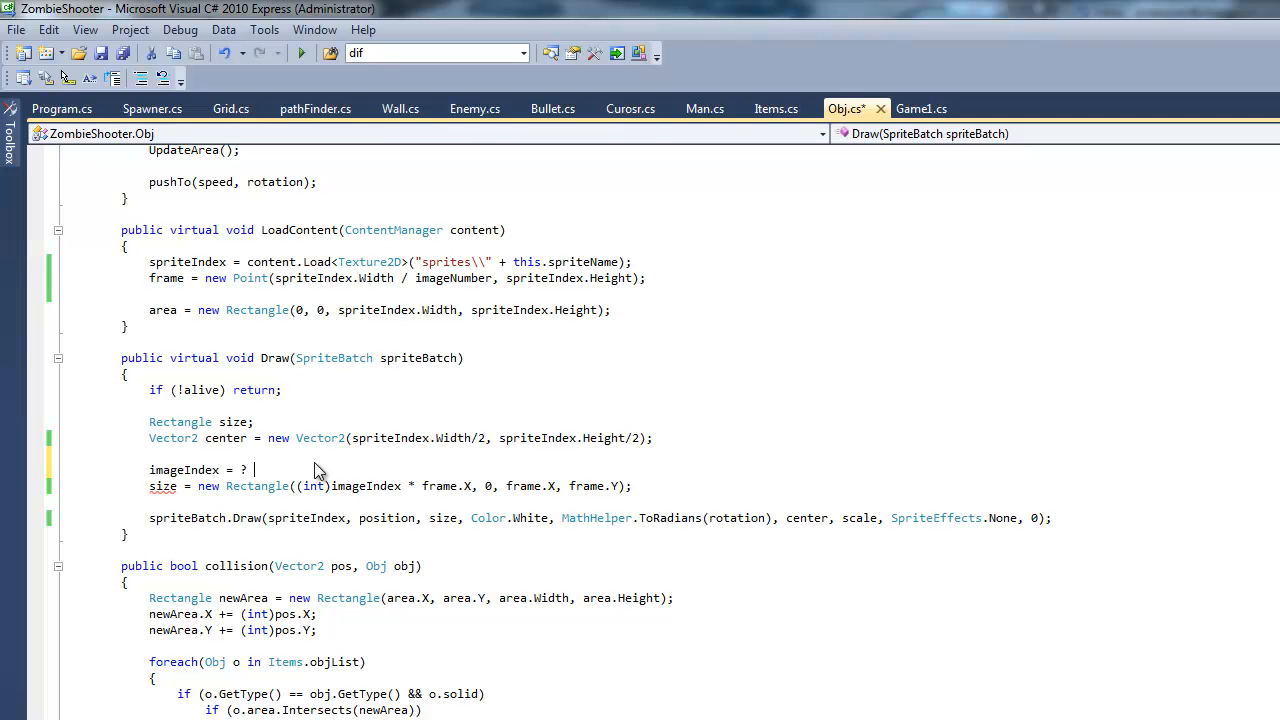
text(())
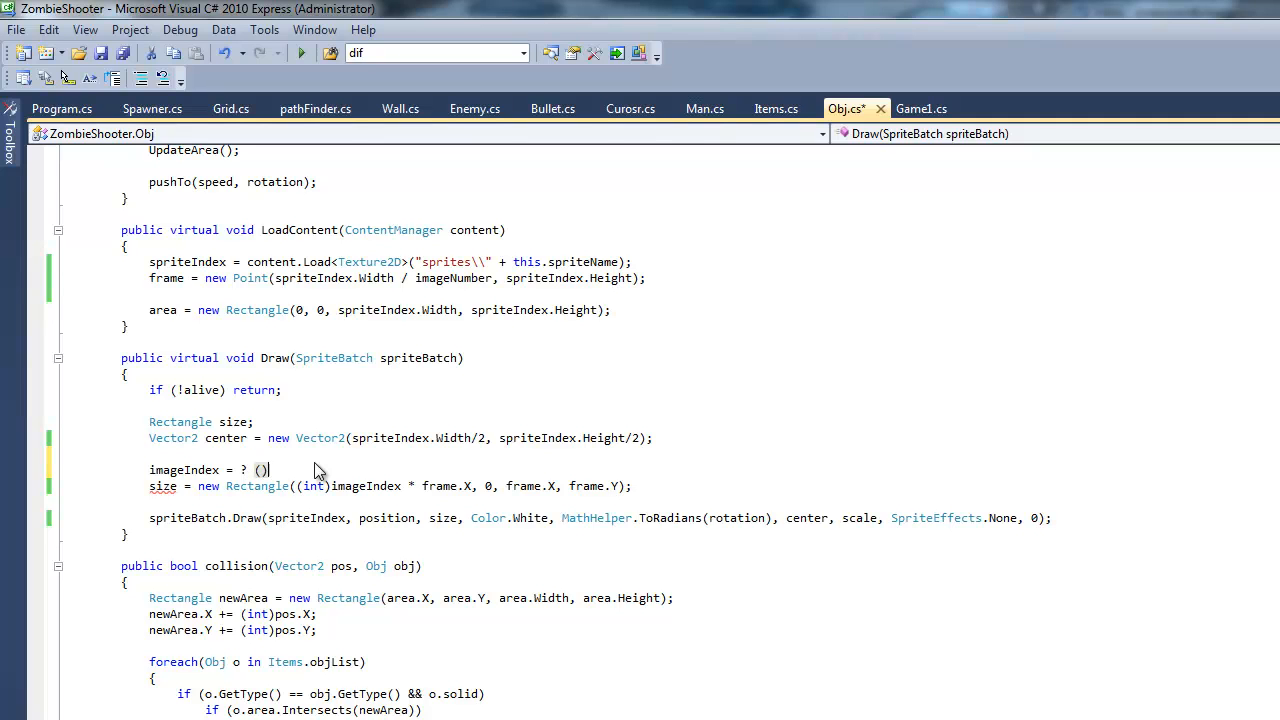
key(BackSpace)
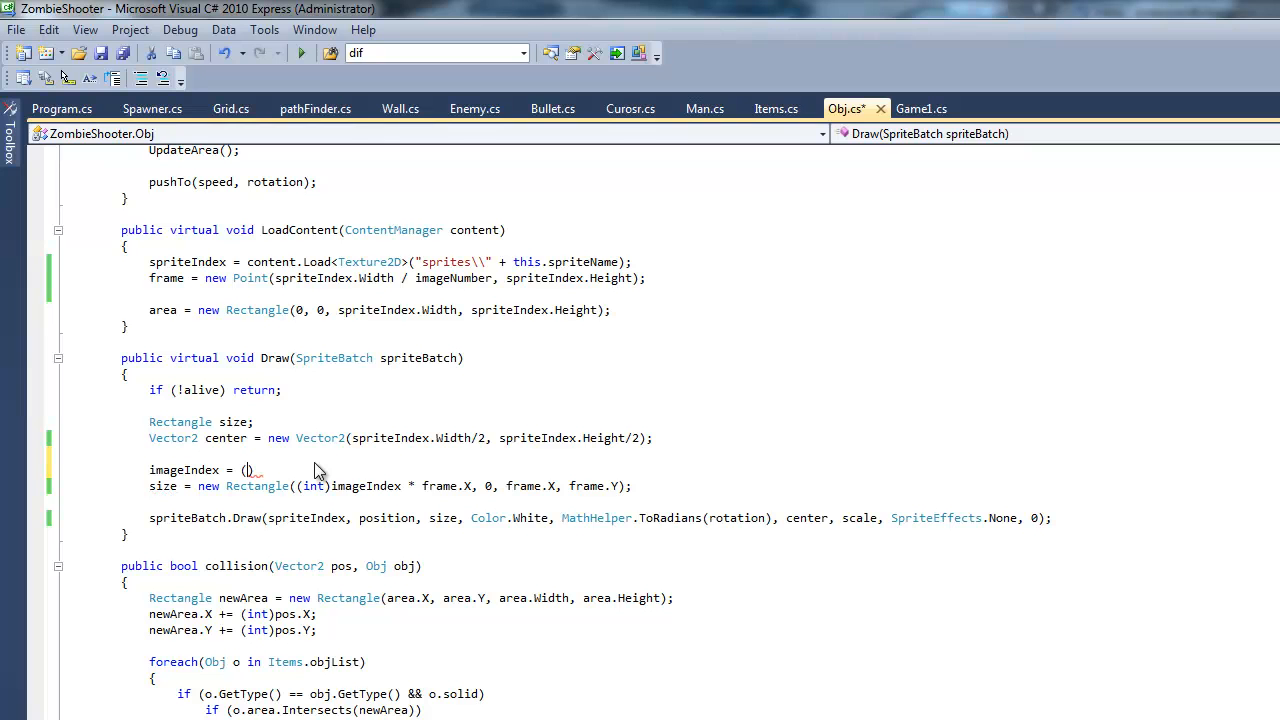
Write imageIndex = (imageIndex < imageNumber) ? imageSpeed : imageSpeed - imageNumber
text(imageIndex +)
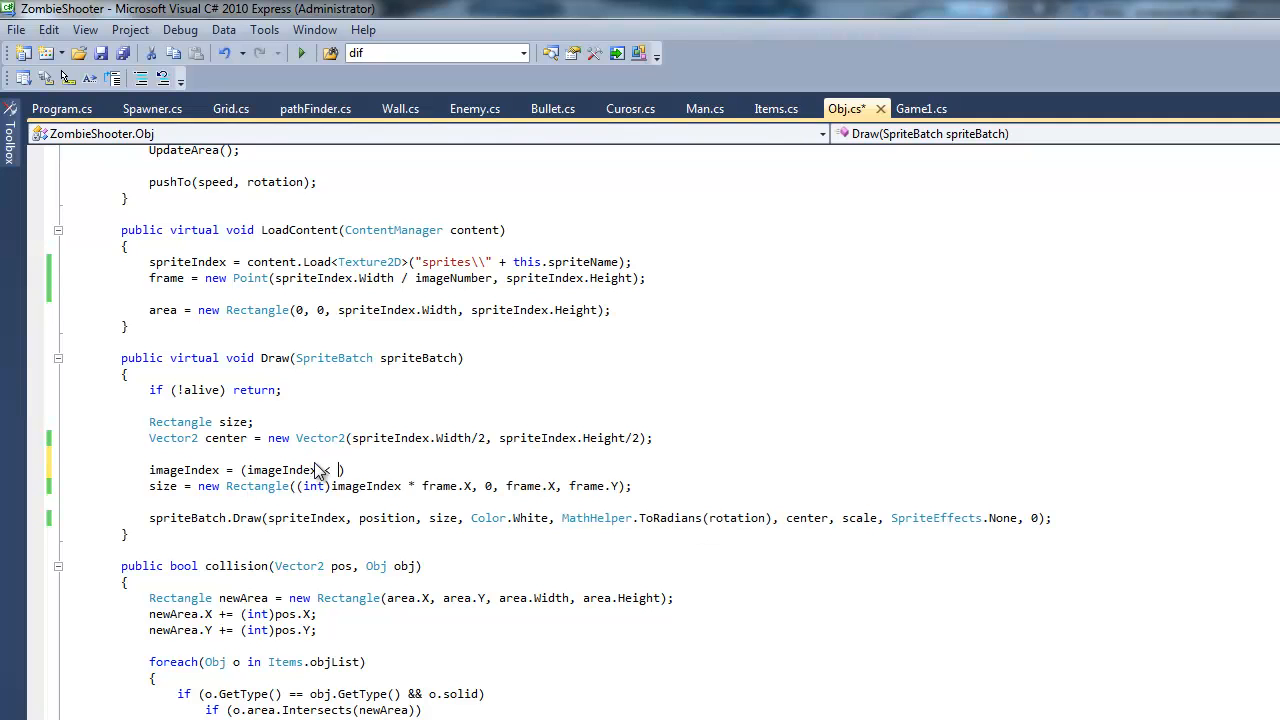
text(imageNumber)
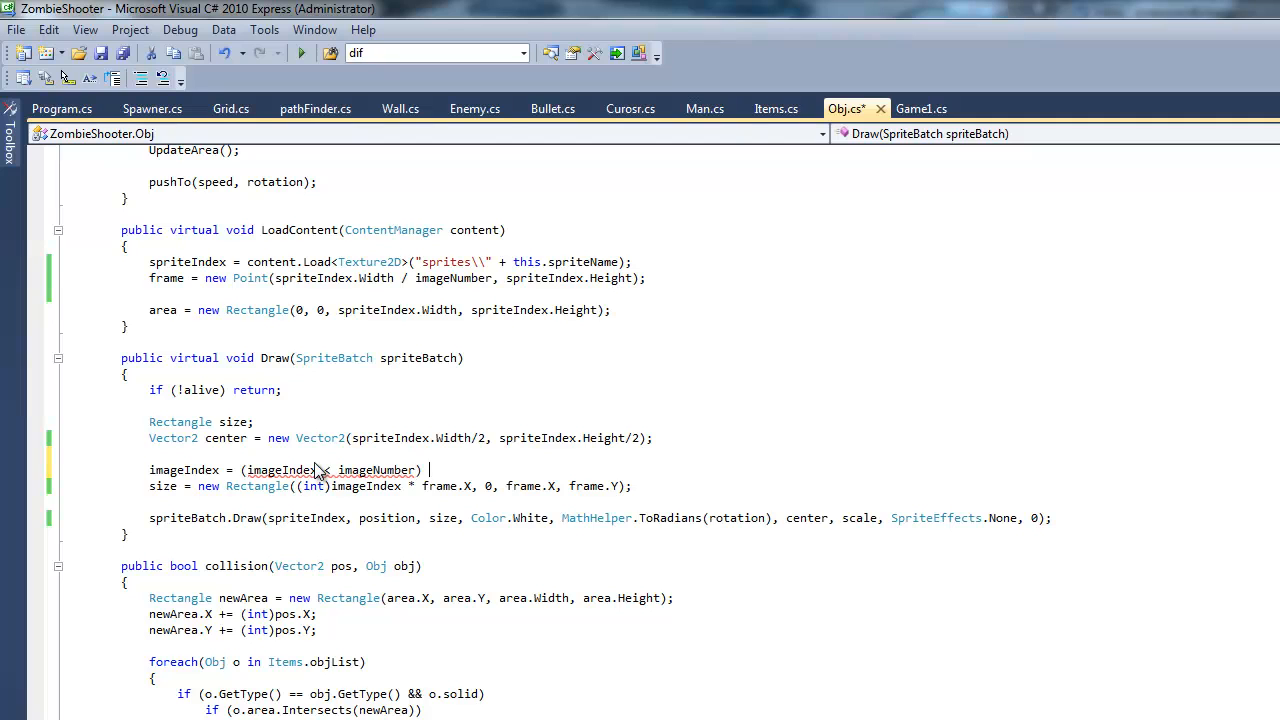
text(? ())
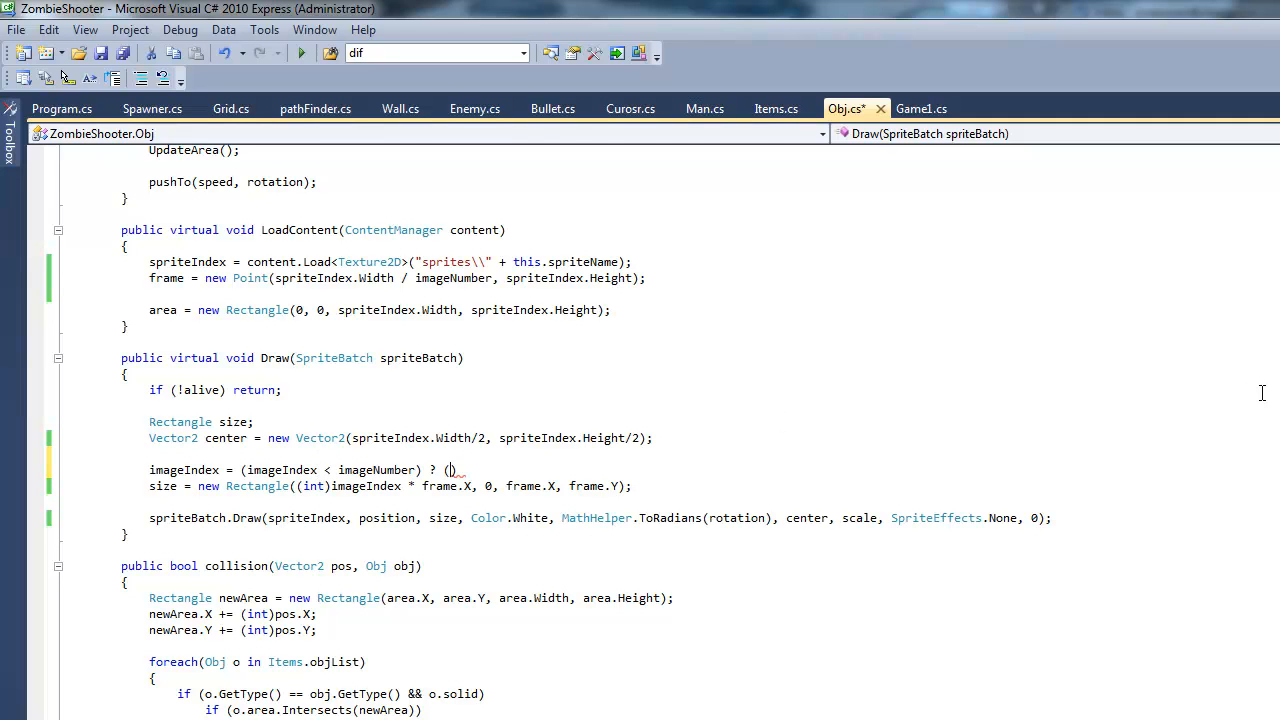
text(image)
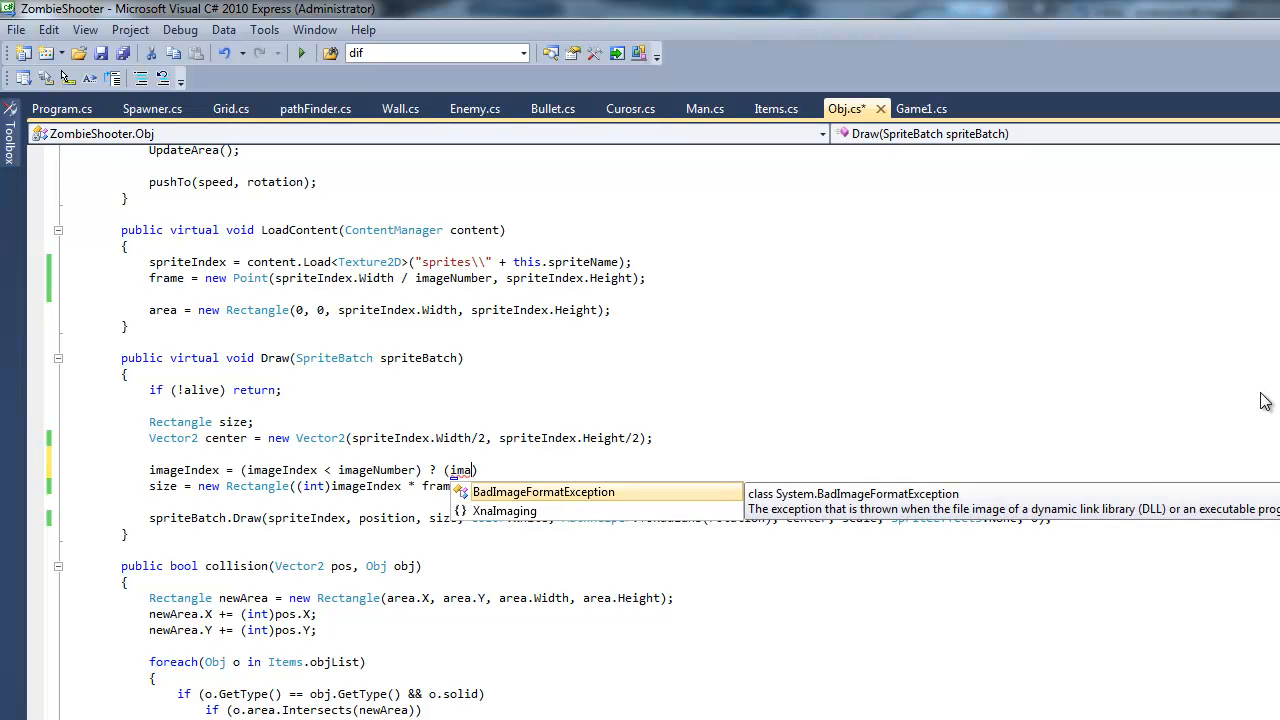
text(ge)
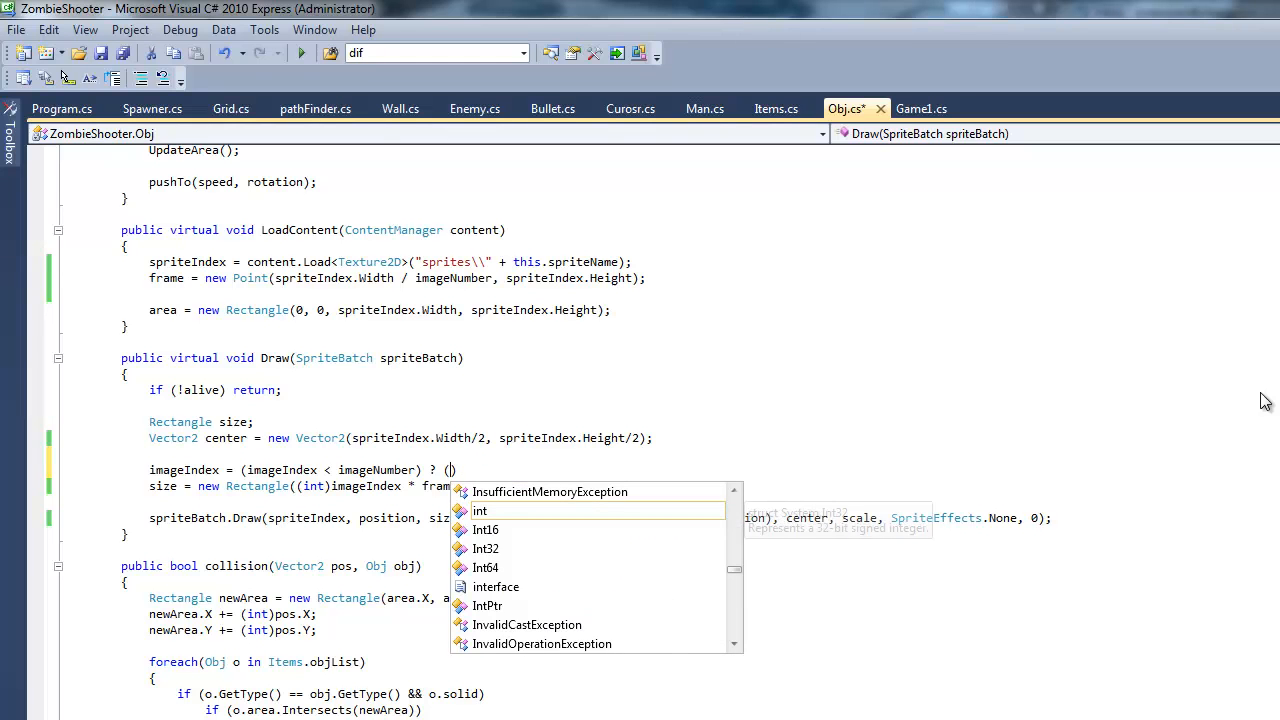
text(ima)
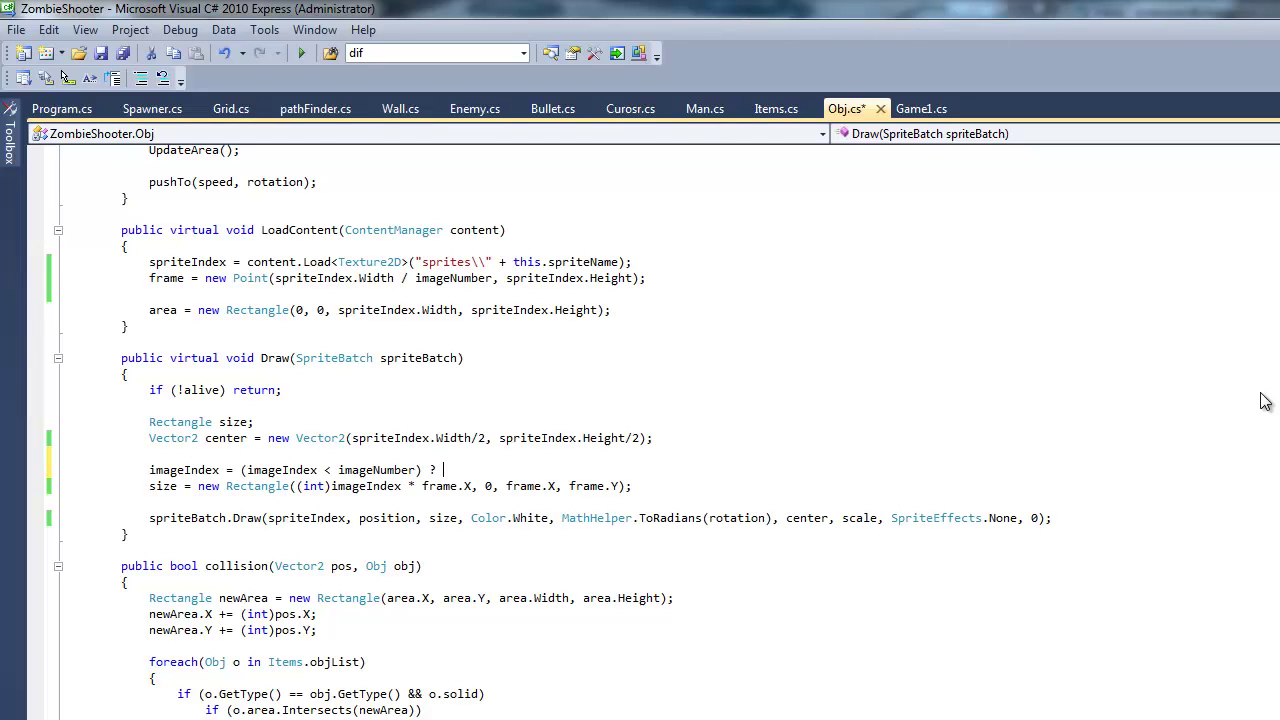
text(imageSpeed :)
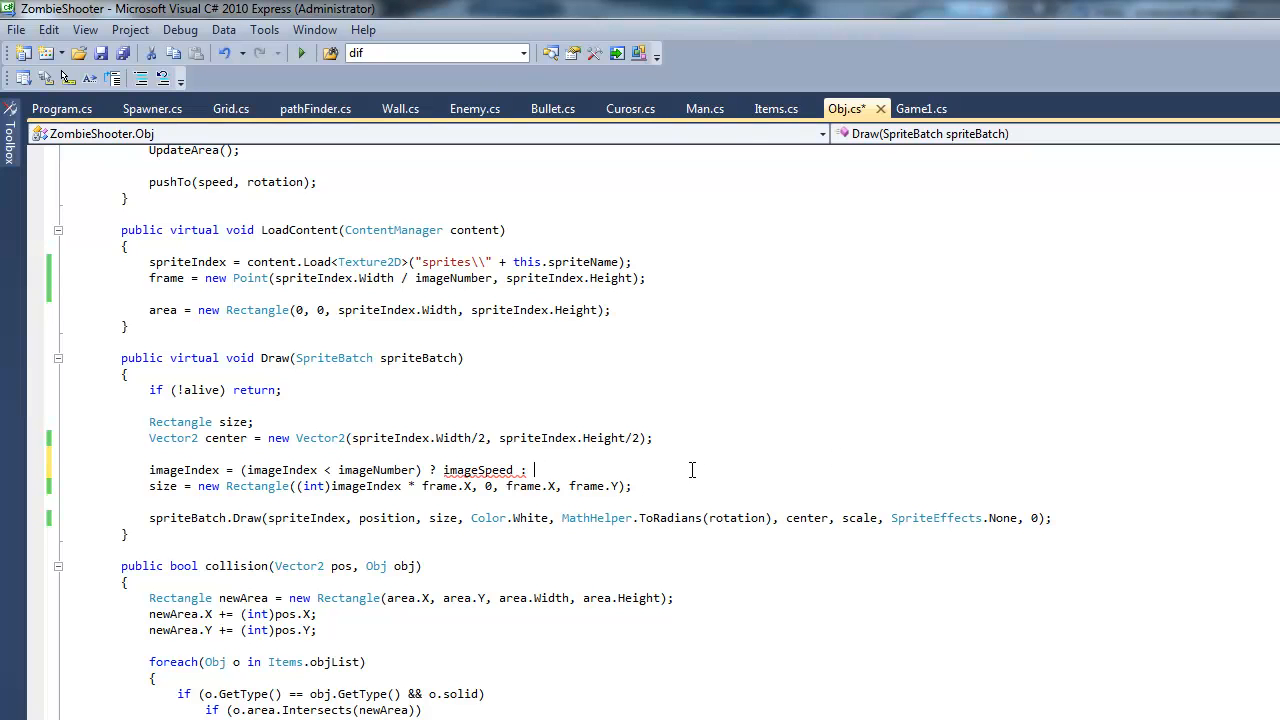
text(imageSpeed)
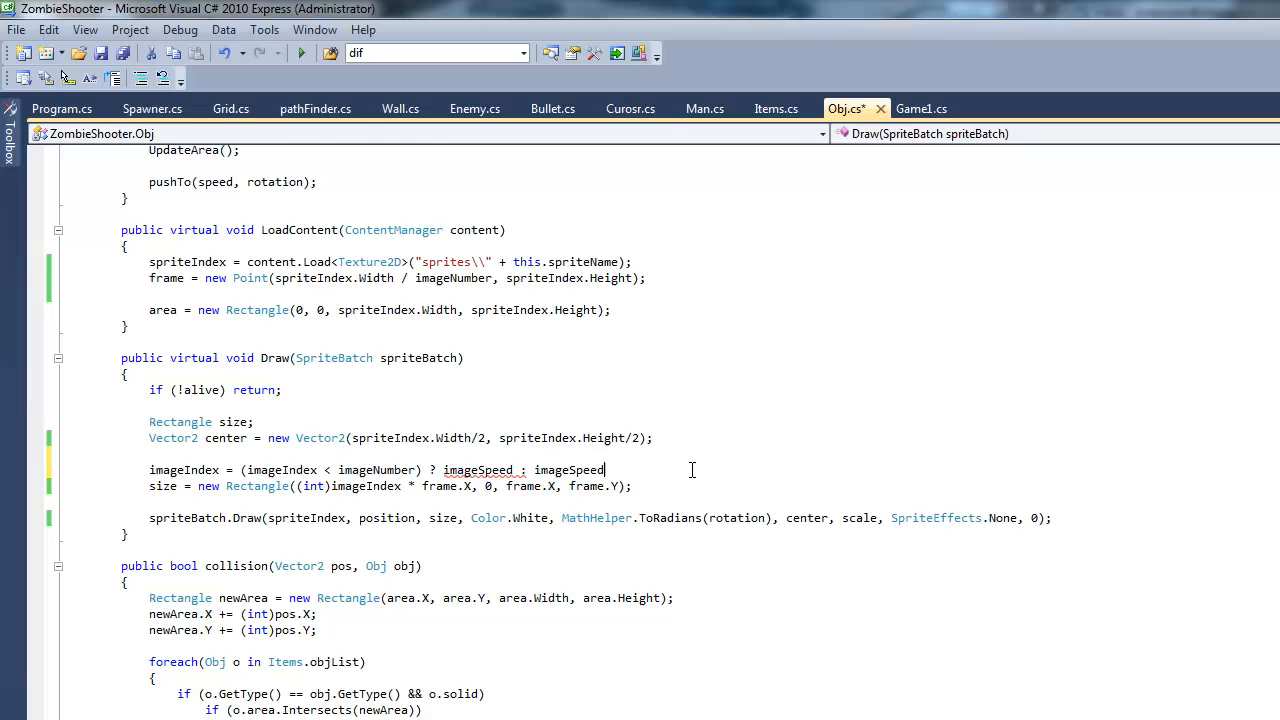
text(-imageNumber;)
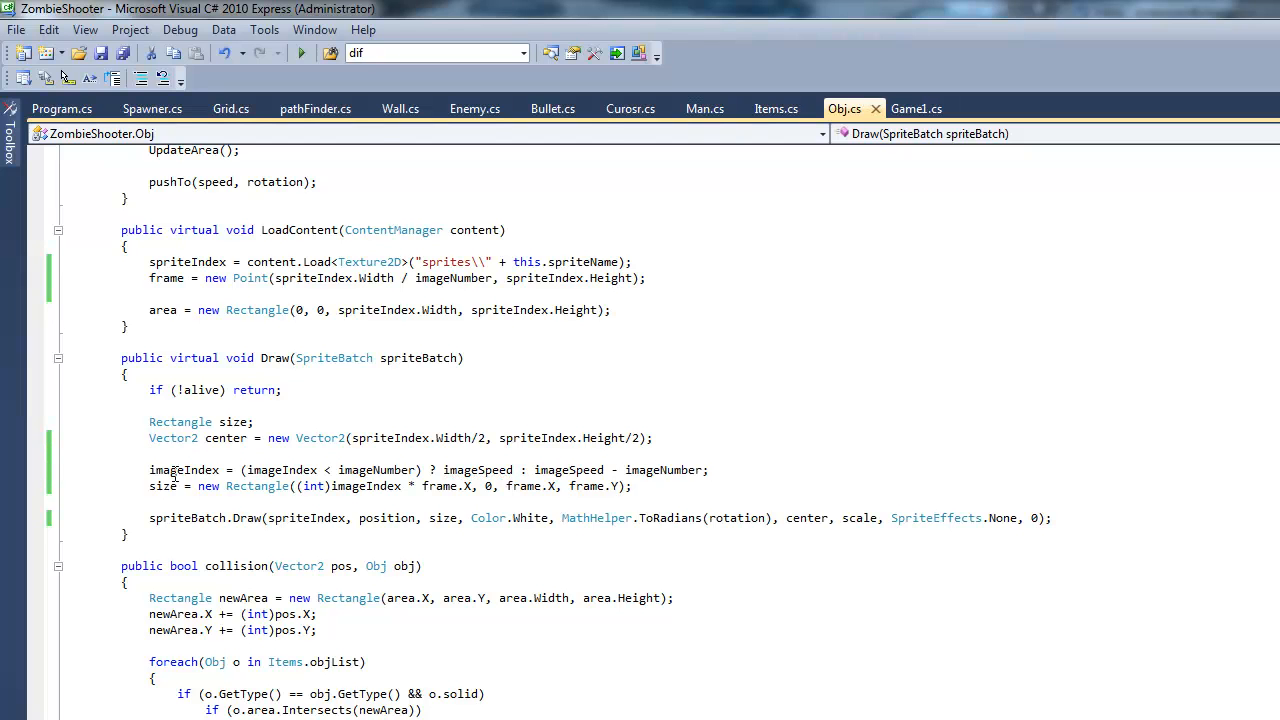
Make the line imageIndex += with imageNumber-1 in the condition and subtraction
double_click(184, 470)
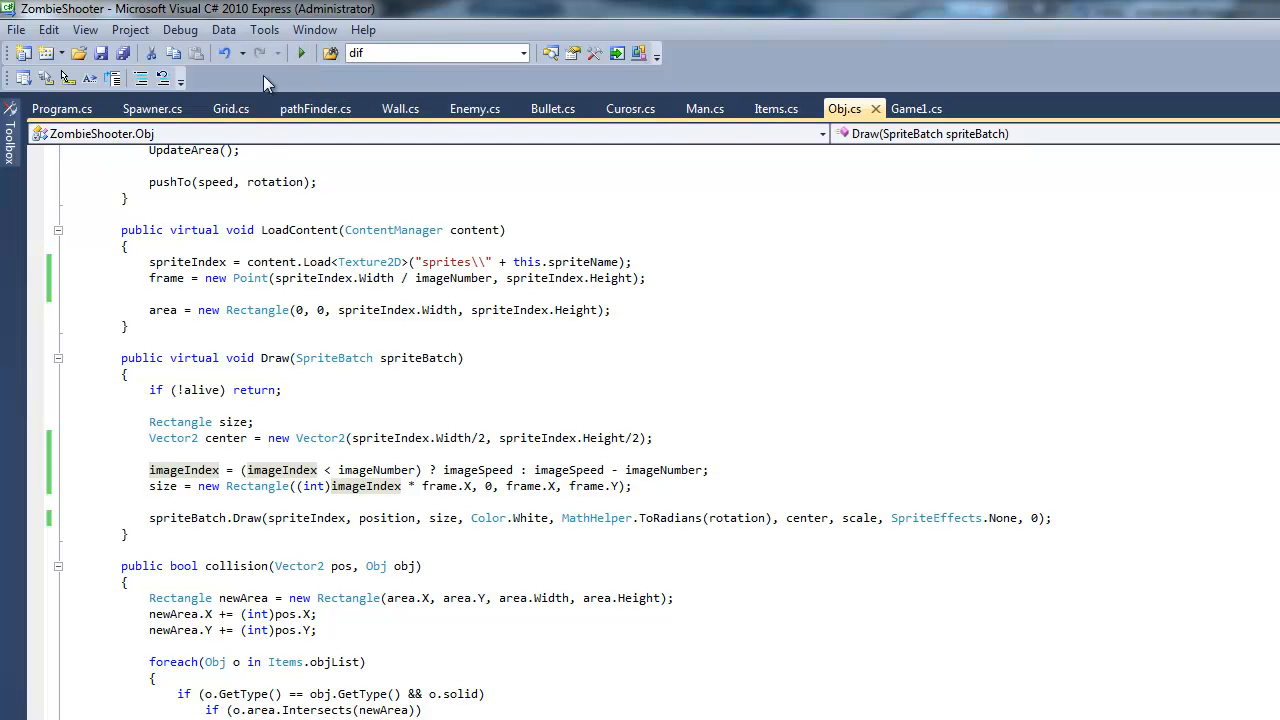
mouse_move(186, 470)
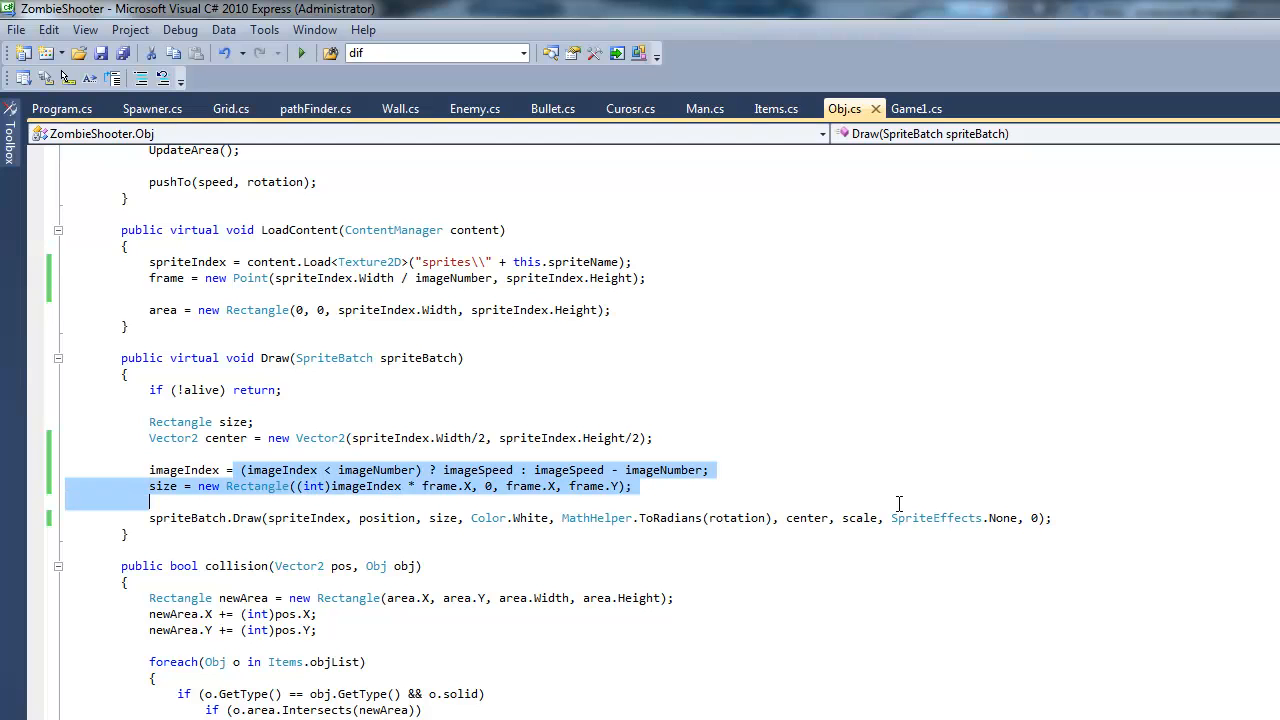
click(751, 470)
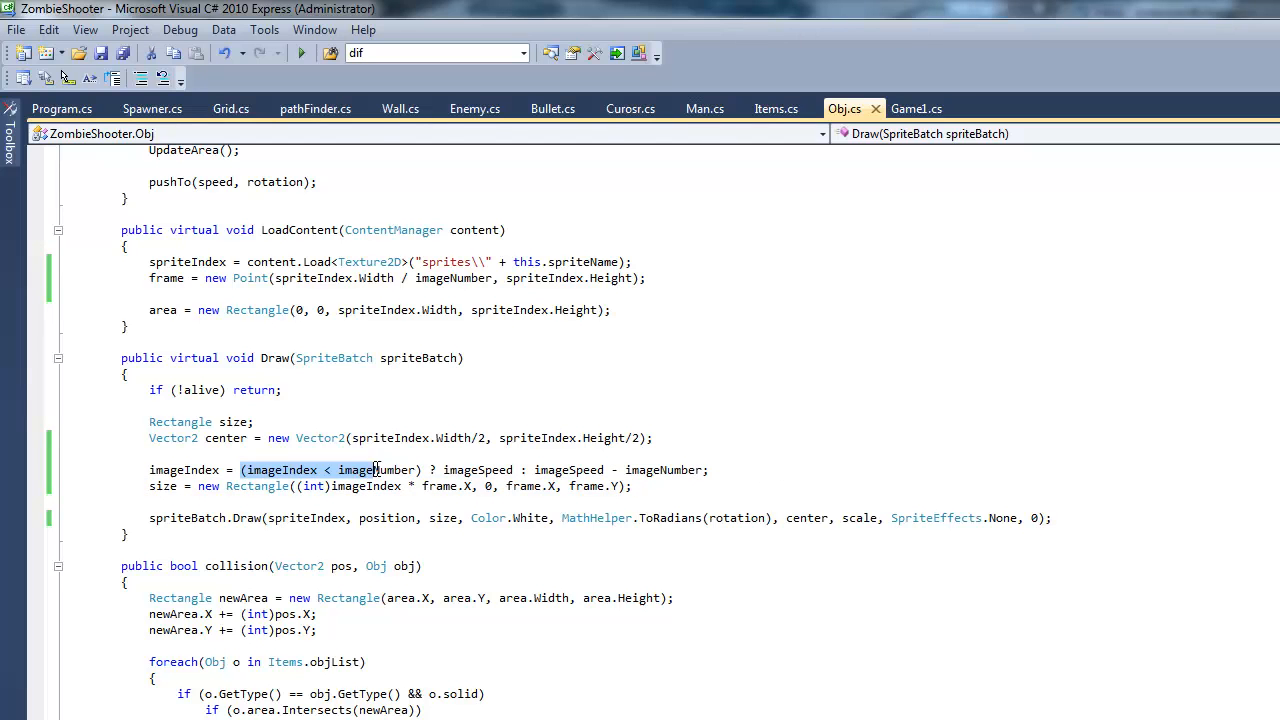
mouse_move(478, 469)
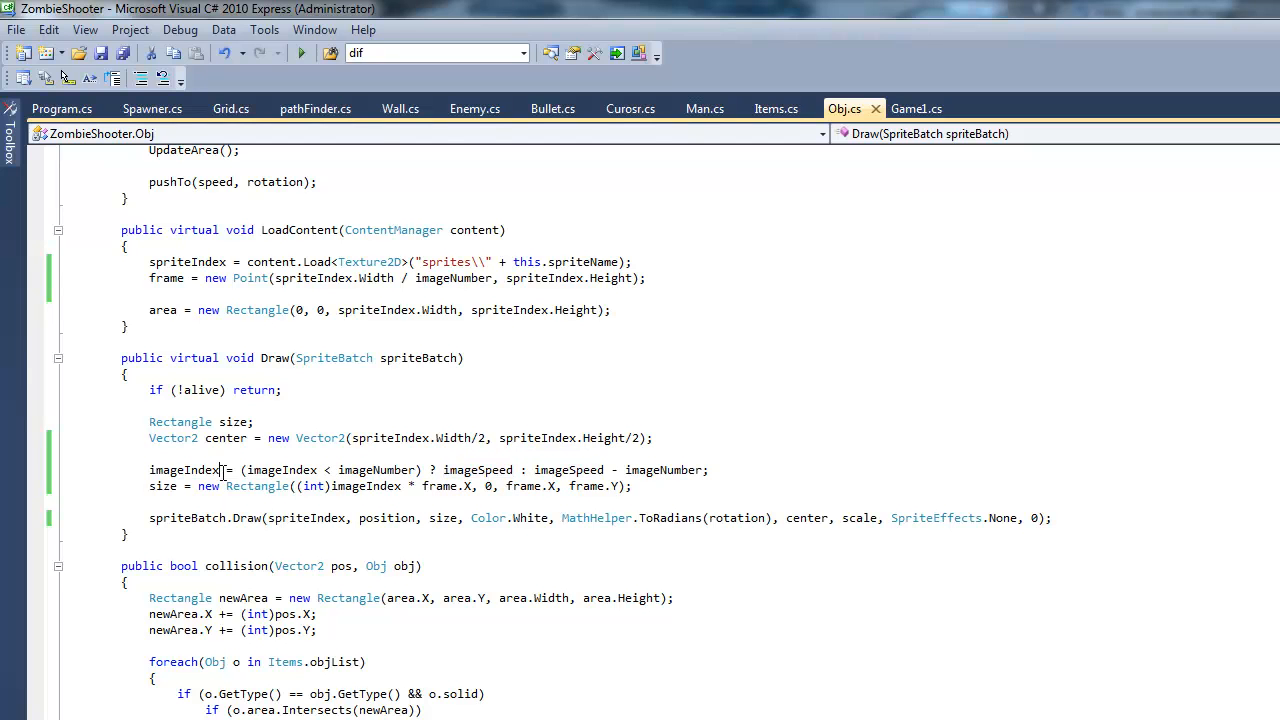
text(+)
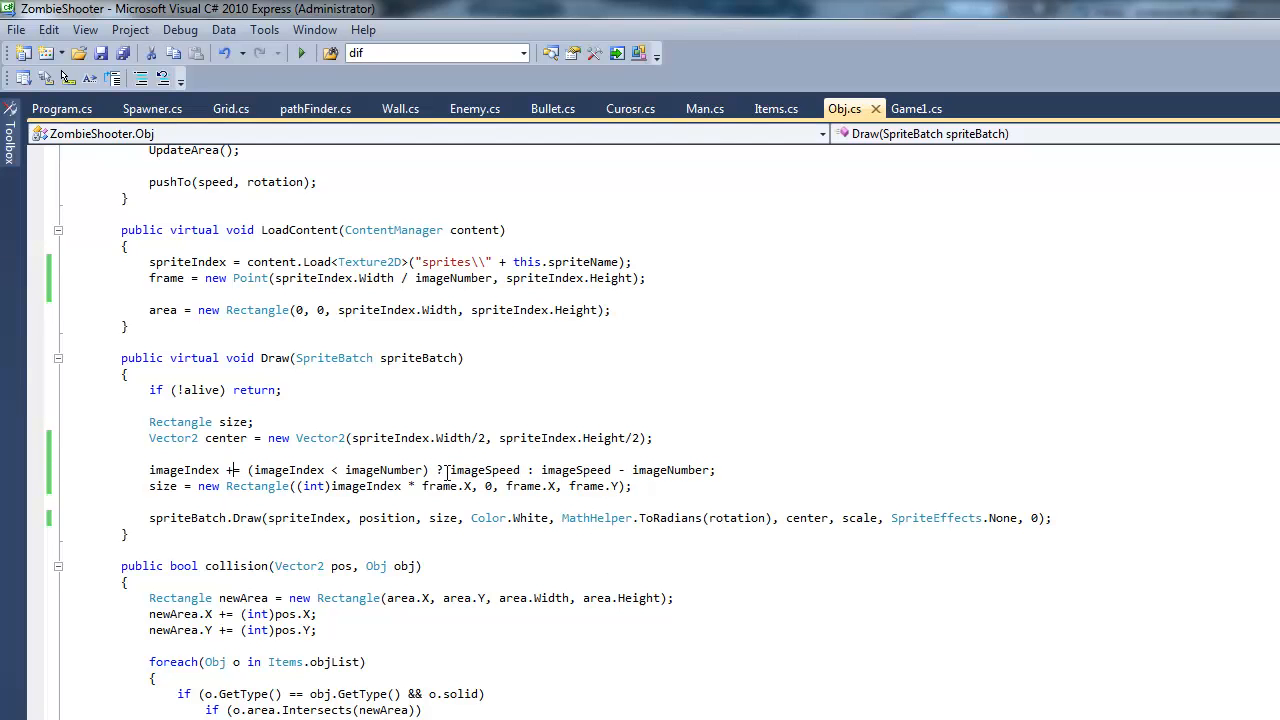
double_click(485, 470)
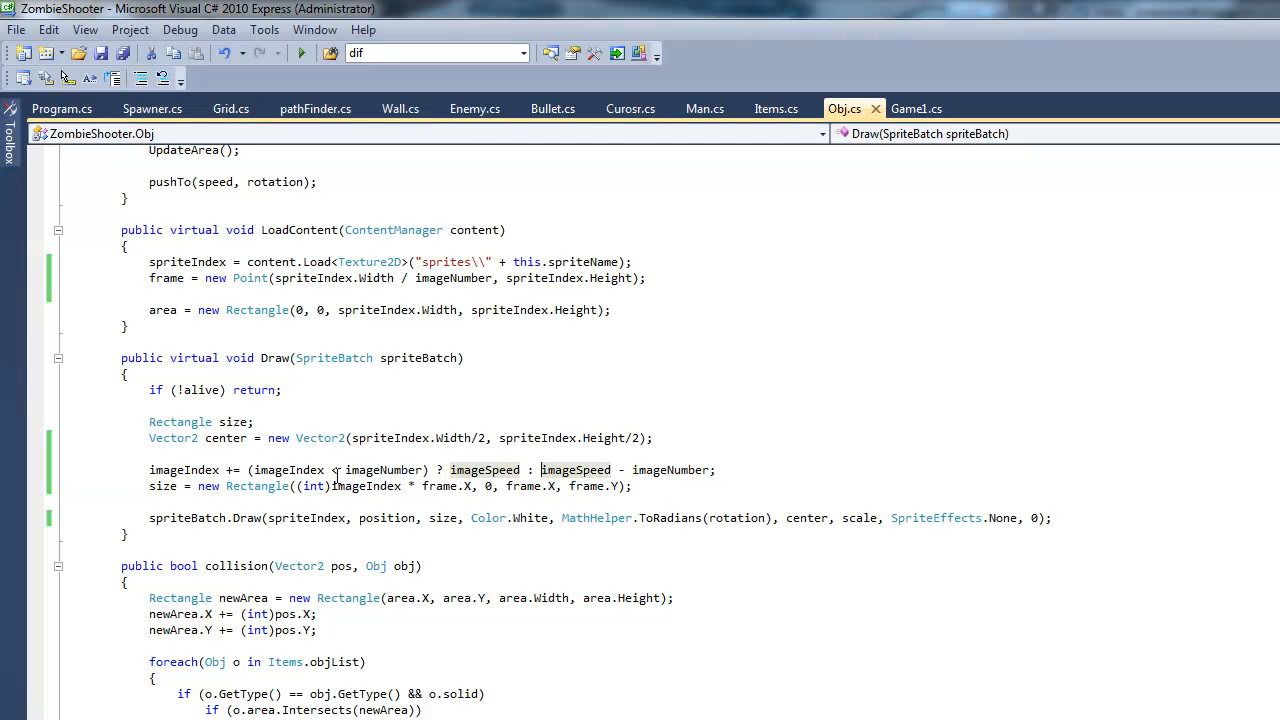
double_click(575, 469)
text(-)
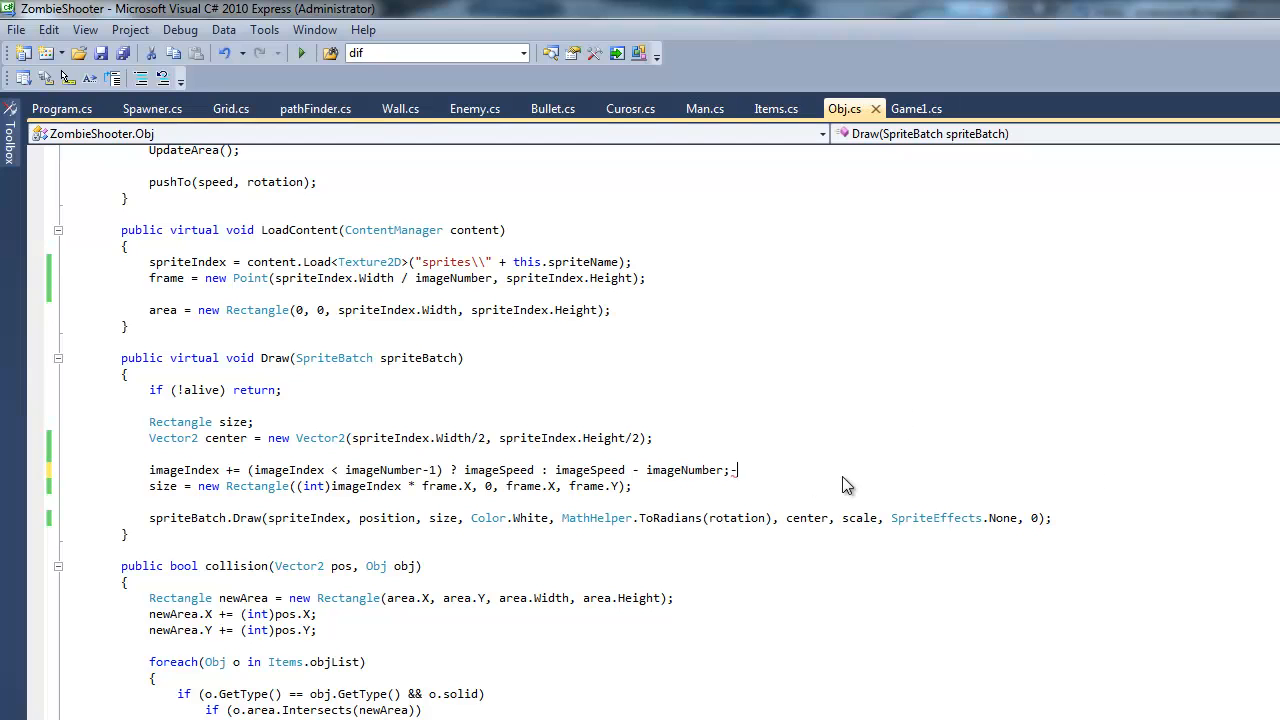
text(1)
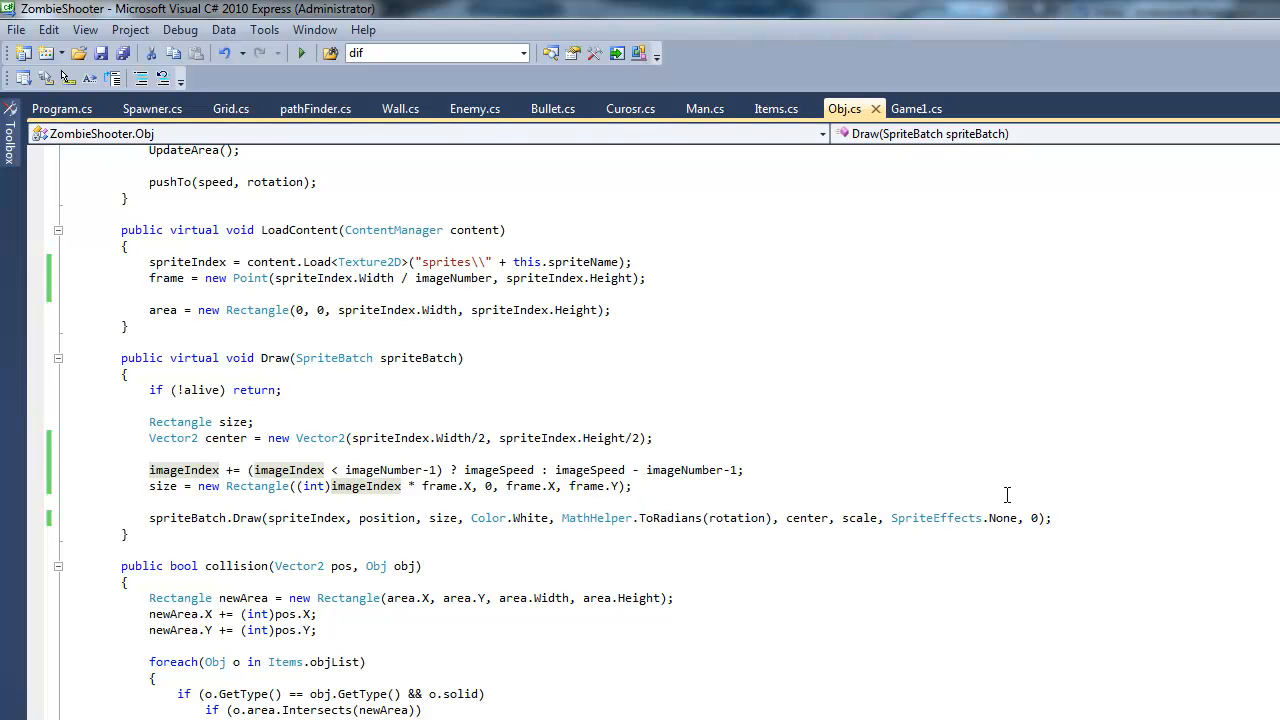
mouse_move(960, 351)
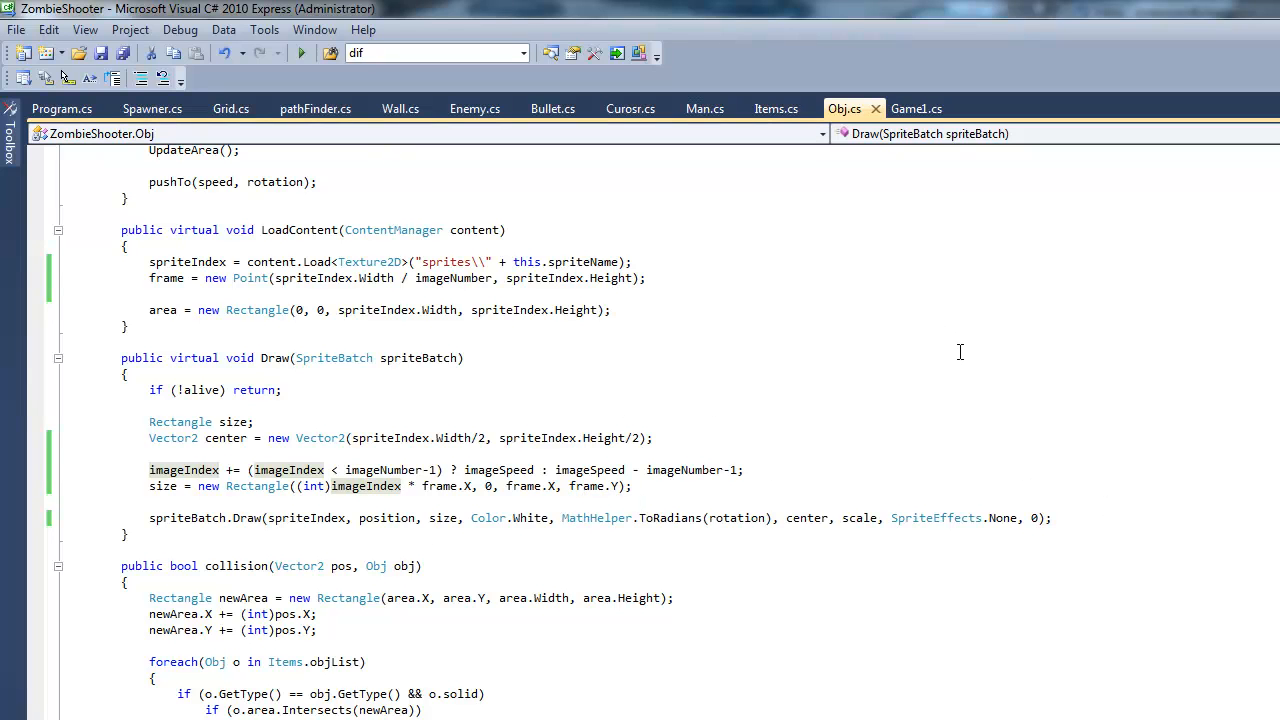
mouse_move(842, 417)
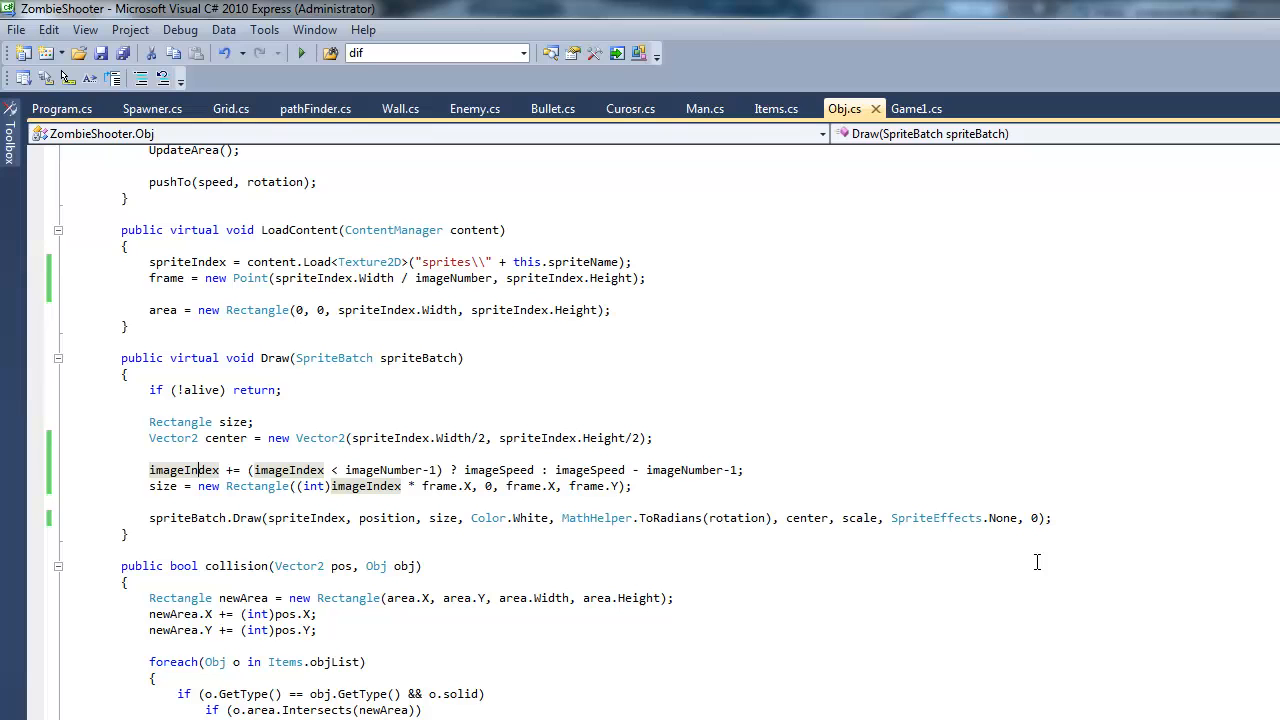
mouse_move(1034, 557)
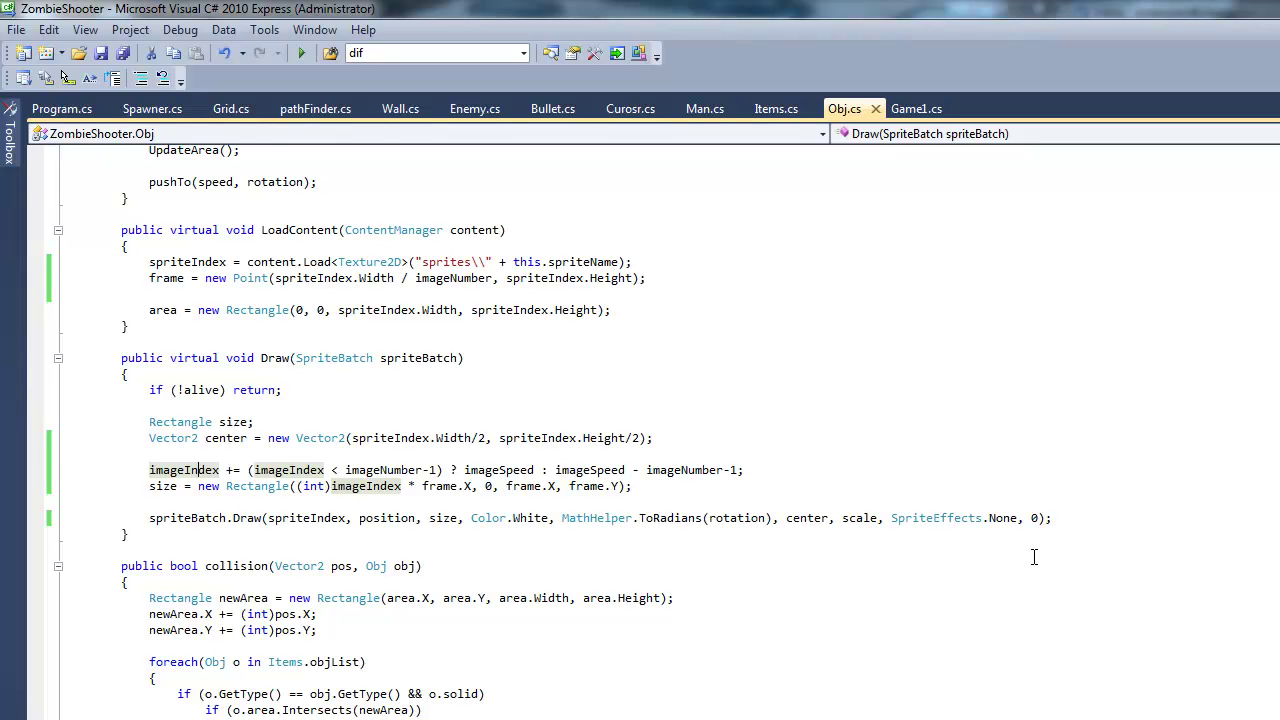
mouse_move(1128, 589)
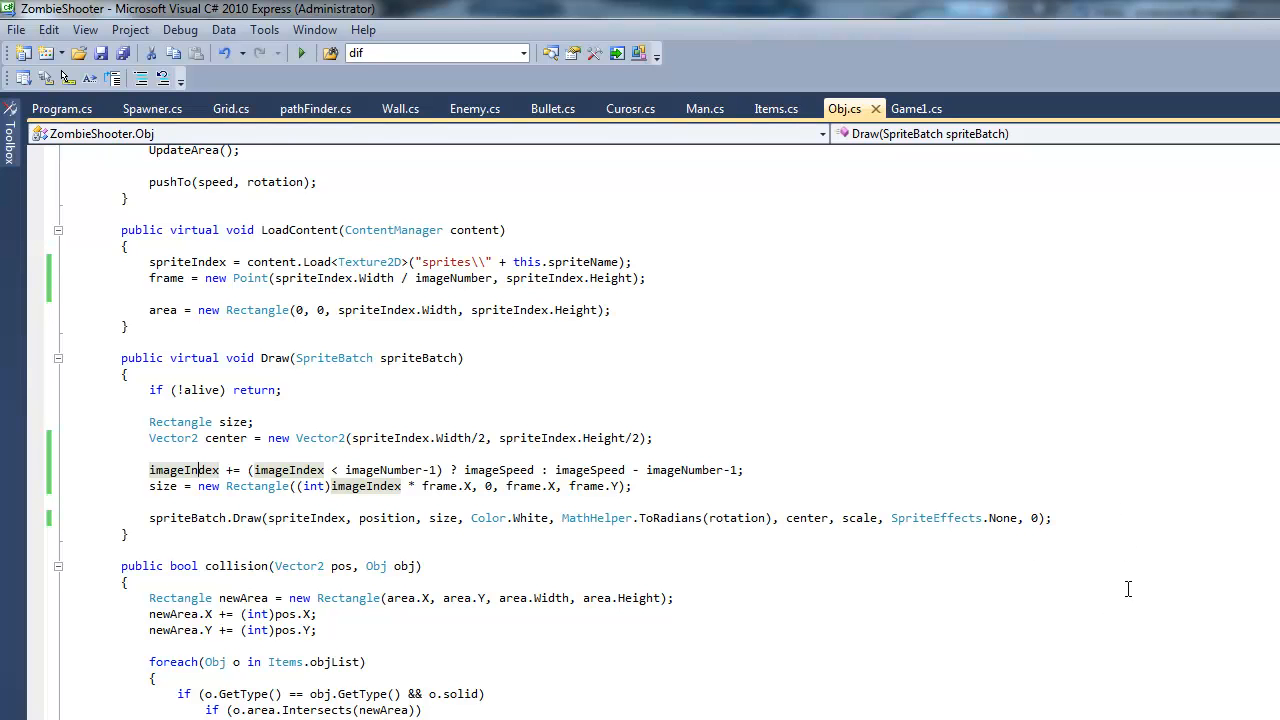